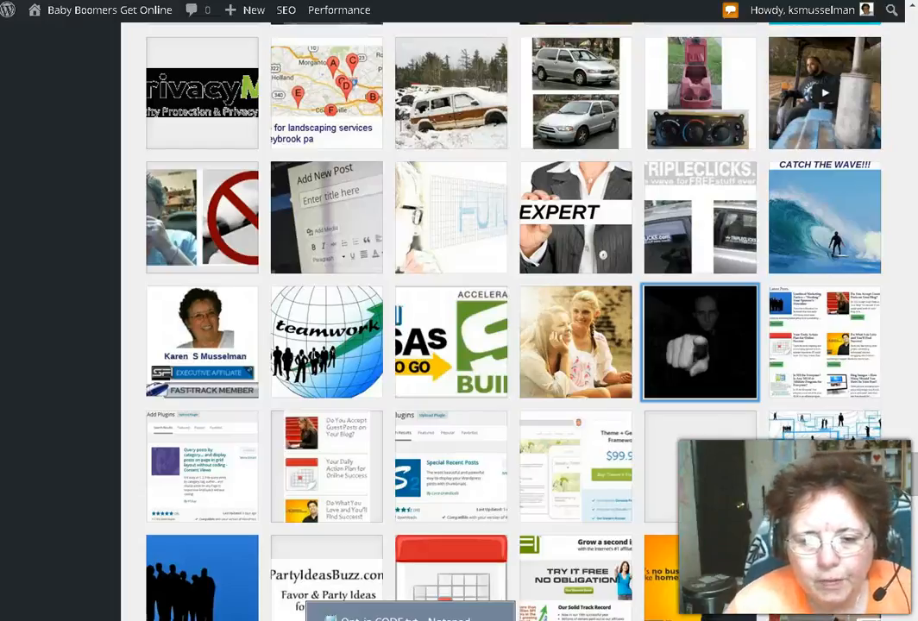
pyautogui.moveTo(62, 538)
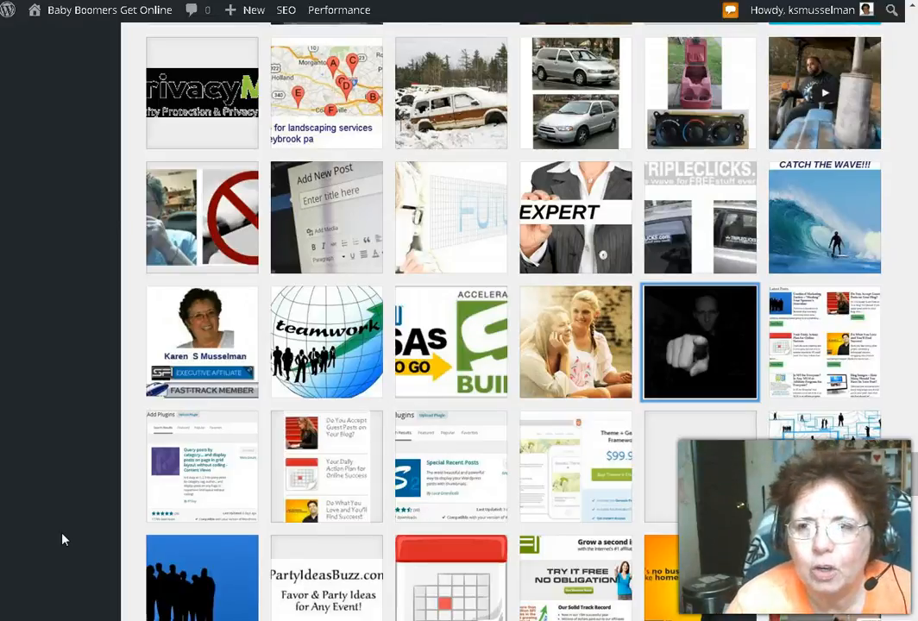
# Step: Browse the Media Library grid and bring up the two running dogs image's attachment details
pyautogui.scroll(3)
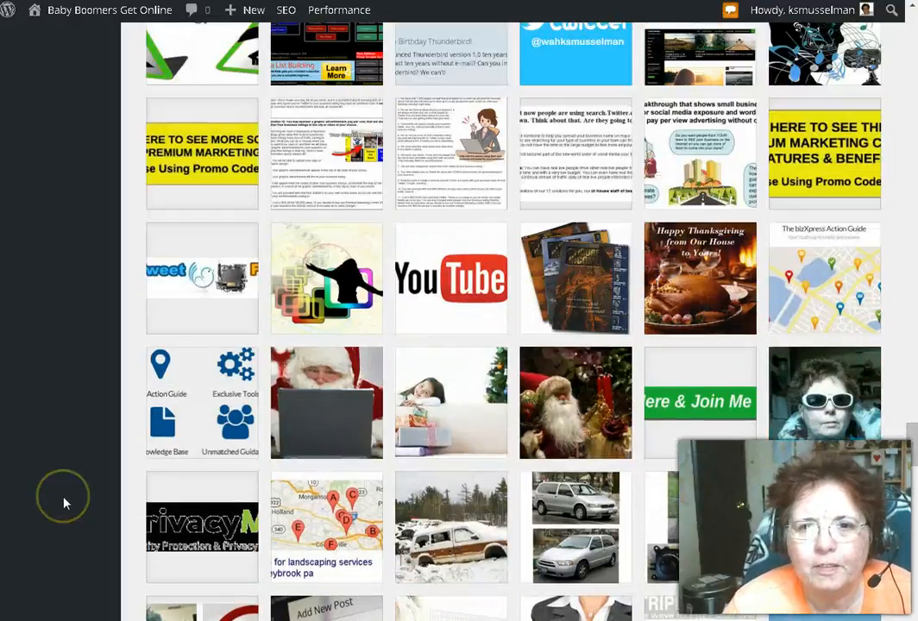
pyautogui.scroll(-3)
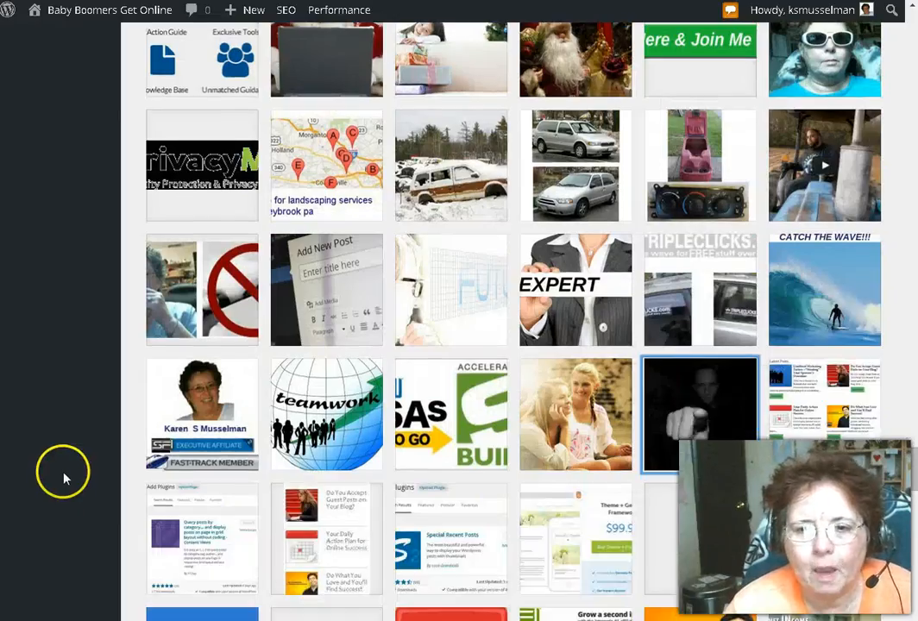
pyautogui.moveTo(69, 452)
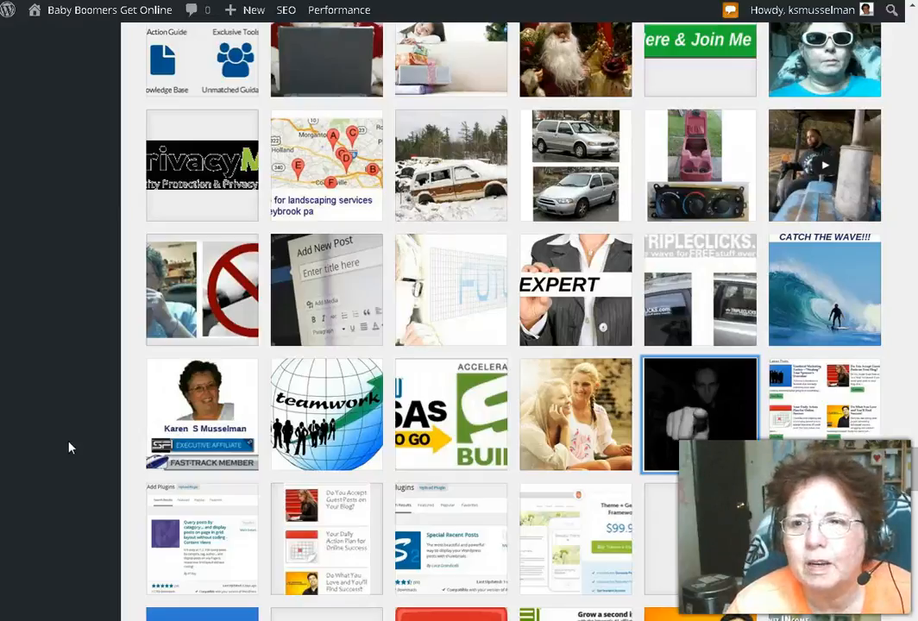
pyautogui.scroll(3)
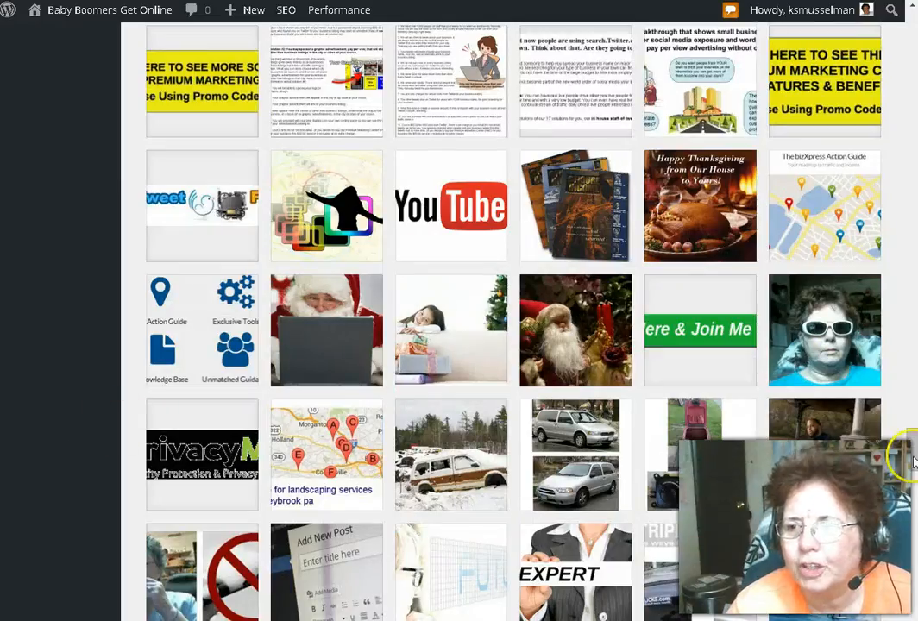
pyautogui.scroll(-3)
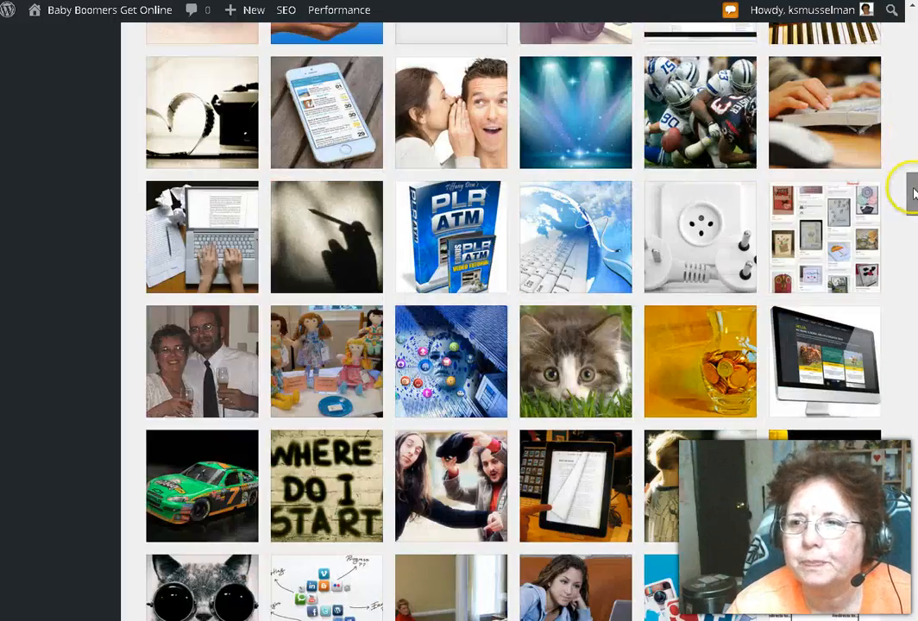
pyautogui.scroll(3)
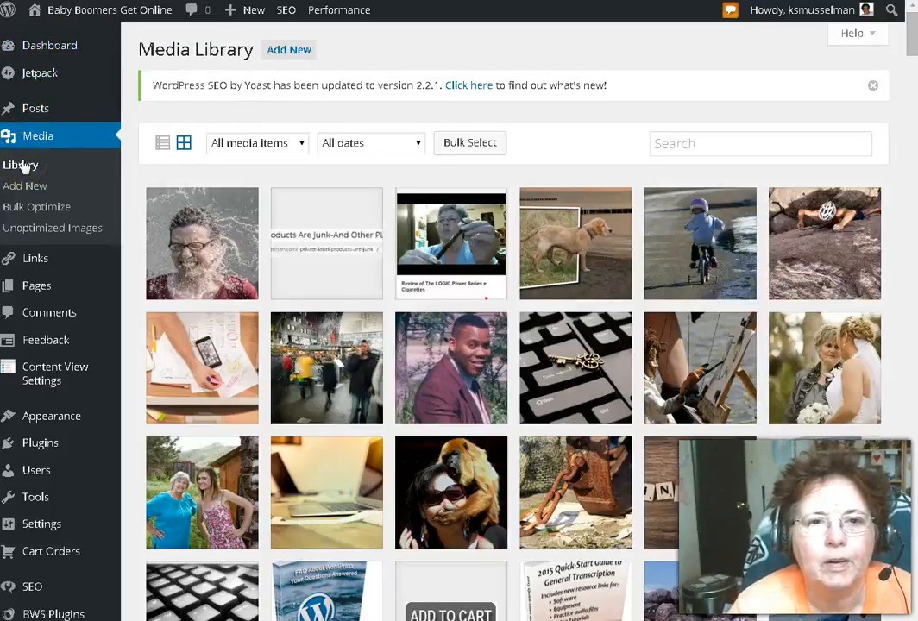
pyautogui.moveTo(152, 175)
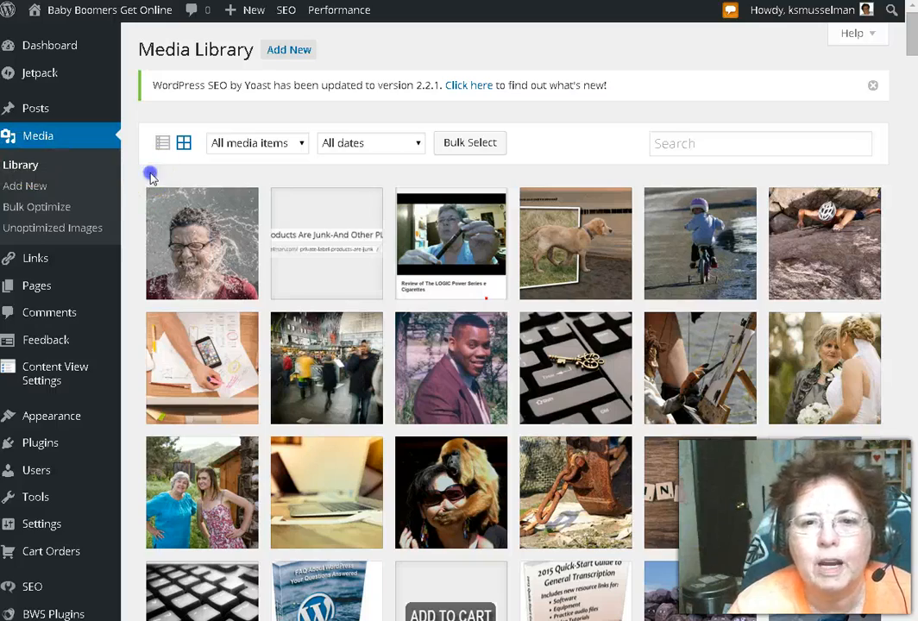
pyautogui.scroll(-3)
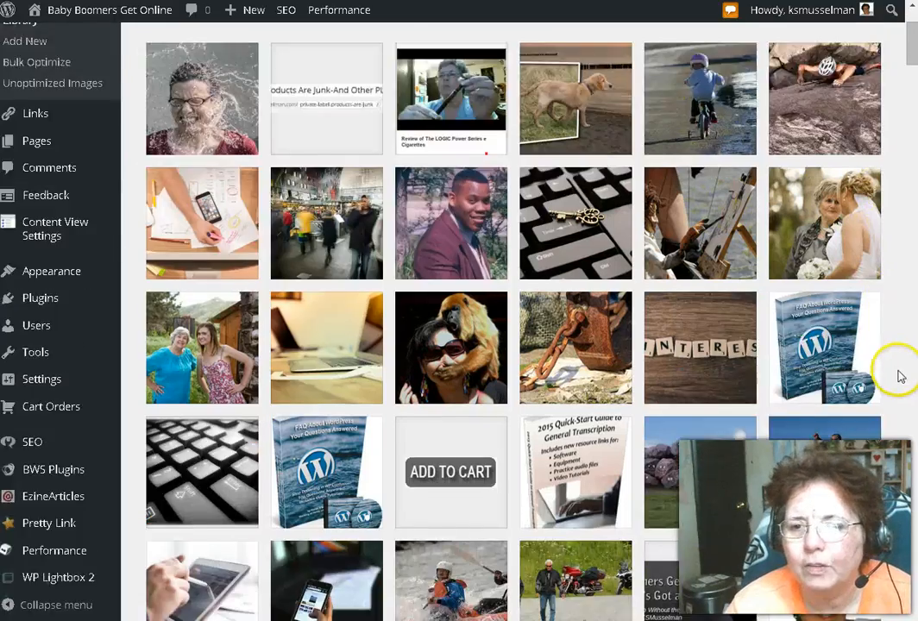
pyautogui.scroll(-3)
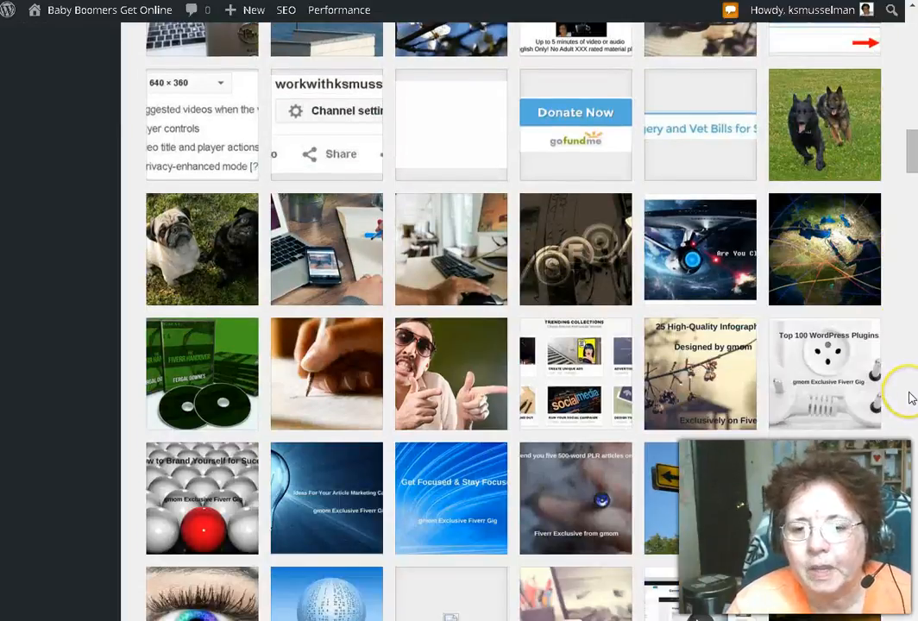
pyautogui.scroll(-3)
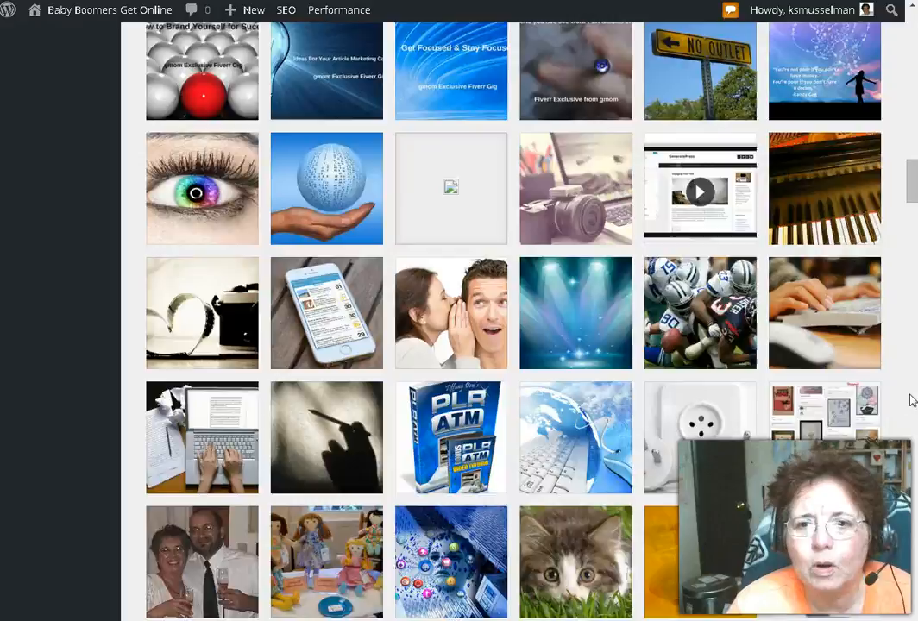
pyautogui.scroll(3)
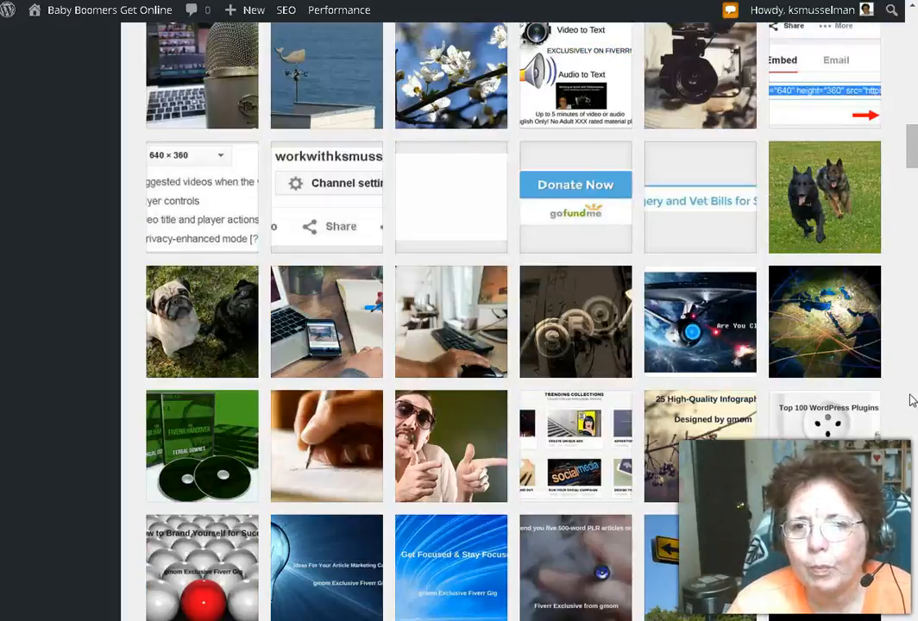
pyautogui.scroll(3)
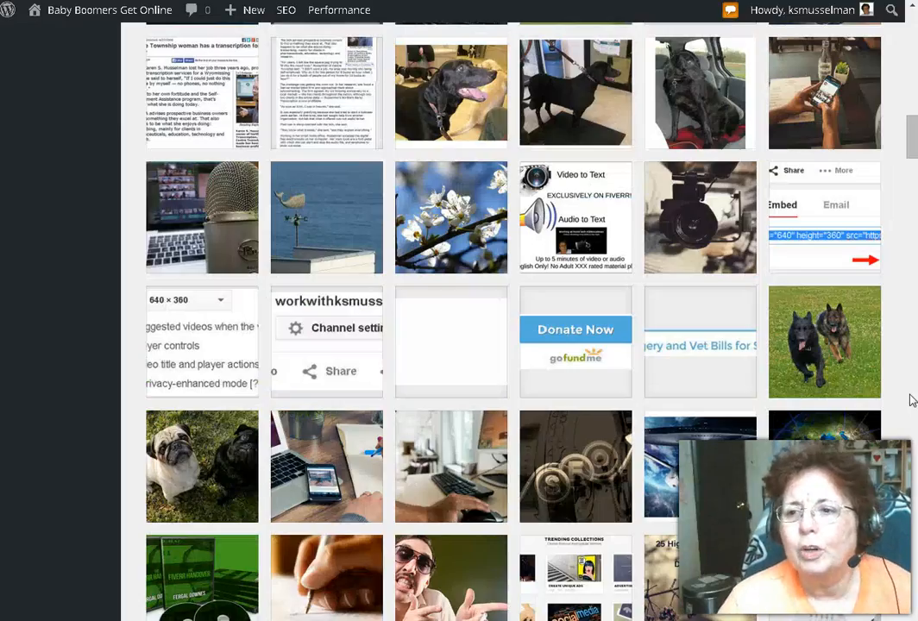
pyautogui.scroll(3)
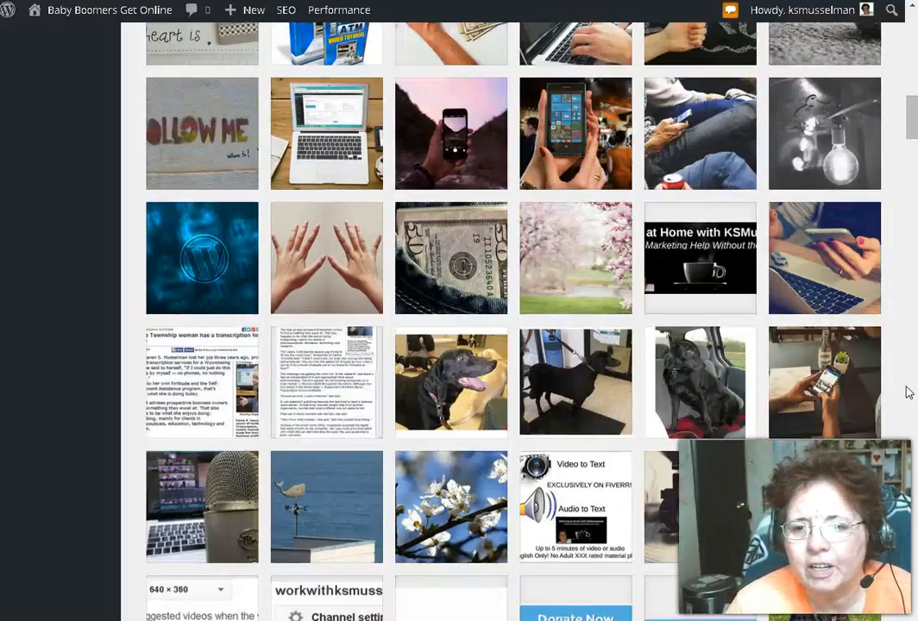
pyautogui.scroll(3)
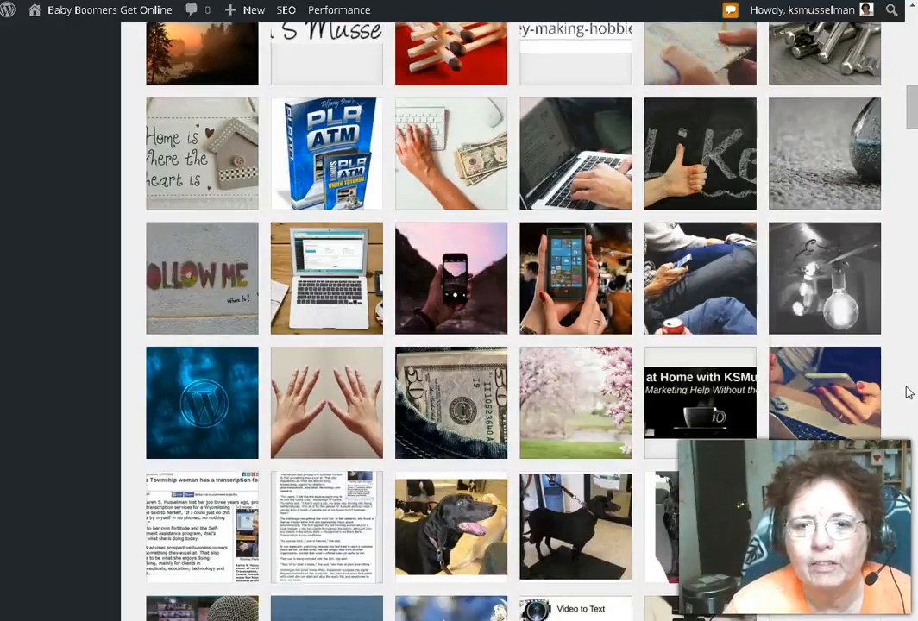
pyautogui.scroll(3)
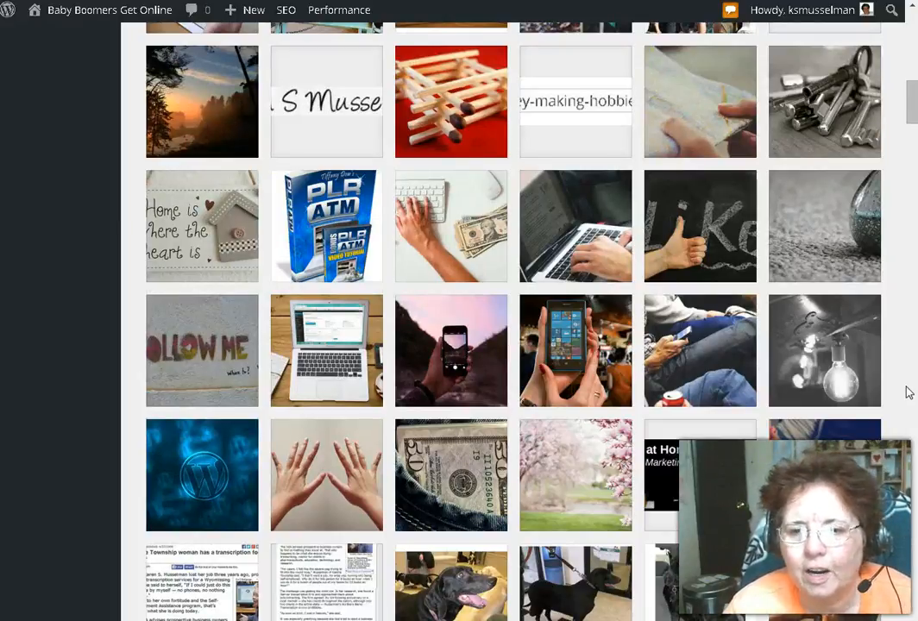
pyautogui.scroll(3)
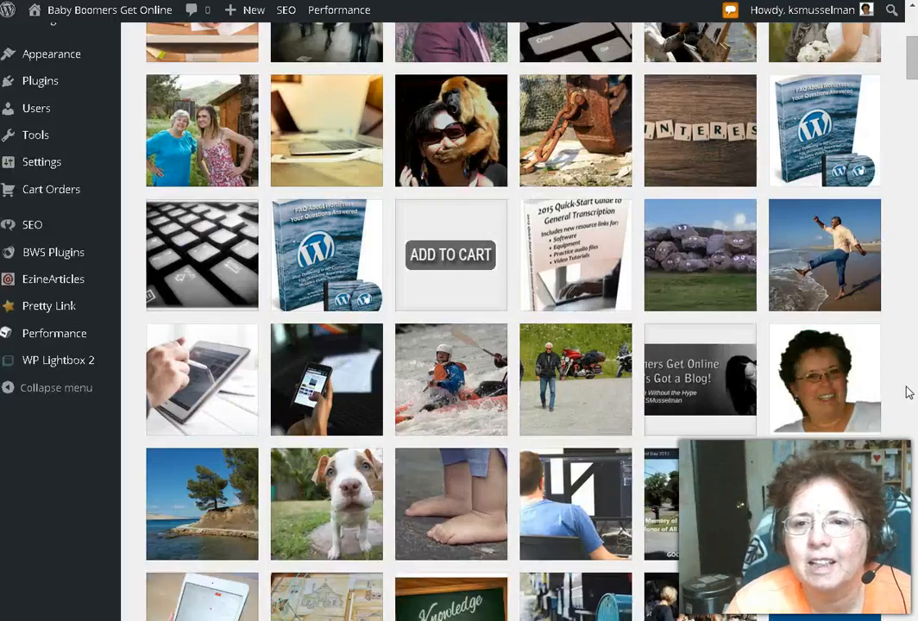
pyautogui.scroll(3)
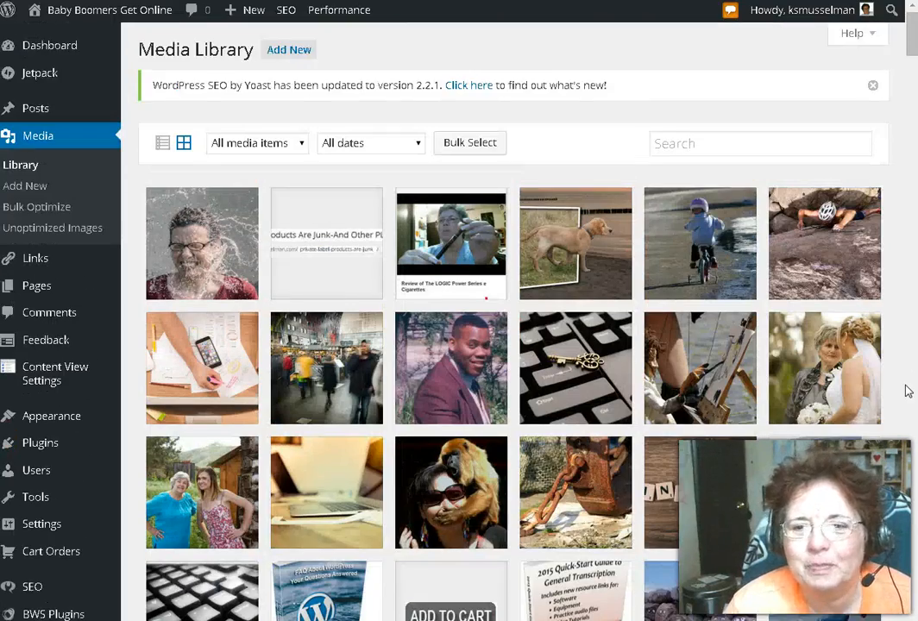
pyautogui.scroll(-3)
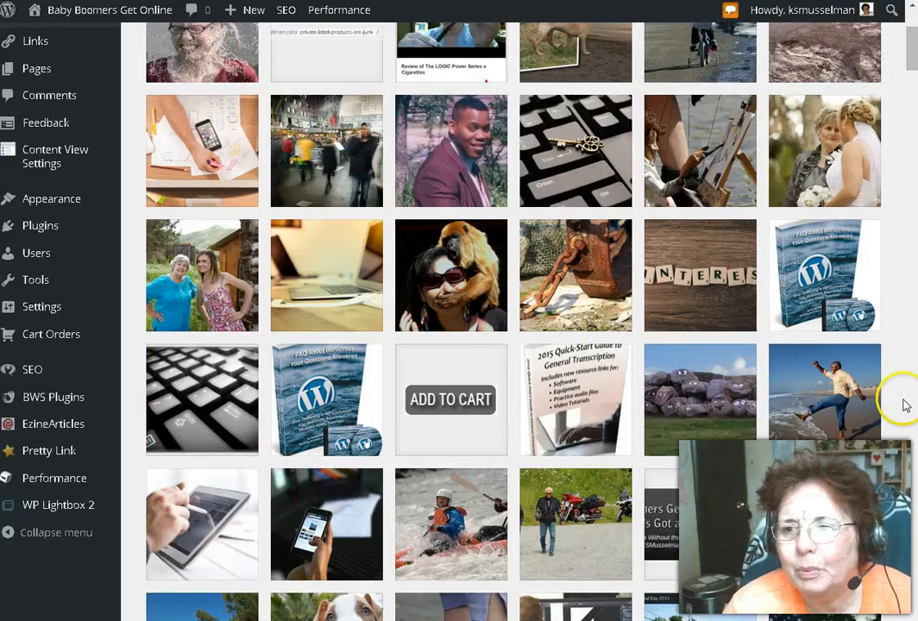
pyautogui.scroll(-3)
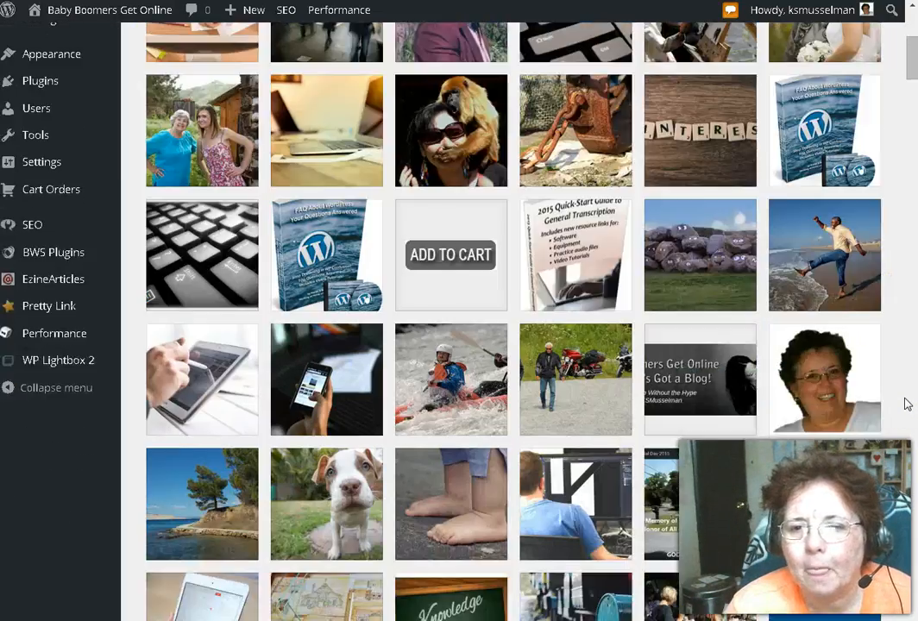
pyautogui.scroll(-3)
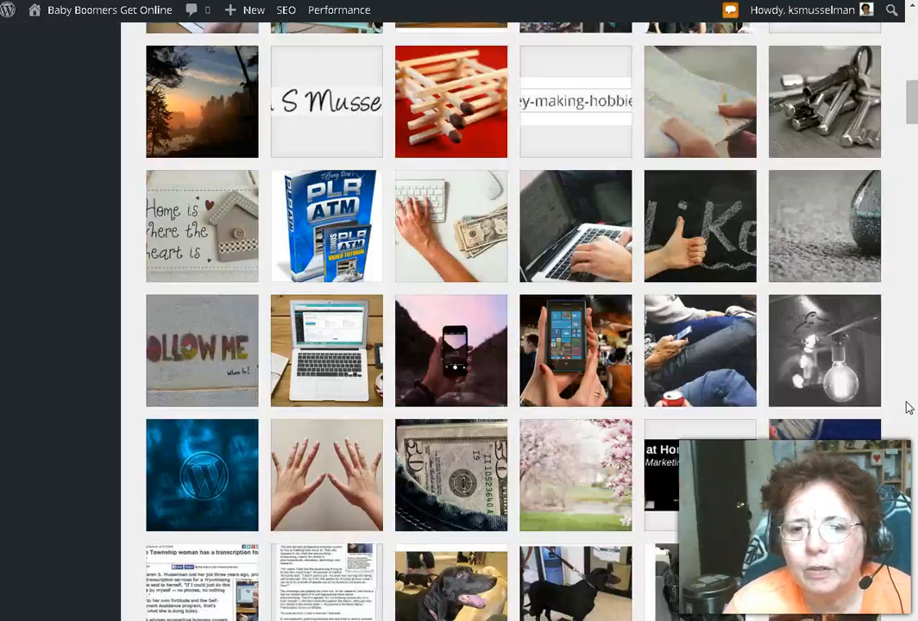
pyautogui.scroll(-3)
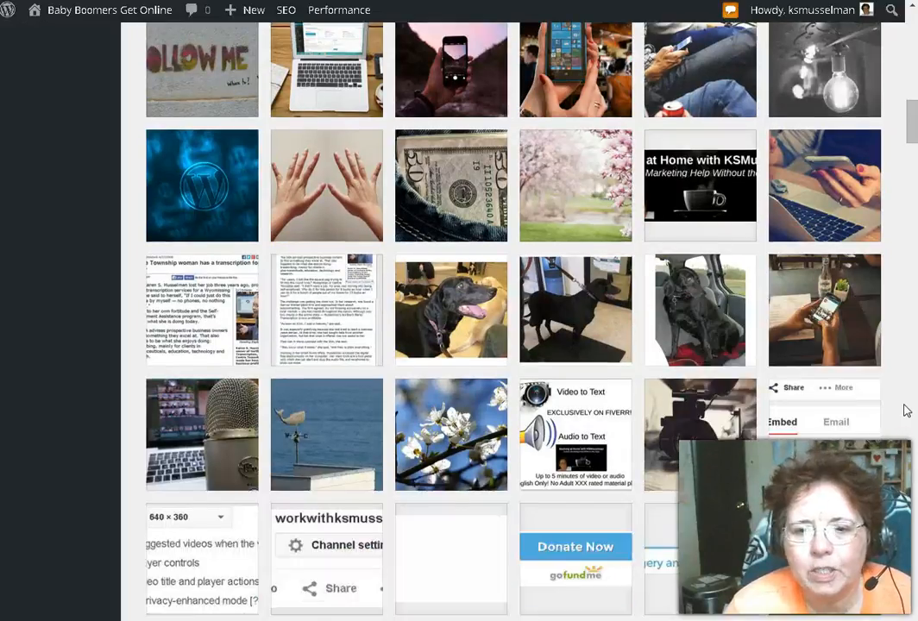
pyautogui.scroll(-3)
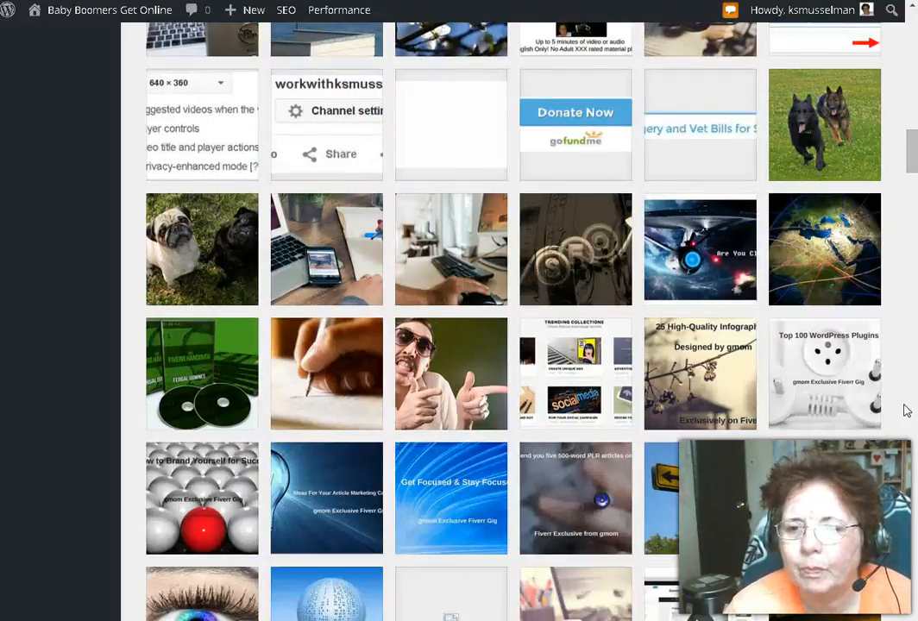
pyautogui.scroll(-3)
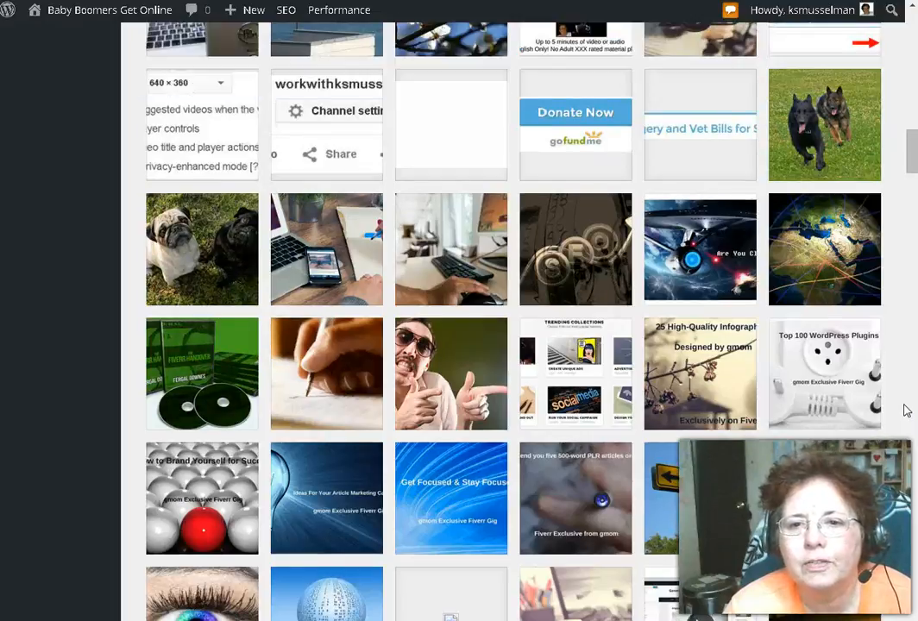
pyautogui.scroll(3)
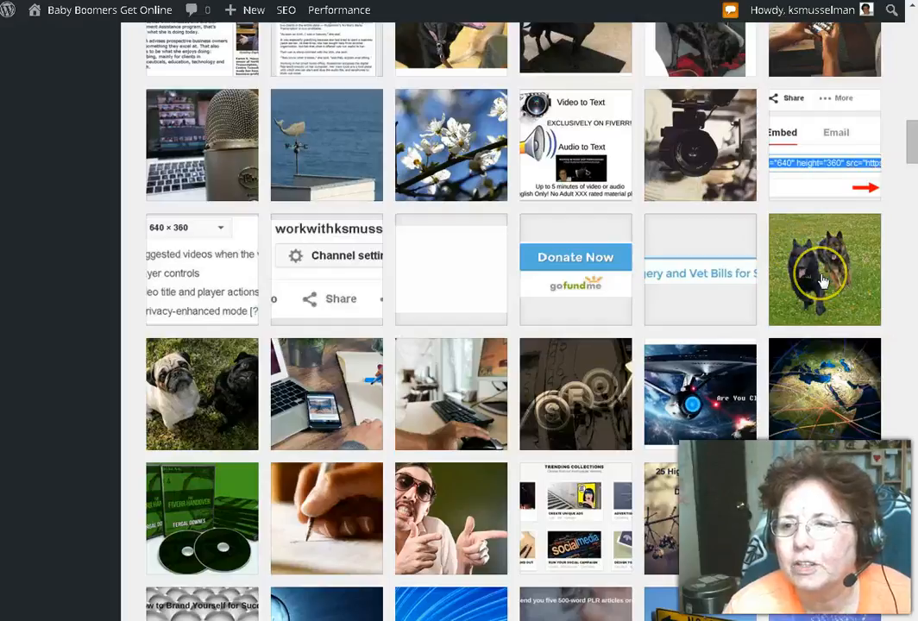
pyautogui.click(823, 269)
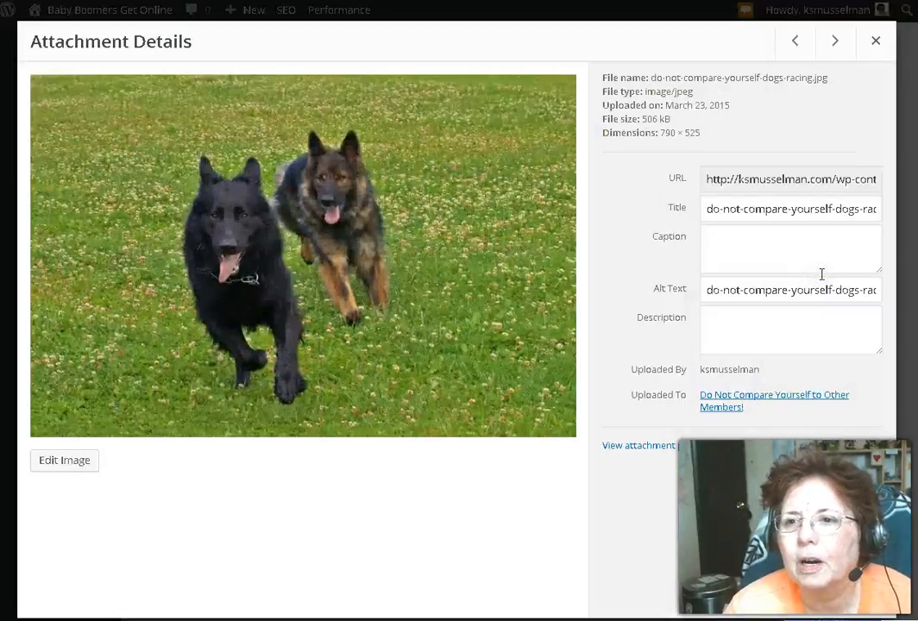
pyautogui.moveTo(733, 472)
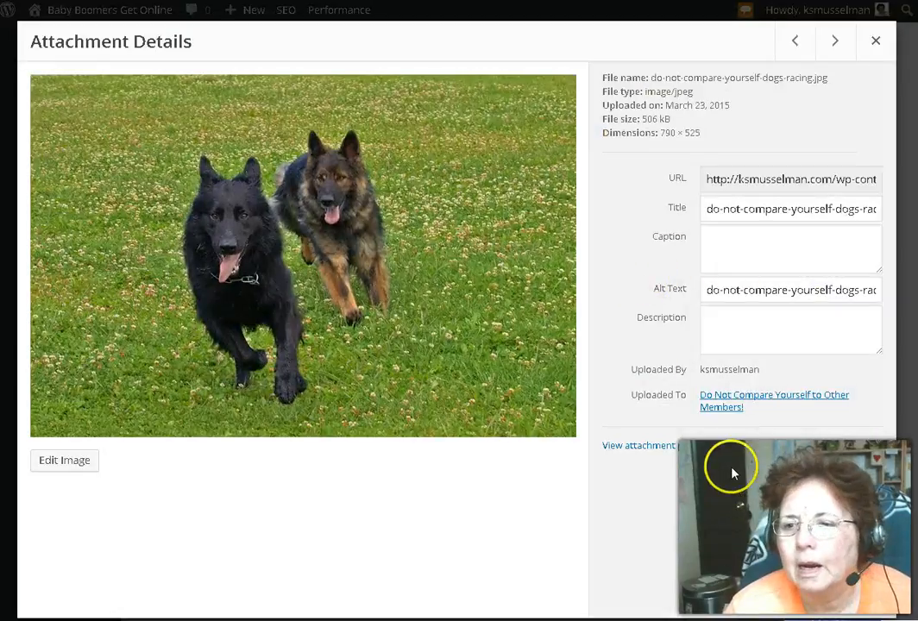
pyautogui.moveTo(625, 311)
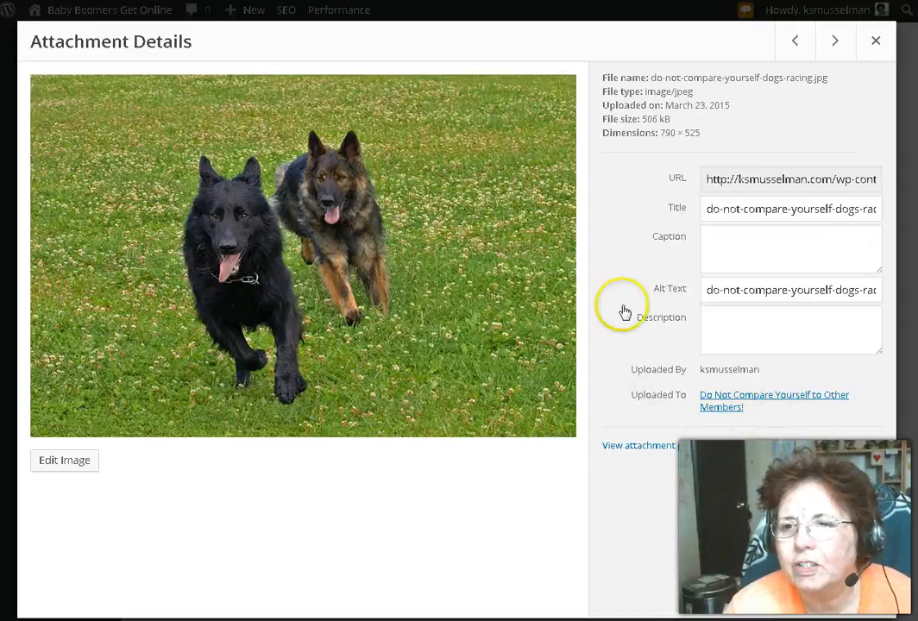
pyautogui.moveTo(763, 117)
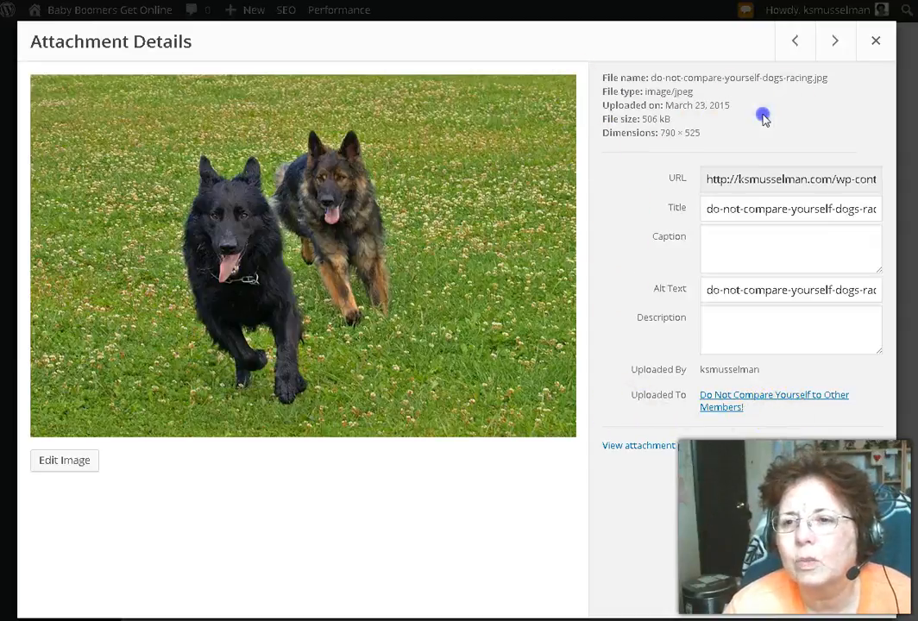
pyautogui.moveTo(633, 421)
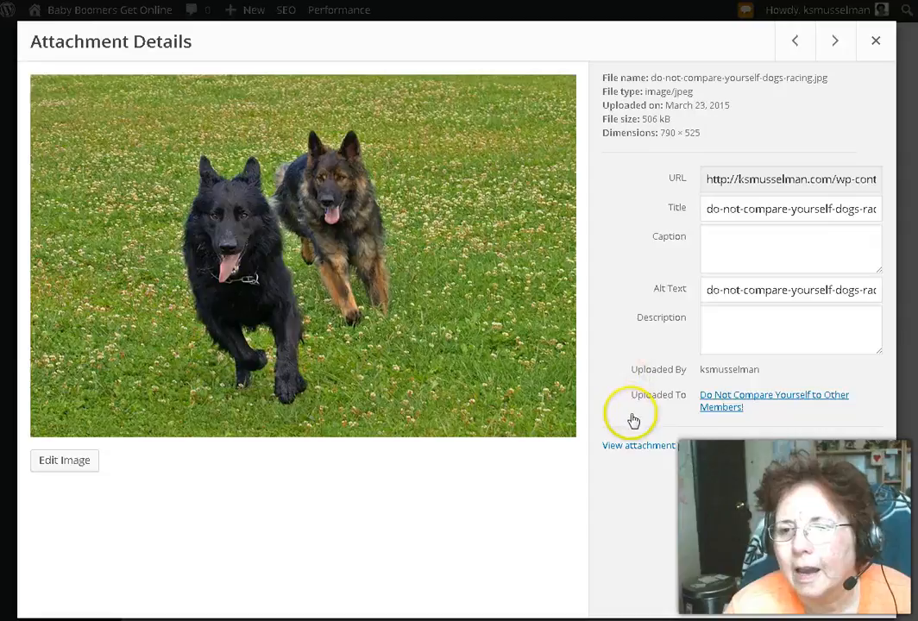
pyautogui.moveTo(745, 397)
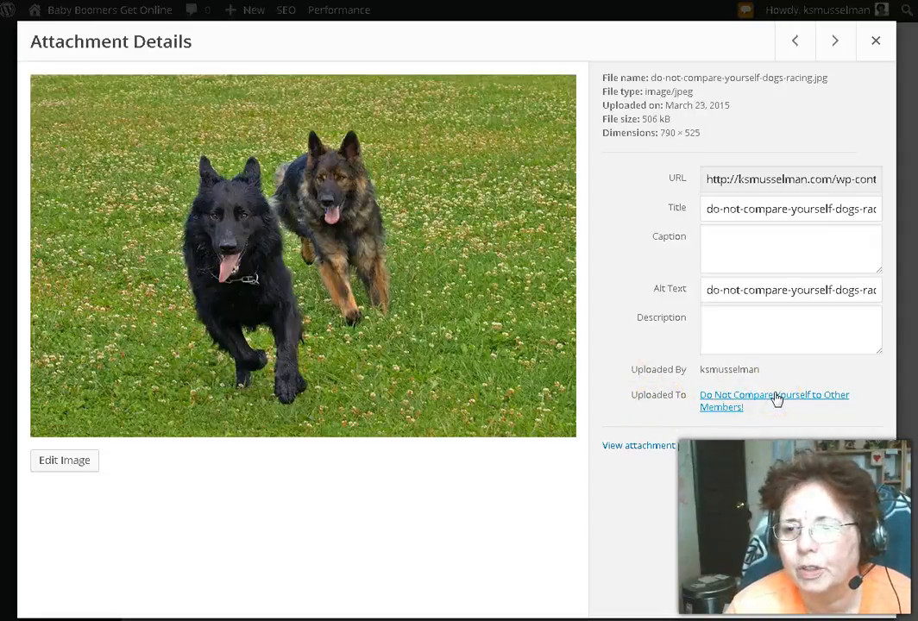
# Step: Follow the Uploaded To link into a new tab and view the published Do Not Compare Yourself post
pyautogui.rightClick(772, 394)
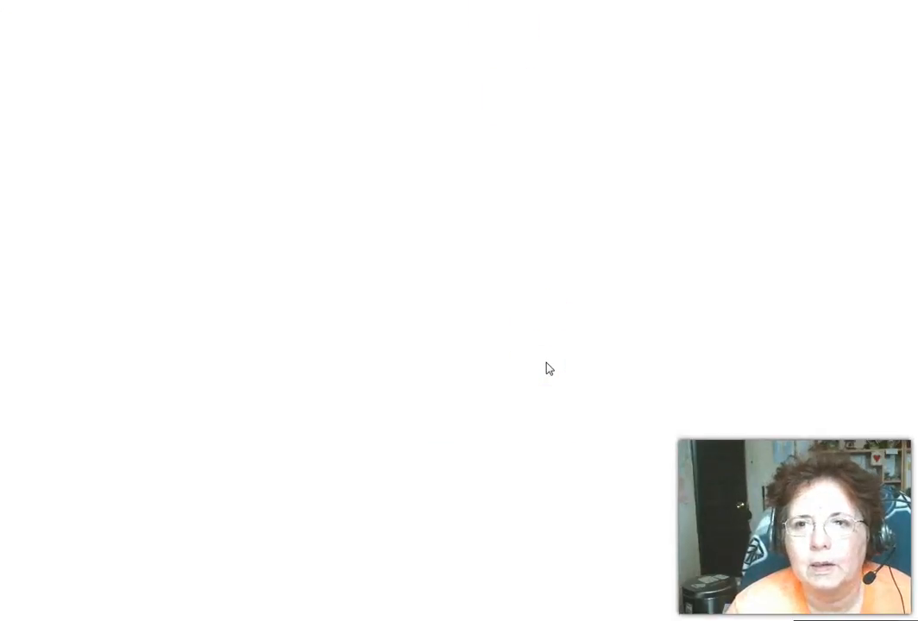
pyautogui.click(531, 415)
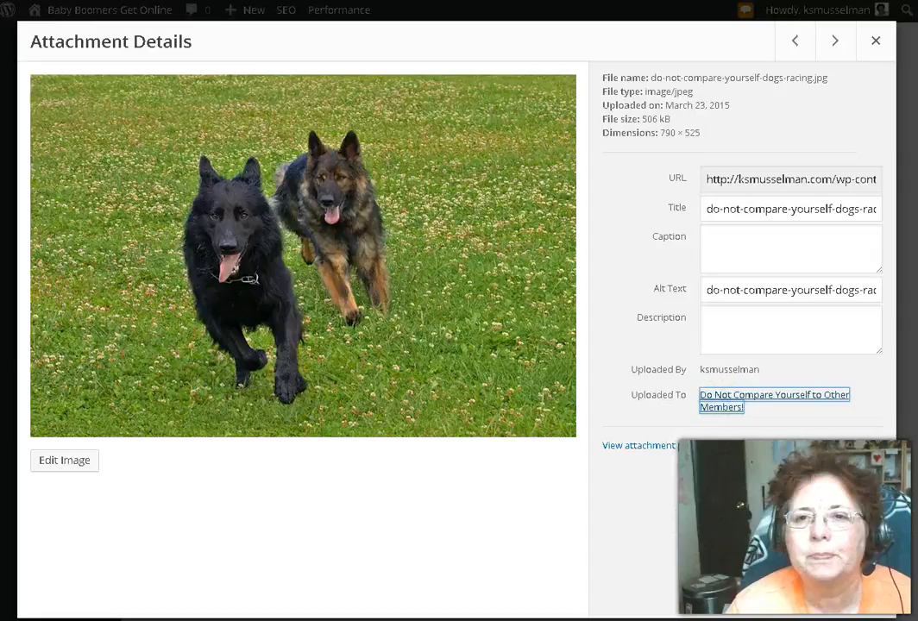
pyautogui.click(875, 42)
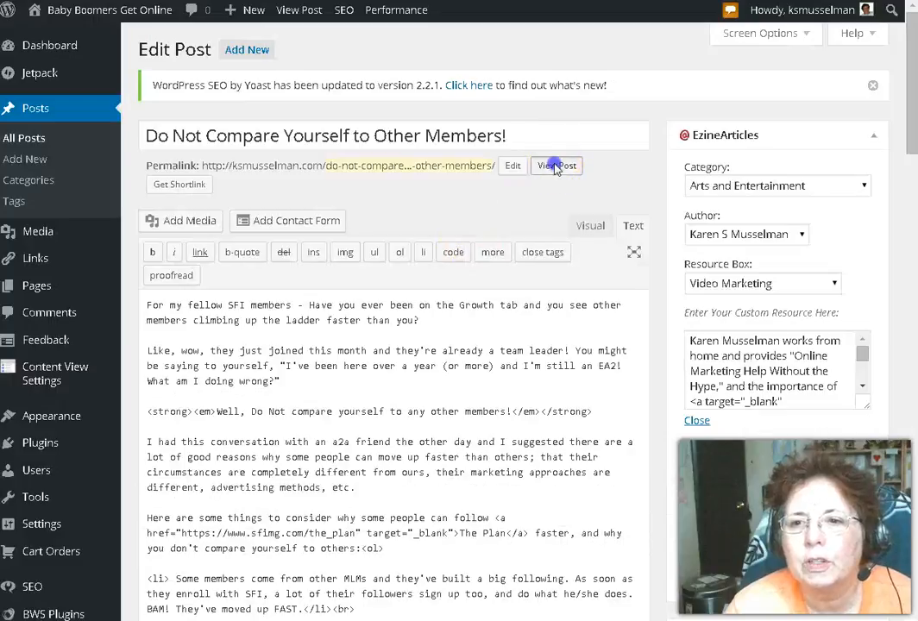
pyautogui.moveTo(521, 490)
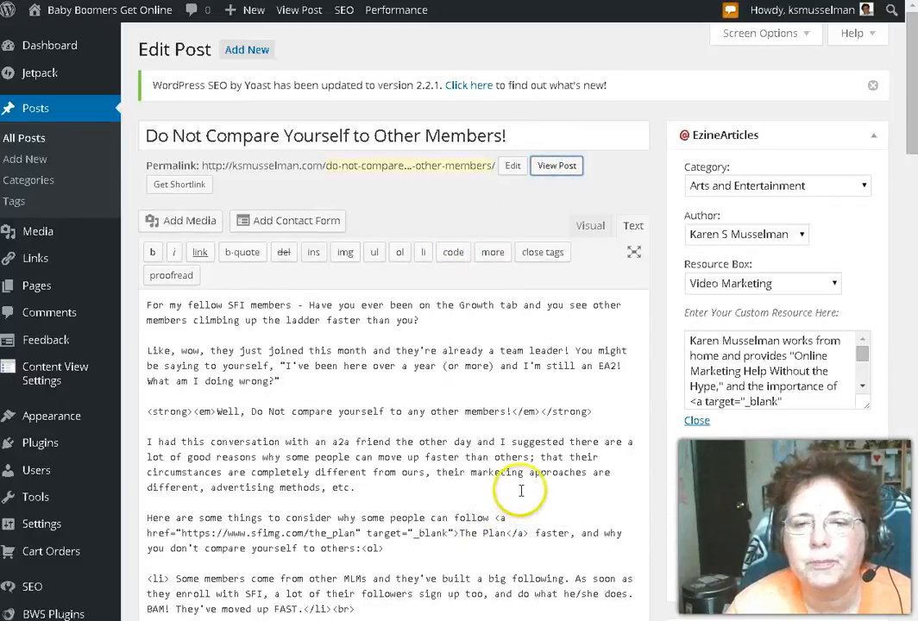
pyautogui.click(555, 166)
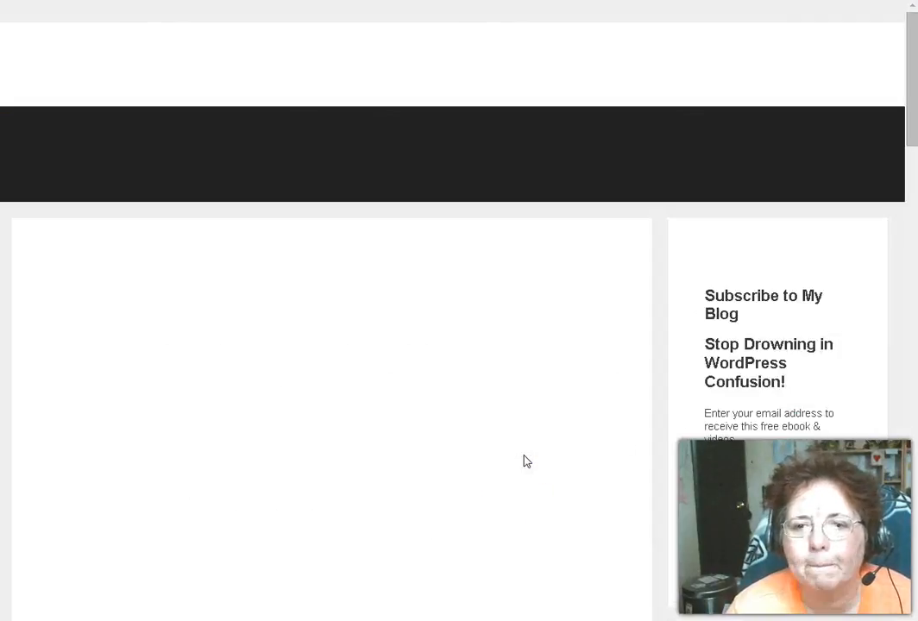
# Step: Scroll down the published post until the running dogs image appears in its content
pyautogui.scroll(3)
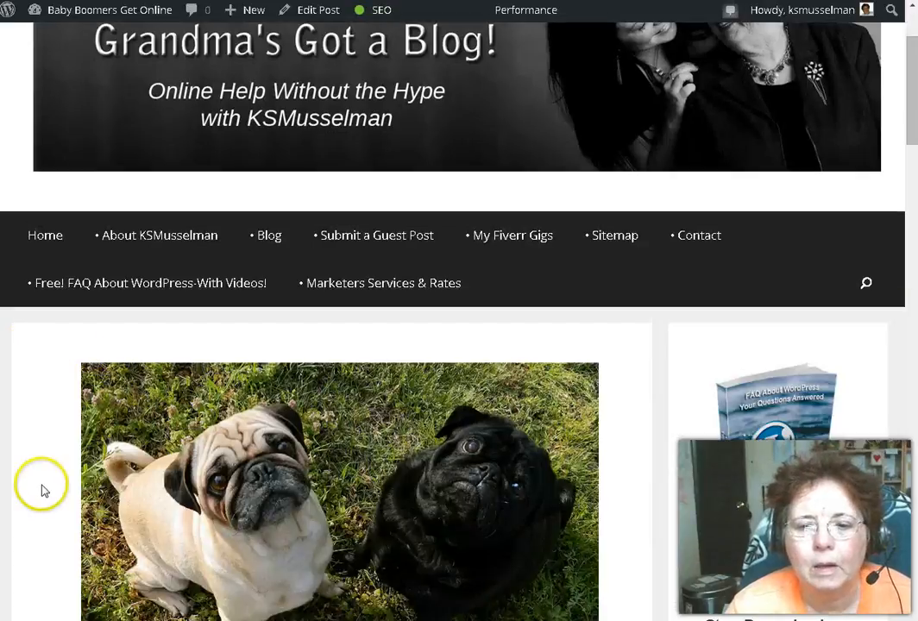
pyautogui.scroll(-3)
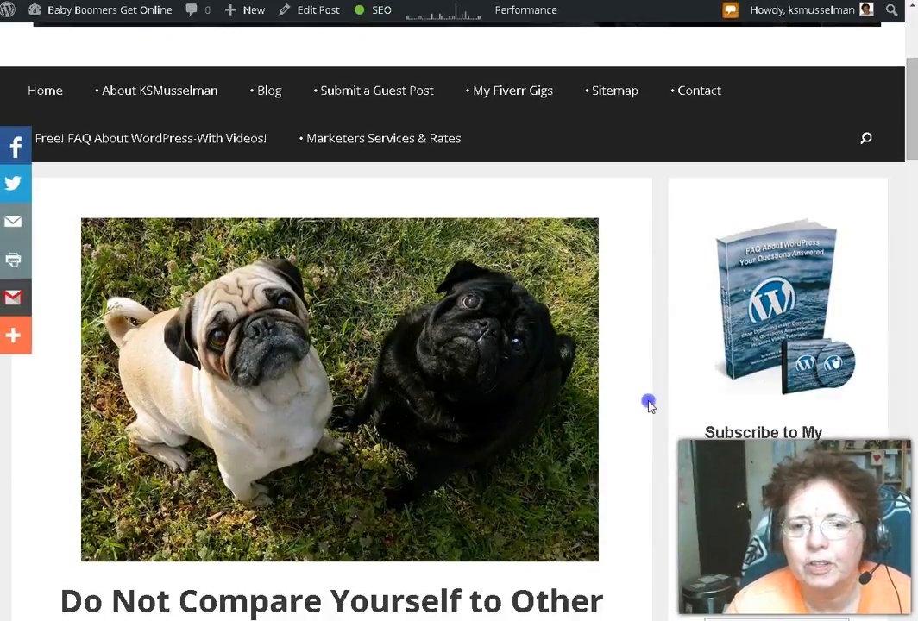
pyautogui.scroll(-3)
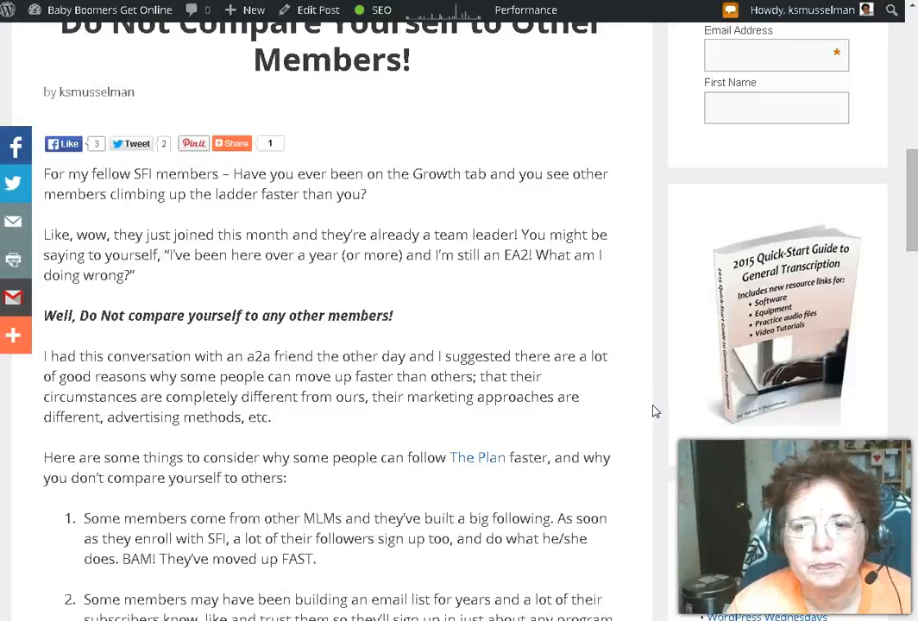
pyautogui.scroll(-3)
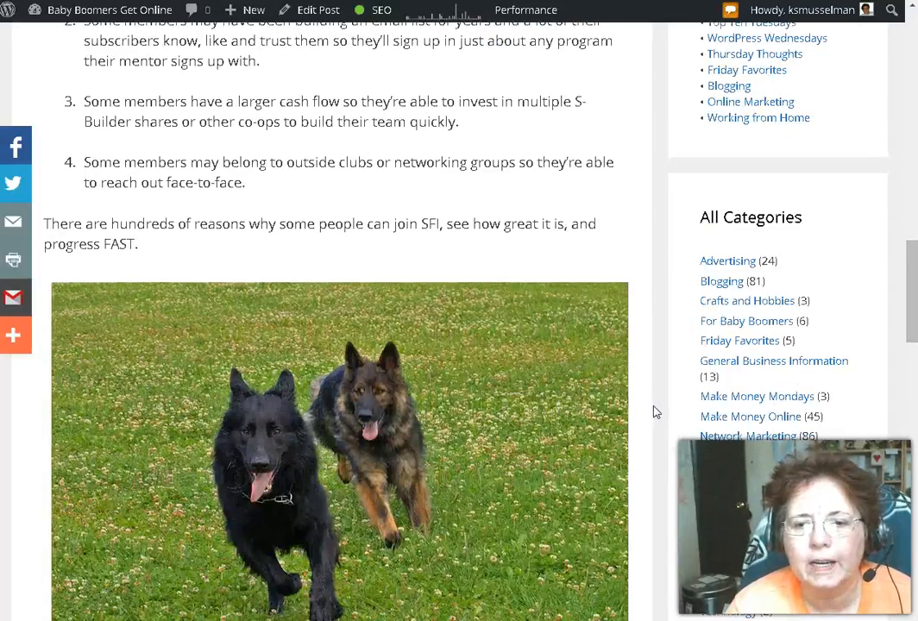
pyautogui.scroll(-3)
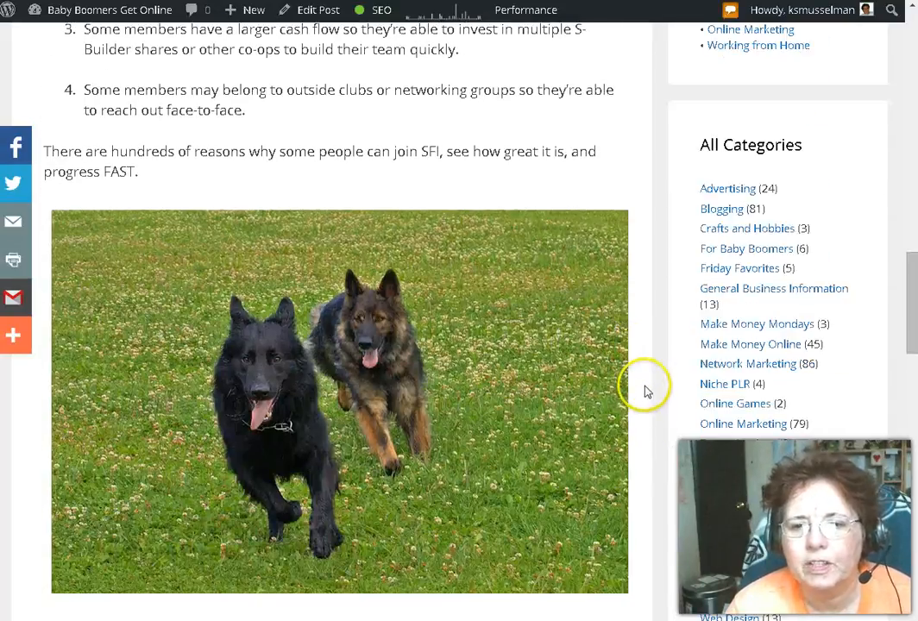
pyautogui.scroll(-3)
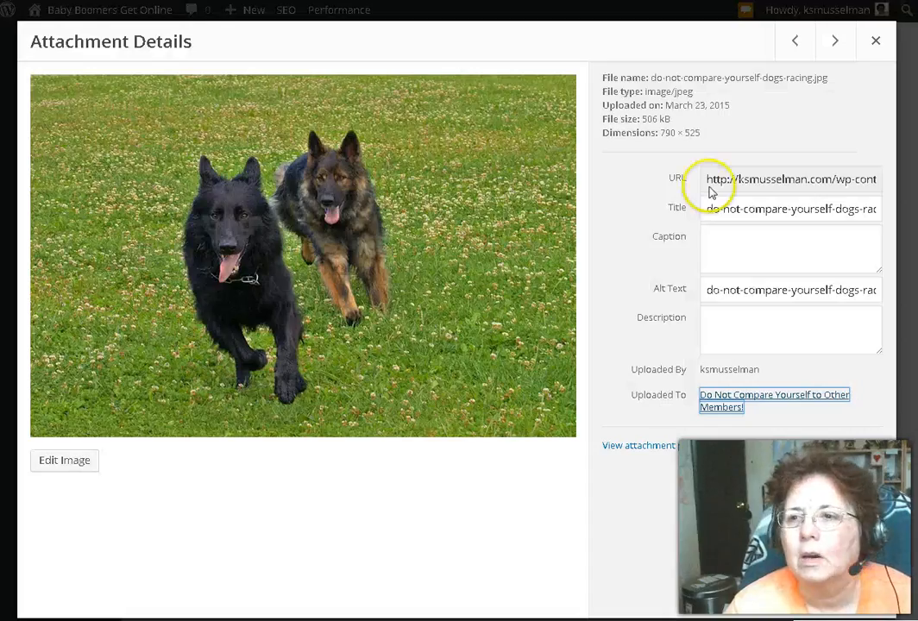
# Step: Leave the running dogs details and show the laptop-and-notebook photo's attachment details
pyautogui.click(876, 42)
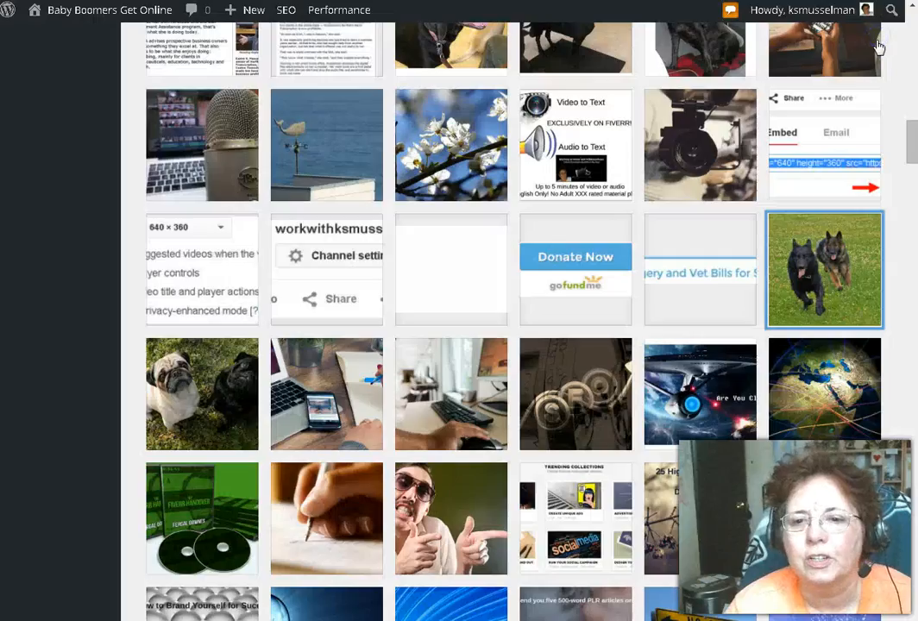
pyautogui.moveTo(188, 403)
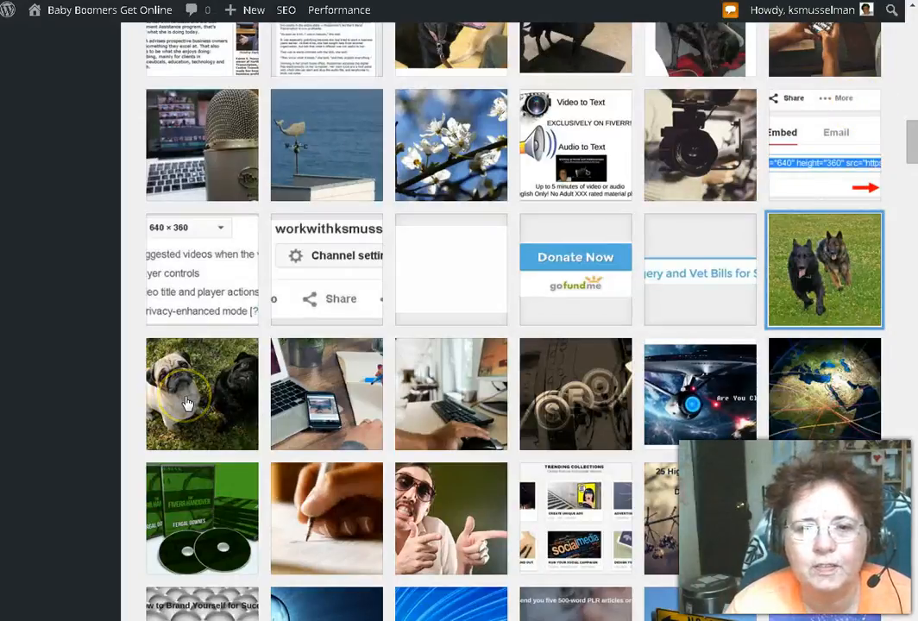
pyautogui.moveTo(326, 393)
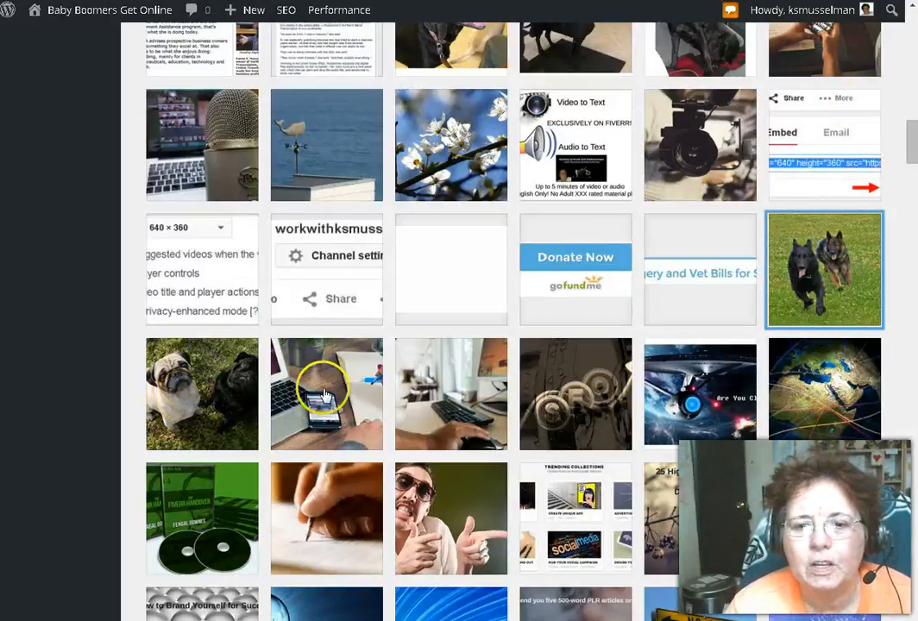
pyautogui.click(326, 393)
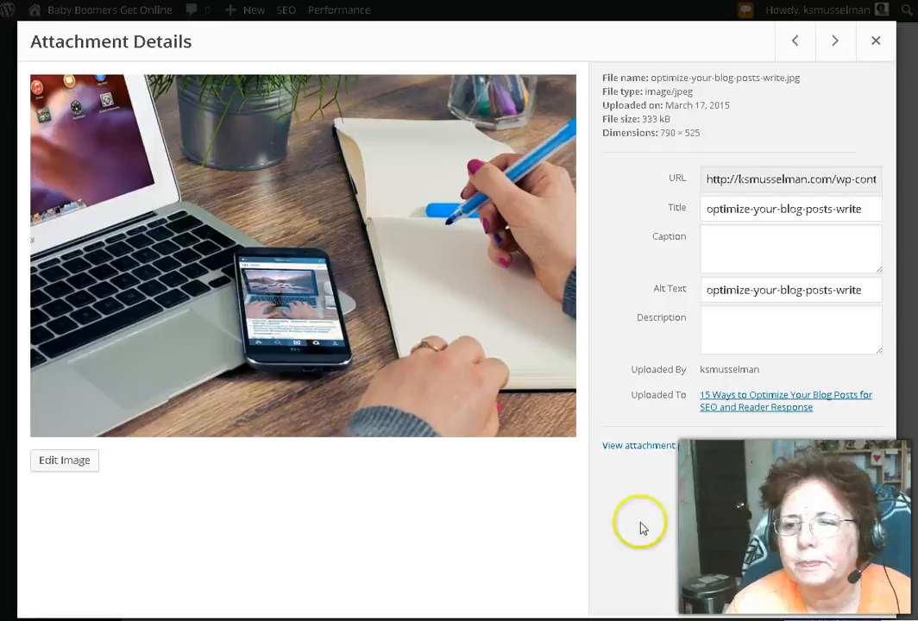
pyautogui.moveTo(642, 524)
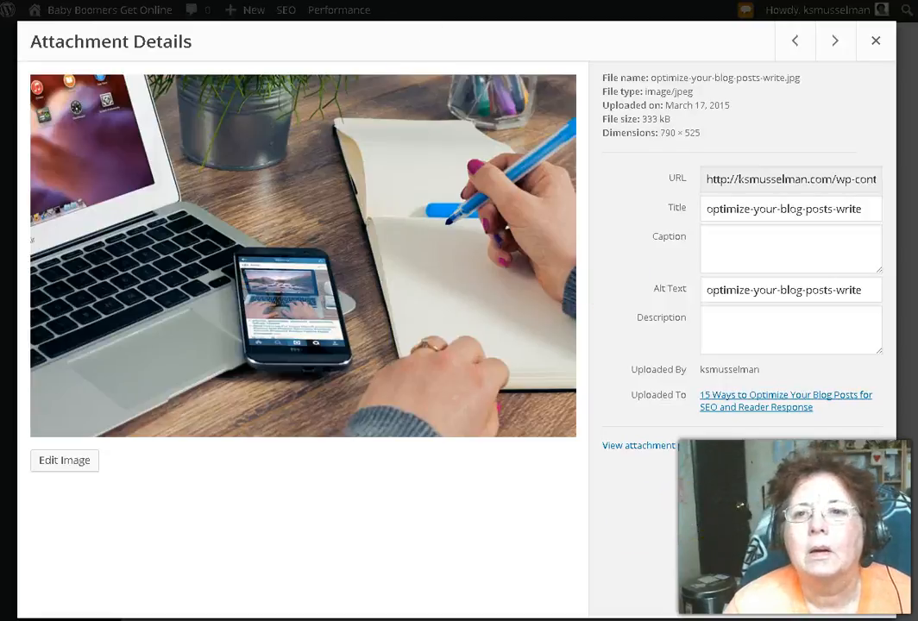
pyautogui.click(876, 41)
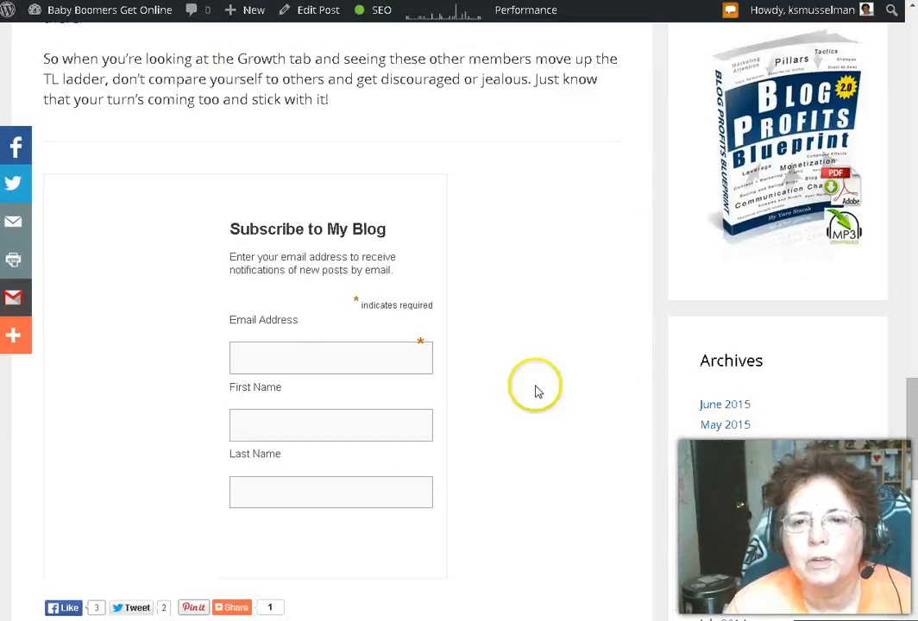
pyautogui.moveTo(534, 386)
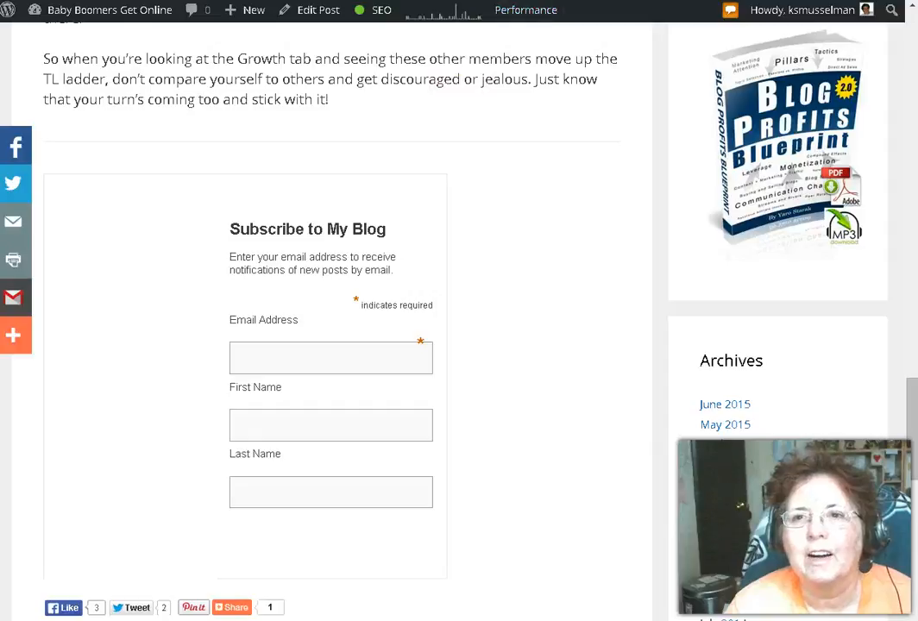
pyautogui.scroll(3)
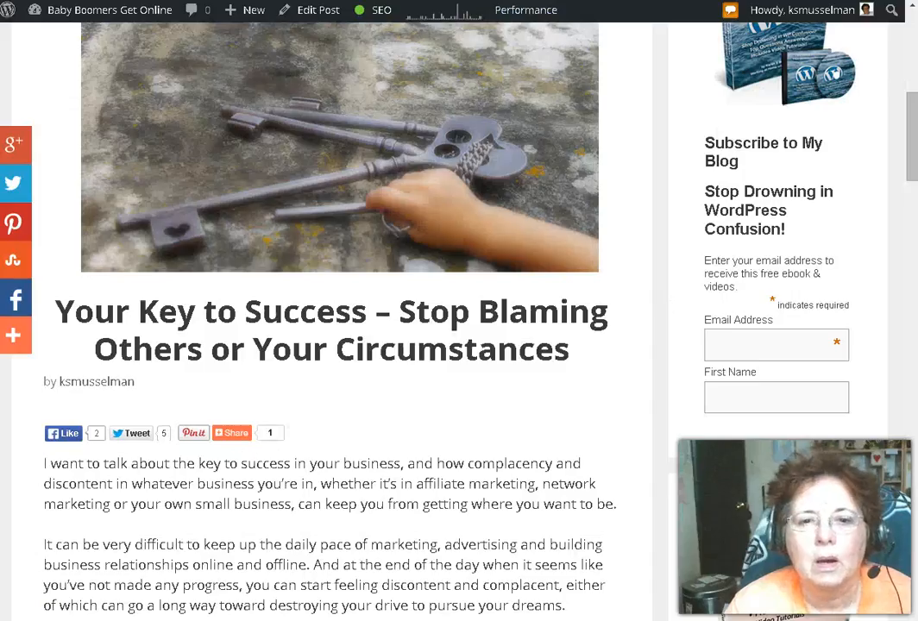
pyautogui.scroll(-3)
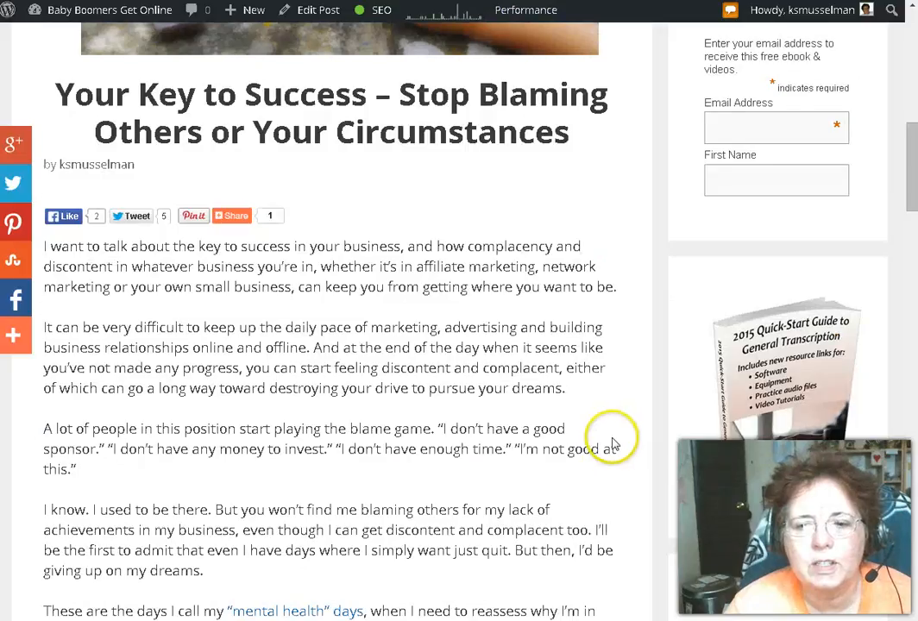
pyautogui.scroll(-3)
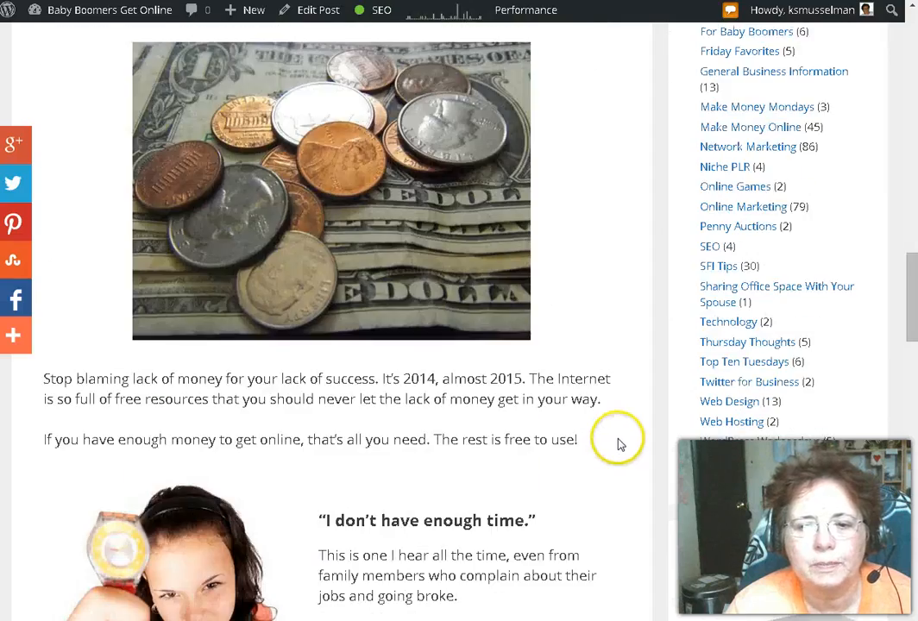
pyautogui.scroll(-3)
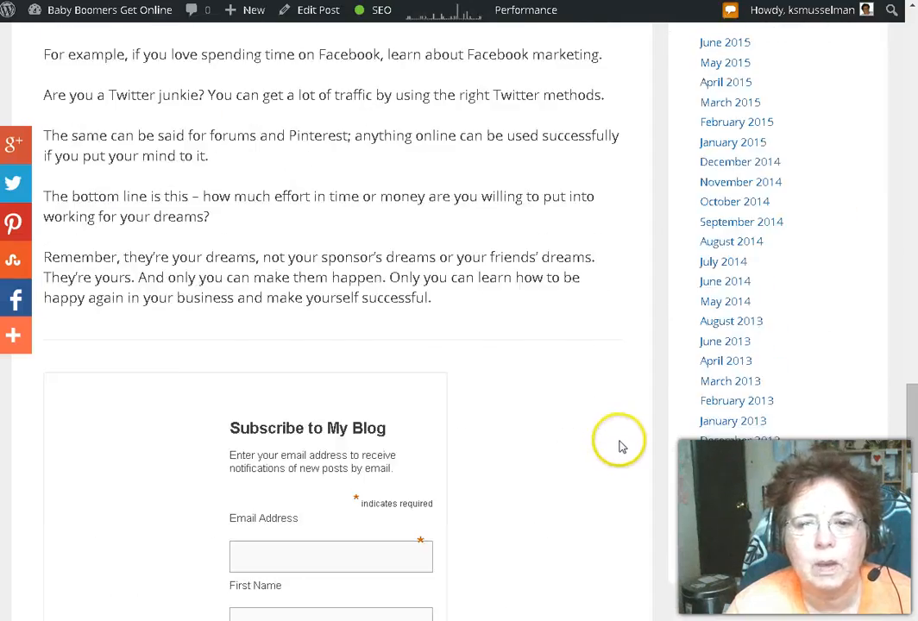
pyautogui.scroll(3)
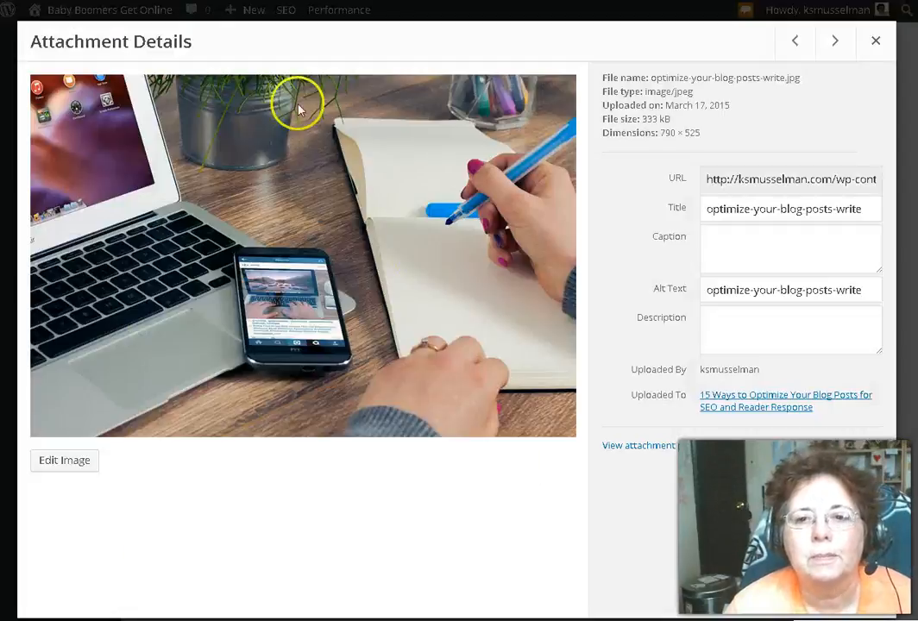
pyautogui.moveTo(876, 41)
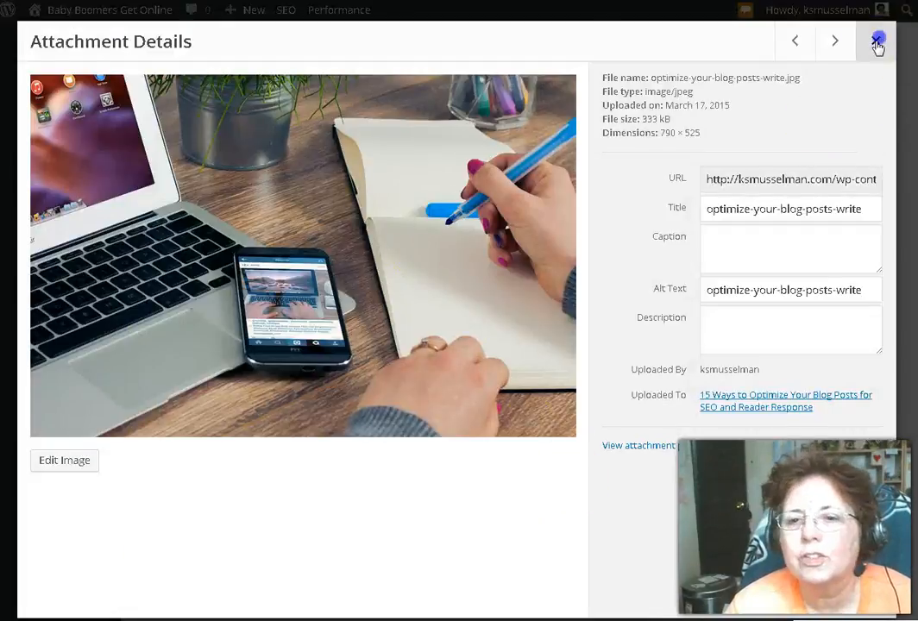
pyautogui.click(876, 42)
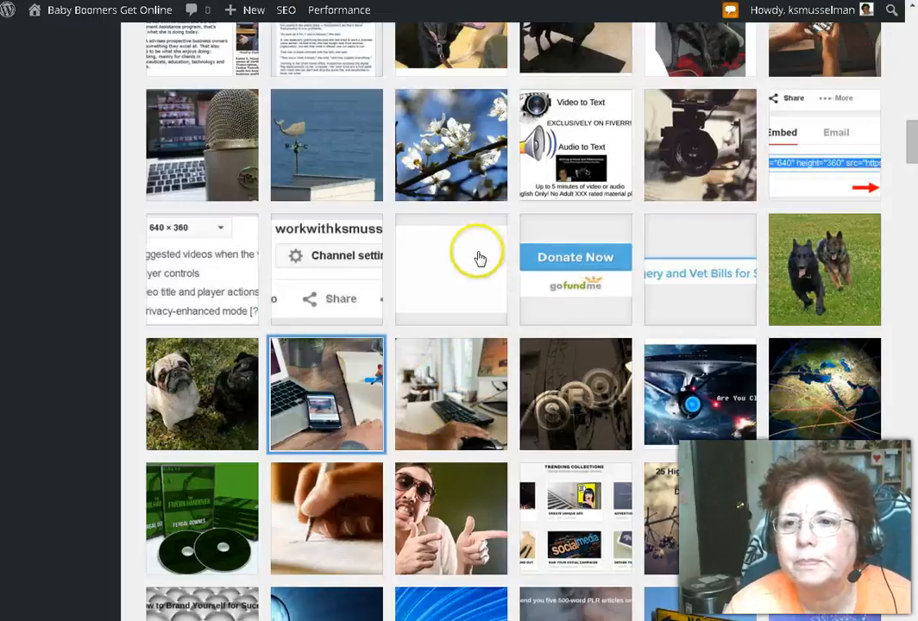
pyautogui.scroll(3)
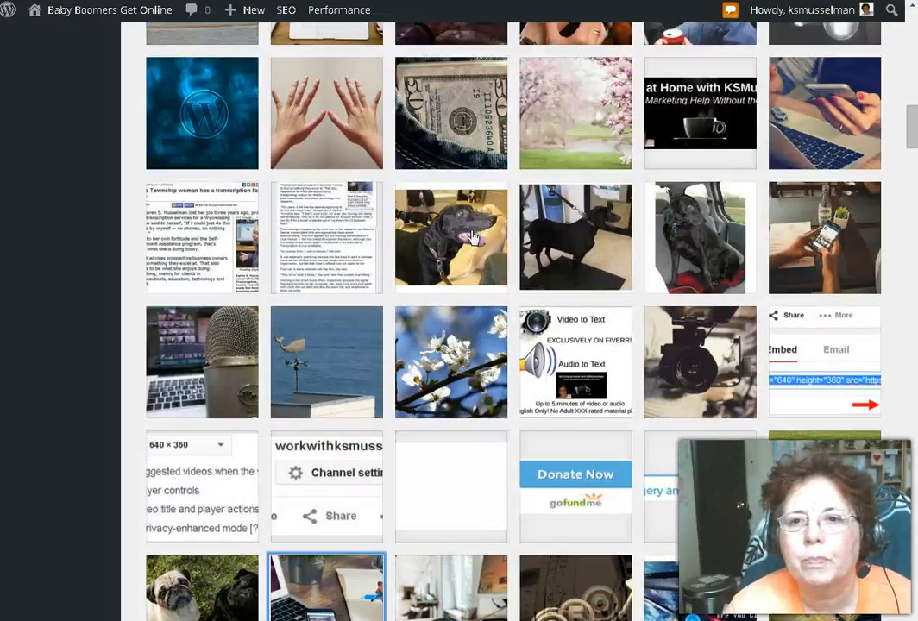
pyautogui.scroll(3)
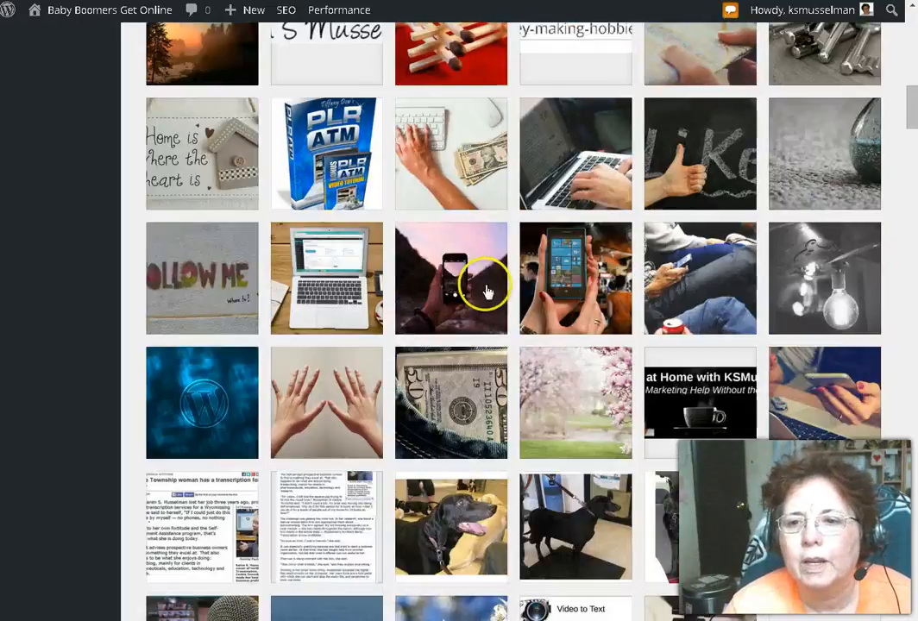
pyautogui.moveTo(434, 396)
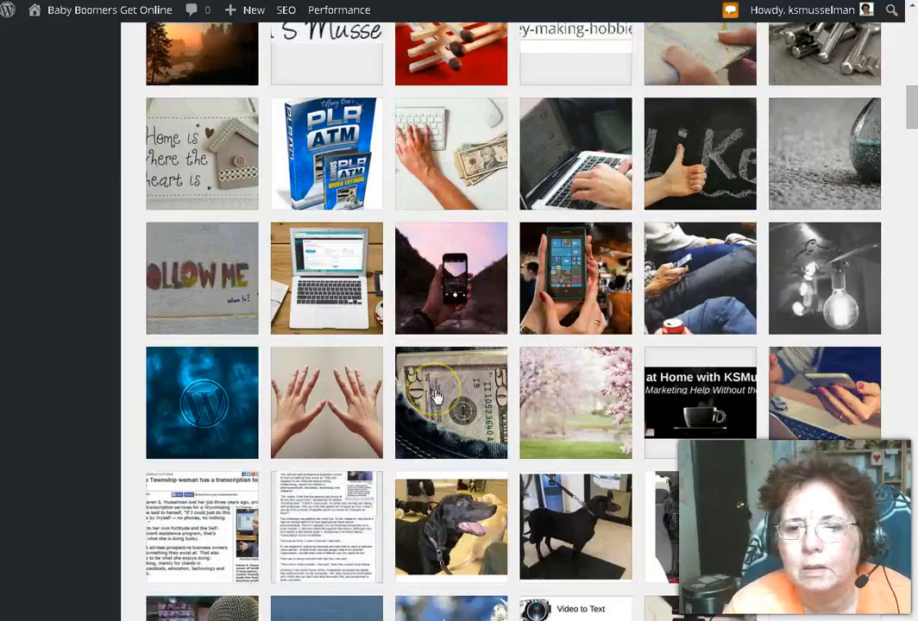
pyautogui.moveTo(181, 411)
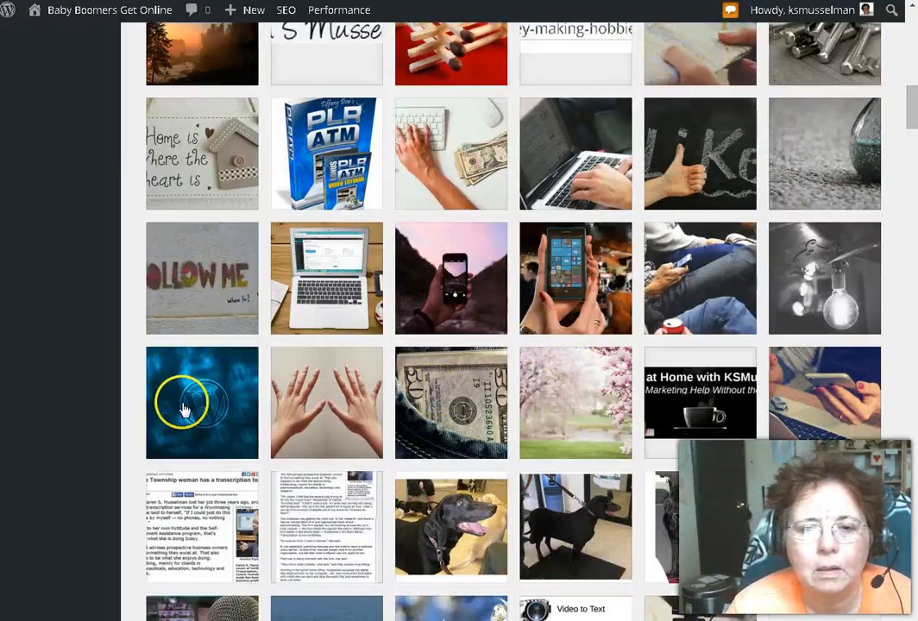
pyautogui.click(200, 403)
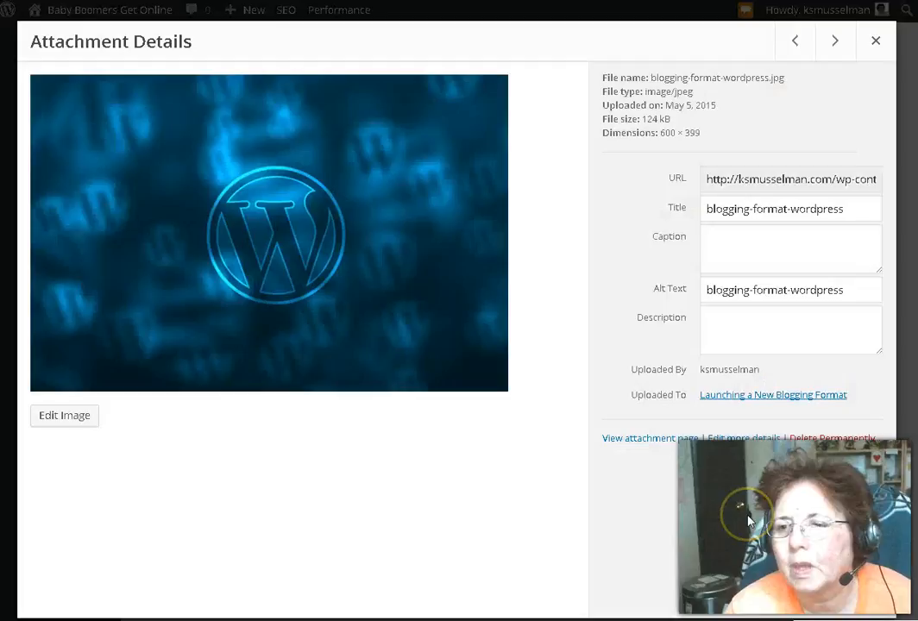
pyautogui.click(874, 41)
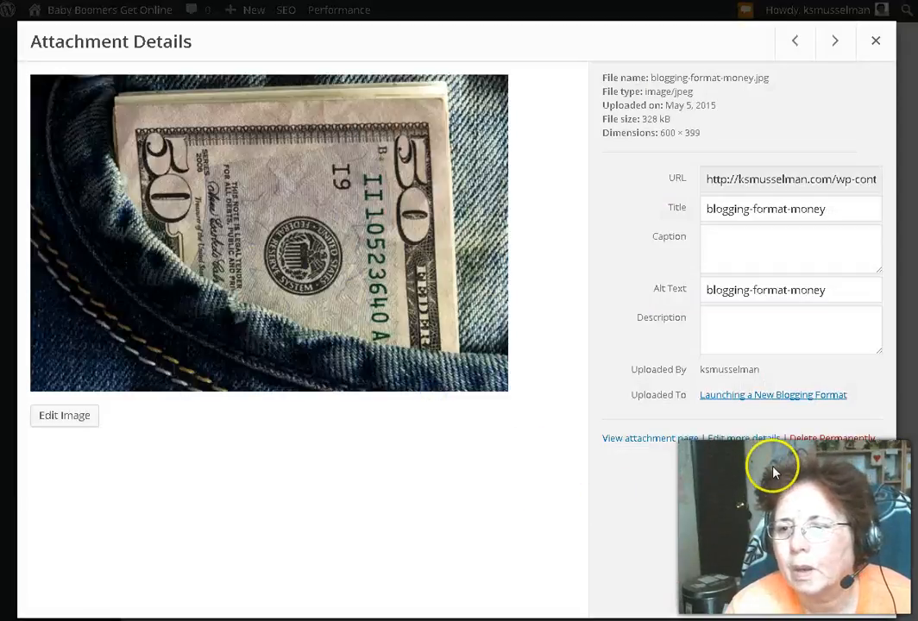
pyautogui.moveTo(875, 41)
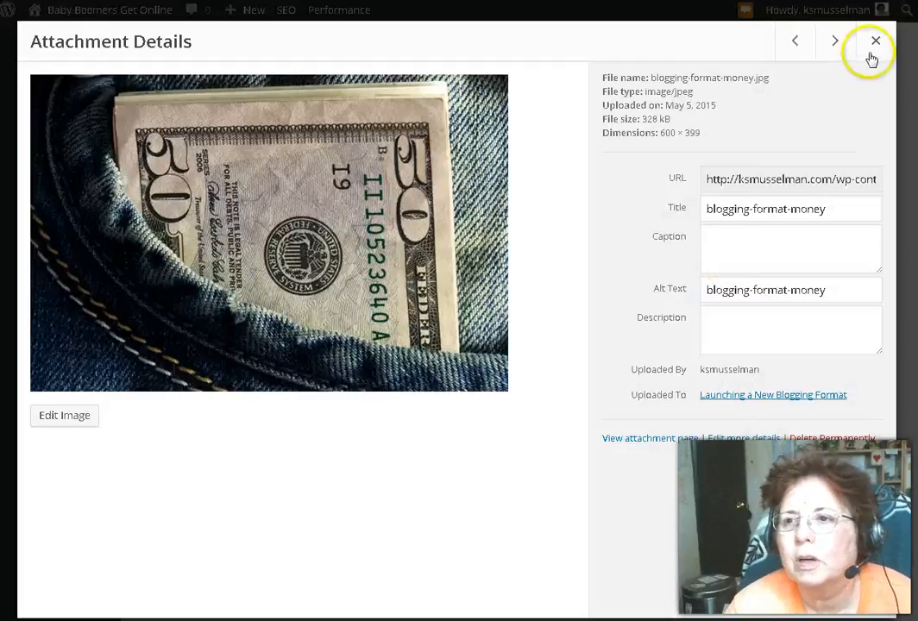
pyautogui.click(873, 42)
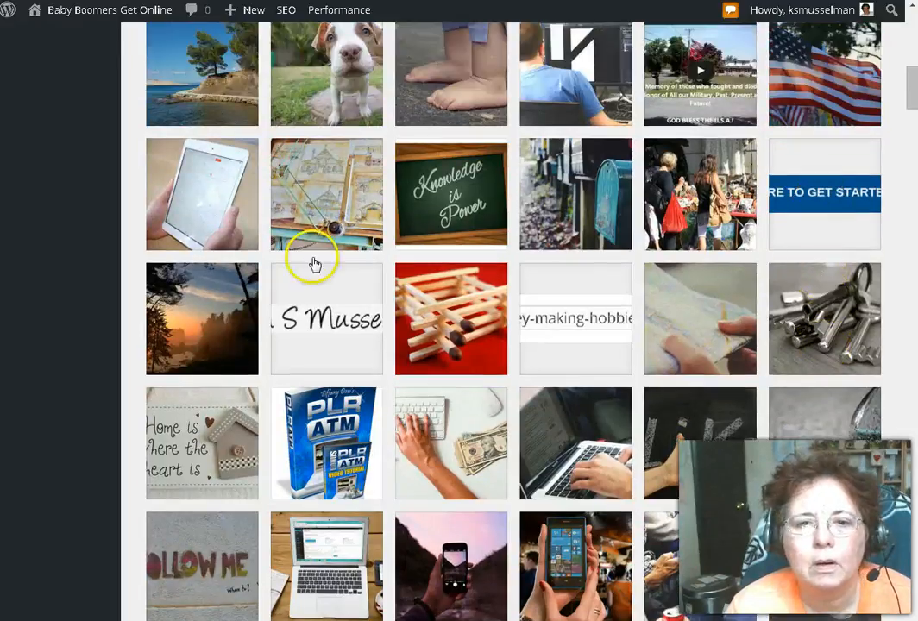
pyautogui.moveTo(659, 255)
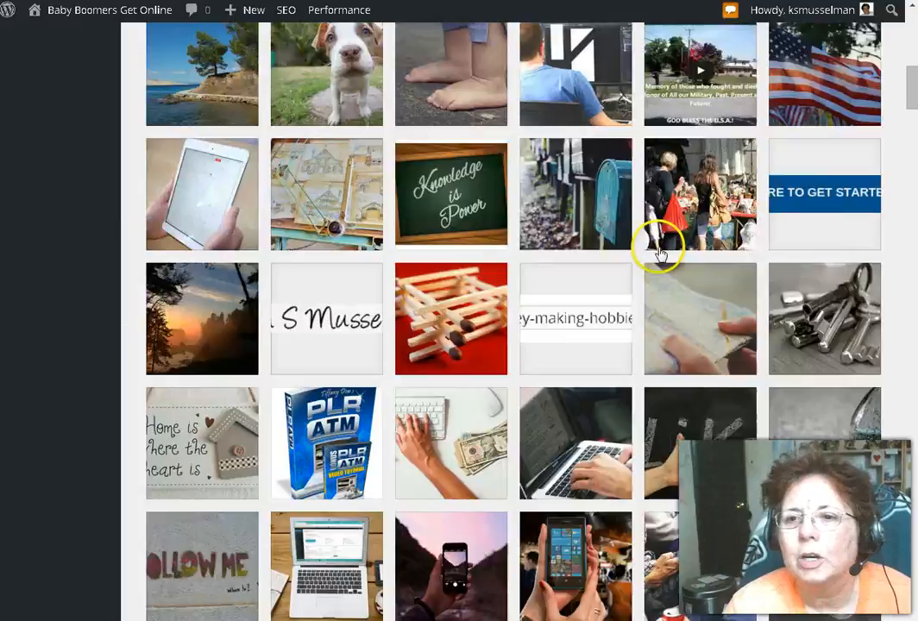
# Step: Check the get-started banner's details, then show the red matchsticks image's attachment details
pyautogui.scroll(3)
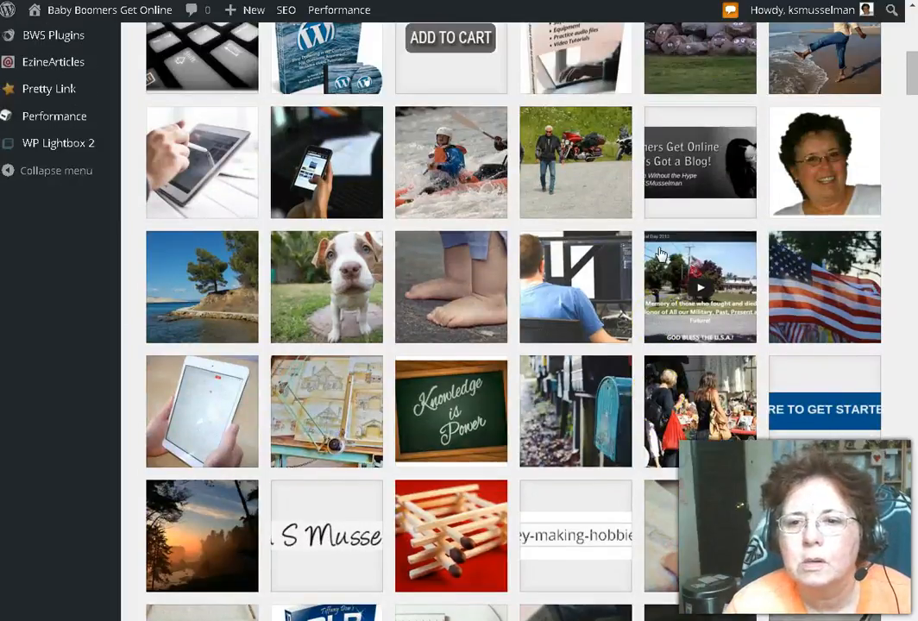
pyautogui.scroll(-3)
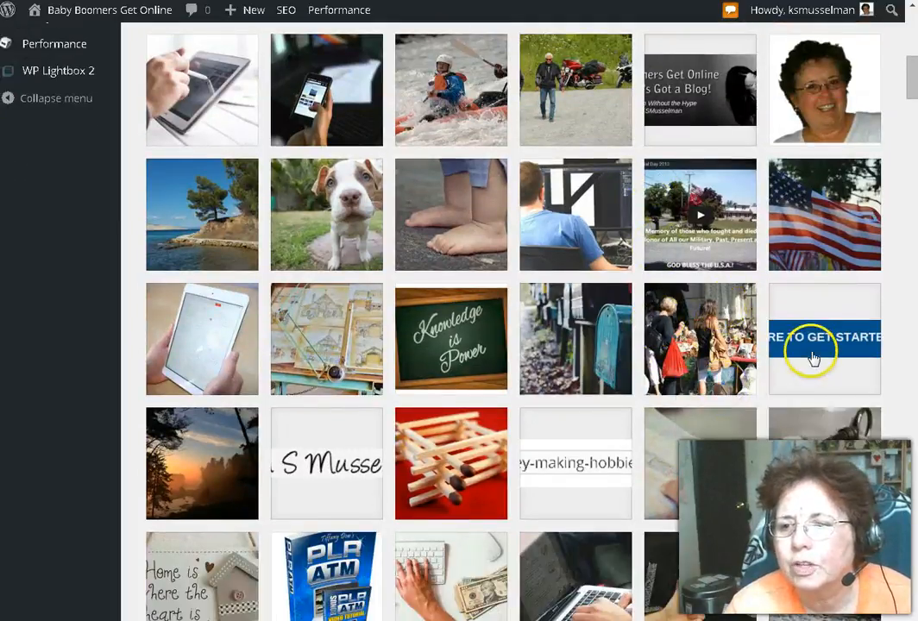
pyautogui.click(825, 338)
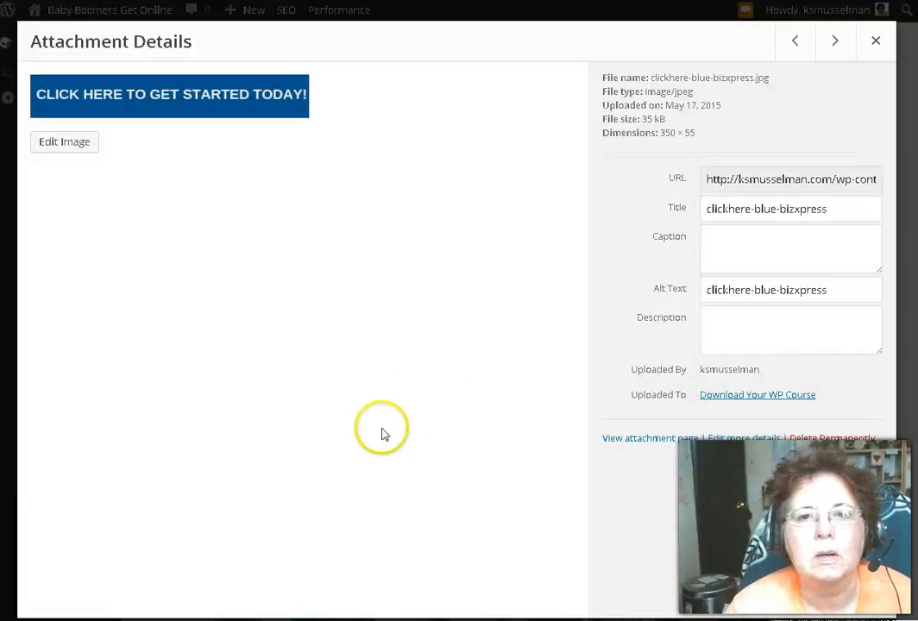
pyautogui.moveTo(473, 210)
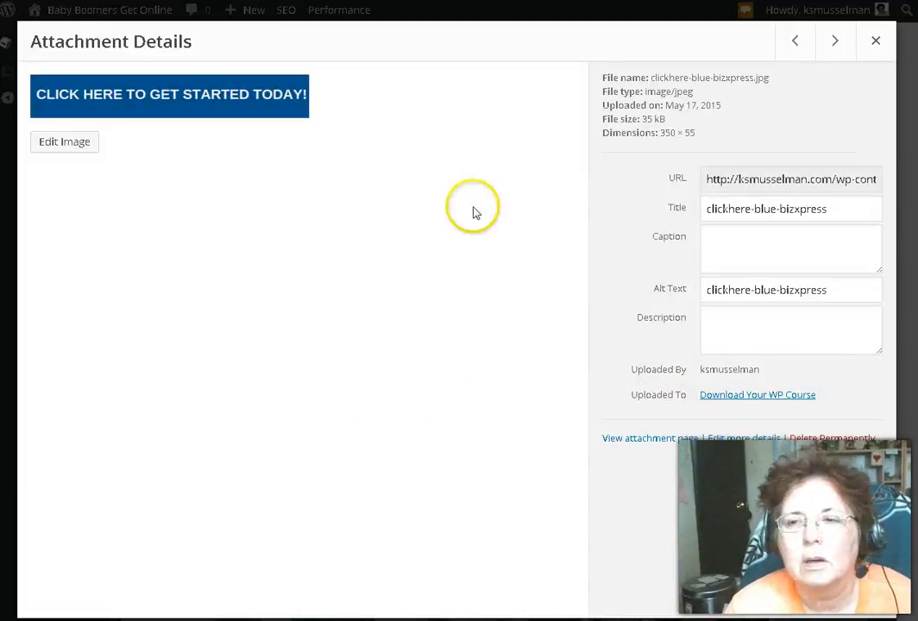
pyautogui.click(874, 42)
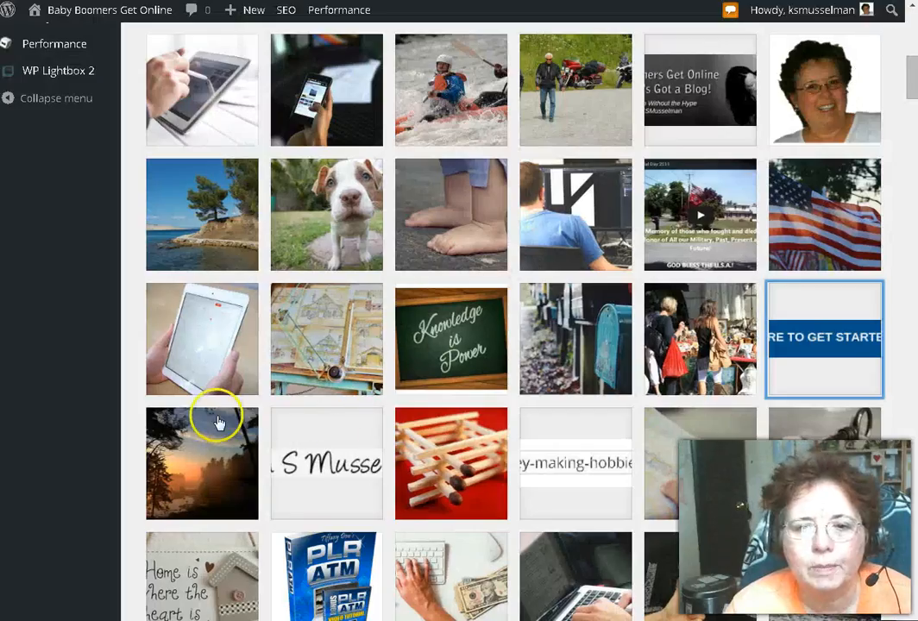
pyautogui.moveTo(315, 473)
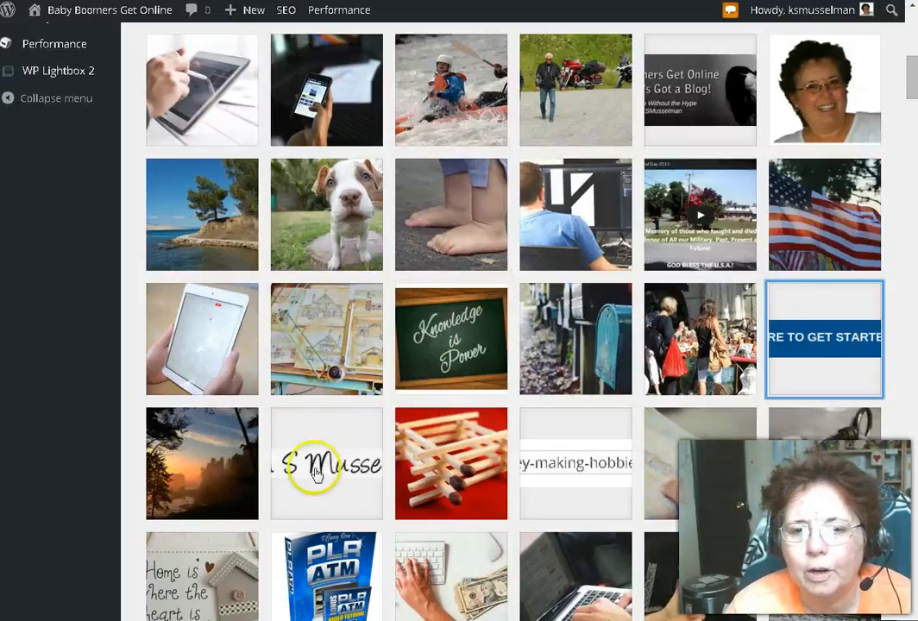
pyautogui.click(452, 463)
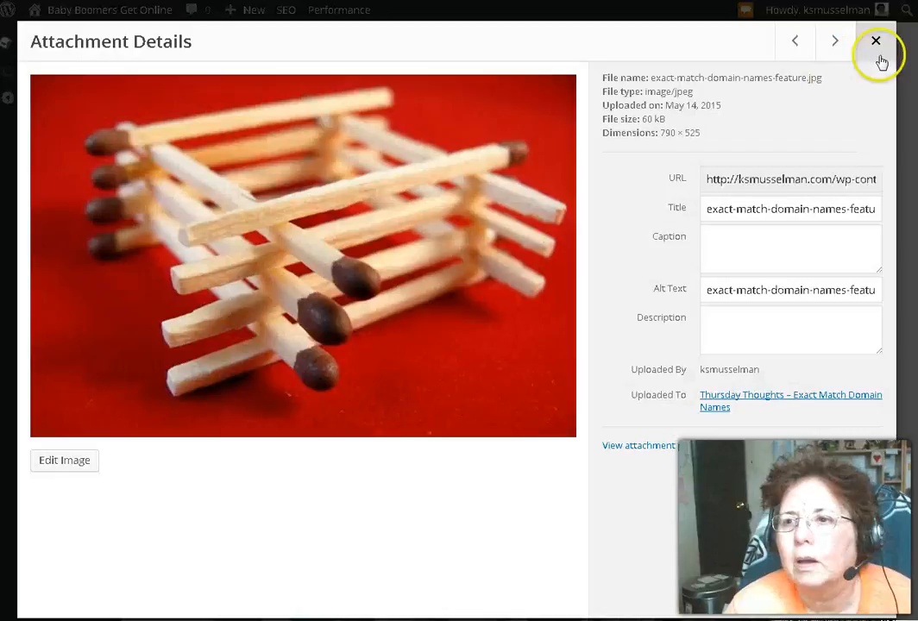
pyautogui.rightClick(790, 400)
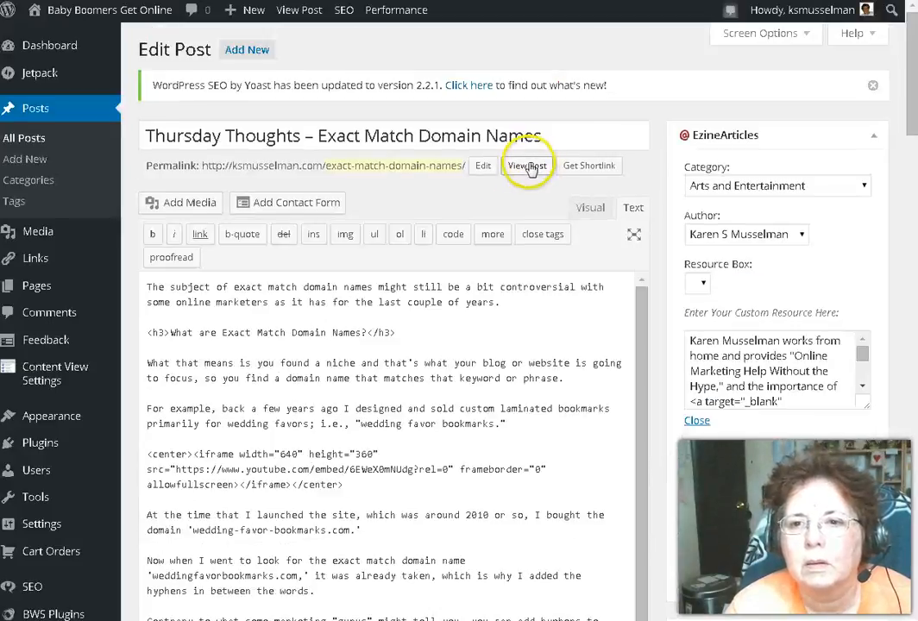
pyautogui.click(763, 283)
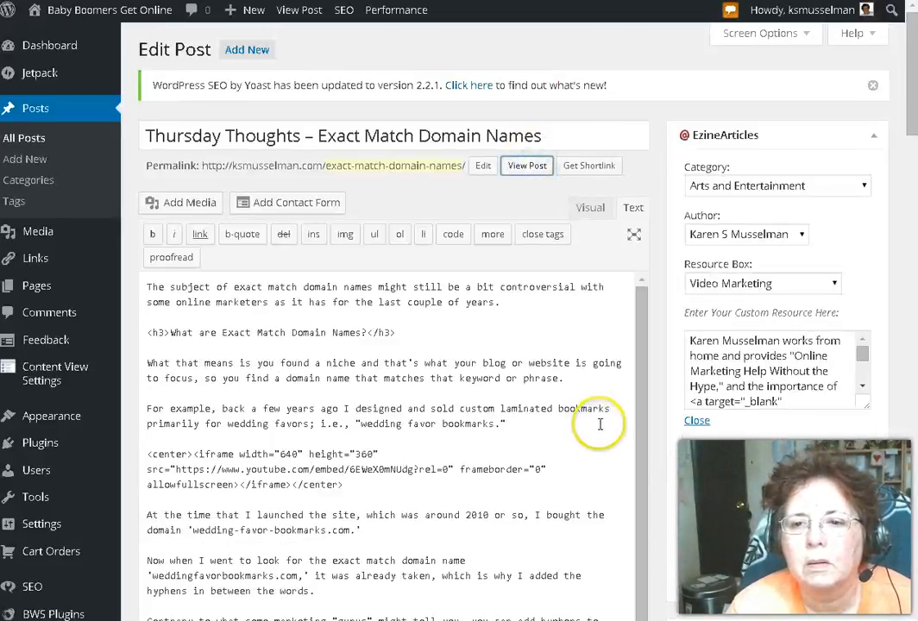
pyautogui.moveTo(609, 402)
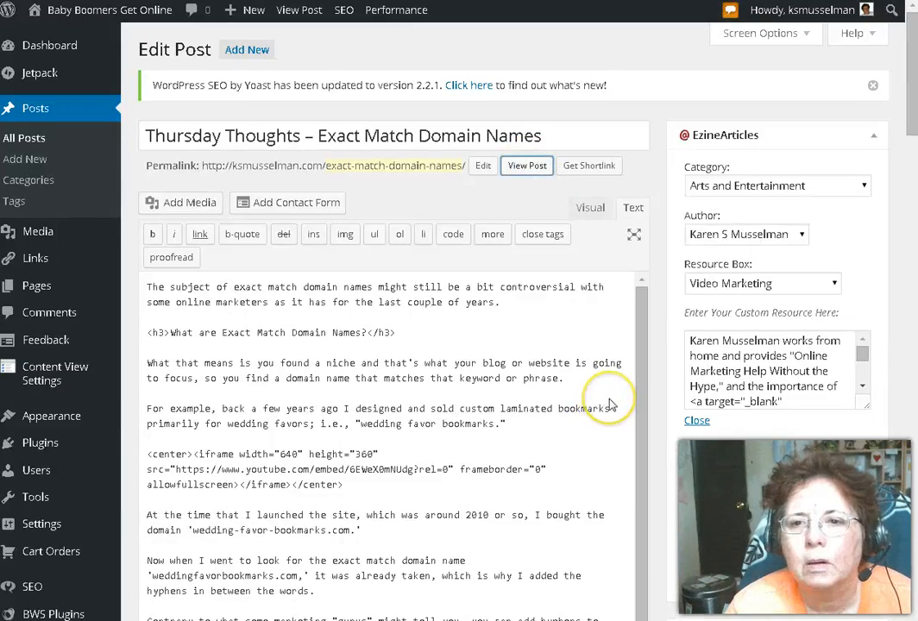
pyautogui.click(526, 165)
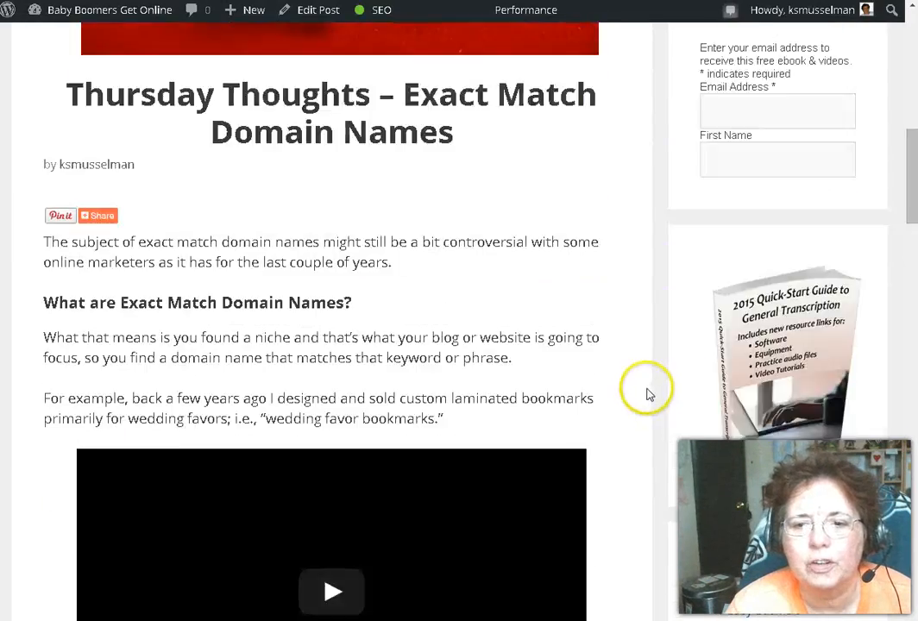
pyautogui.scroll(-3)
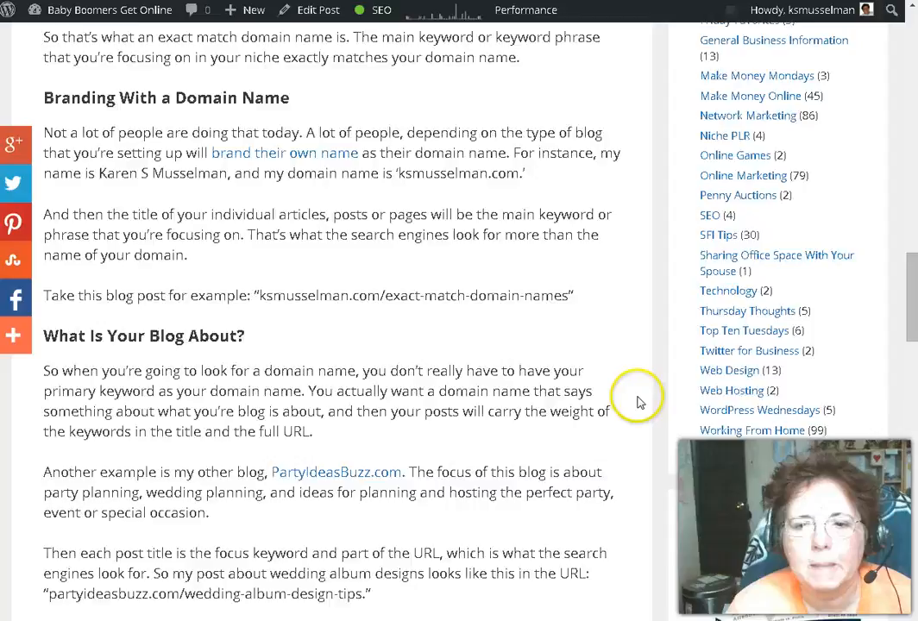
pyautogui.scroll(-3)
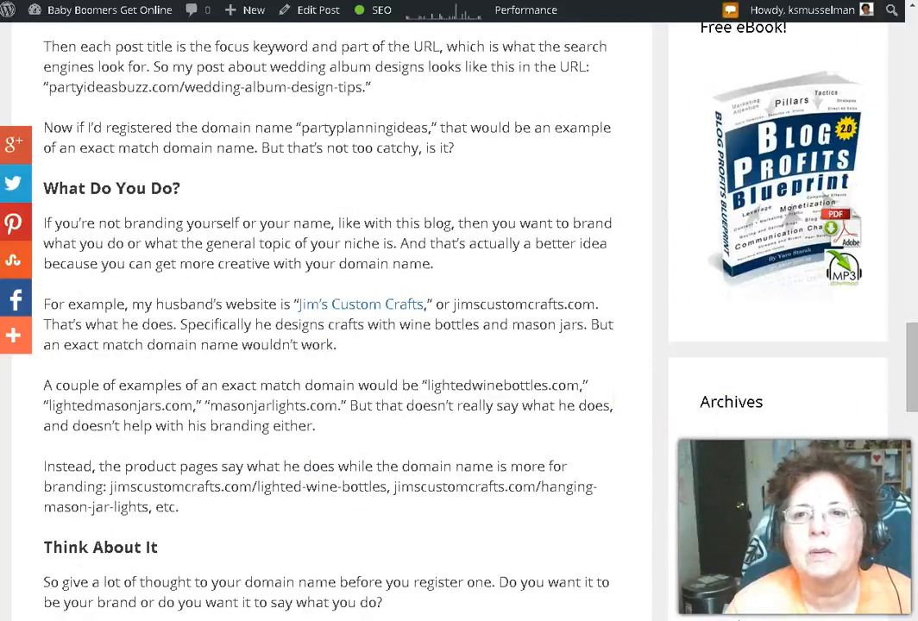
pyautogui.scroll(-3)
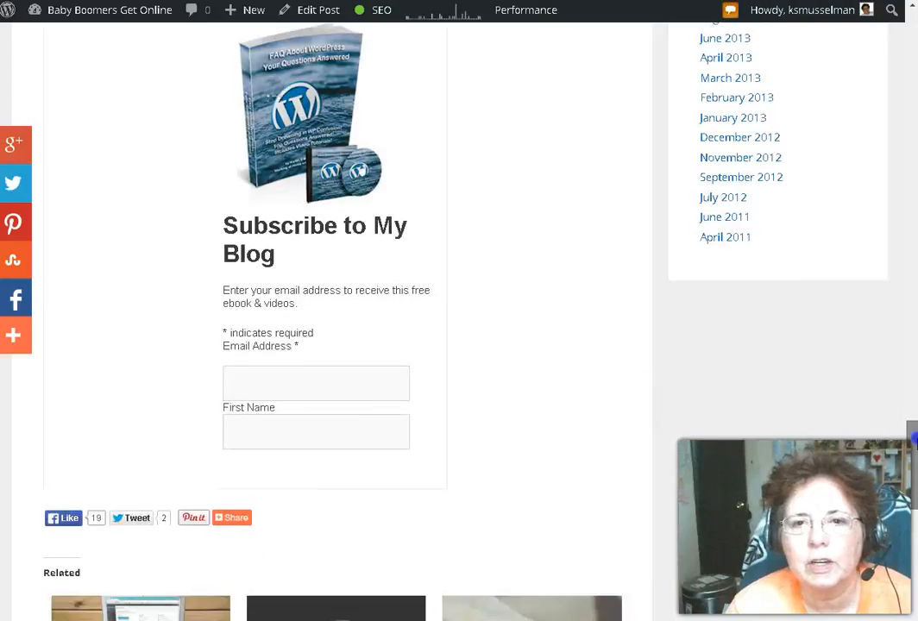
pyautogui.scroll(3)
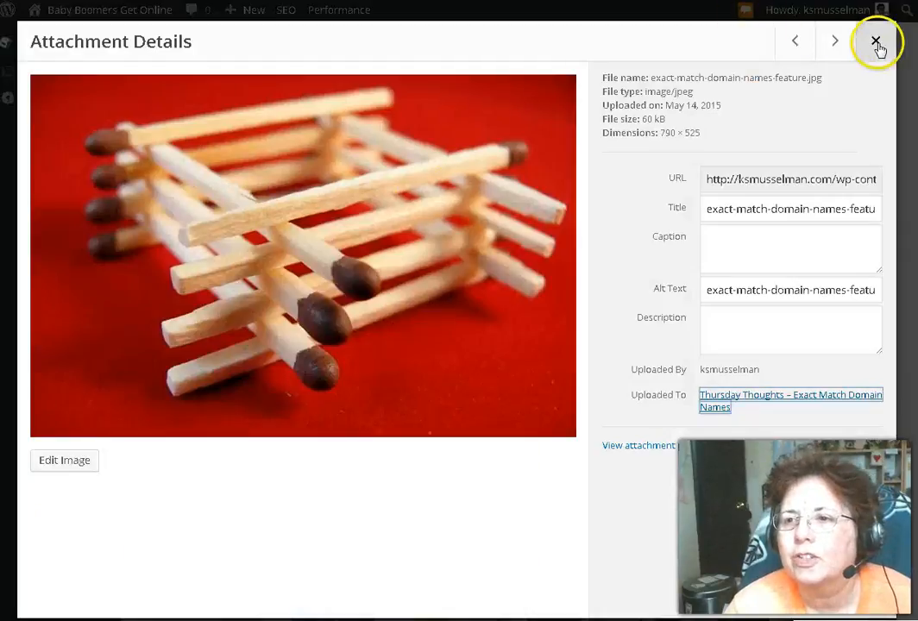
# Step: Move past the broken-image file to the map photo move-your-blog-feature.jpg's details
pyautogui.click(876, 42)
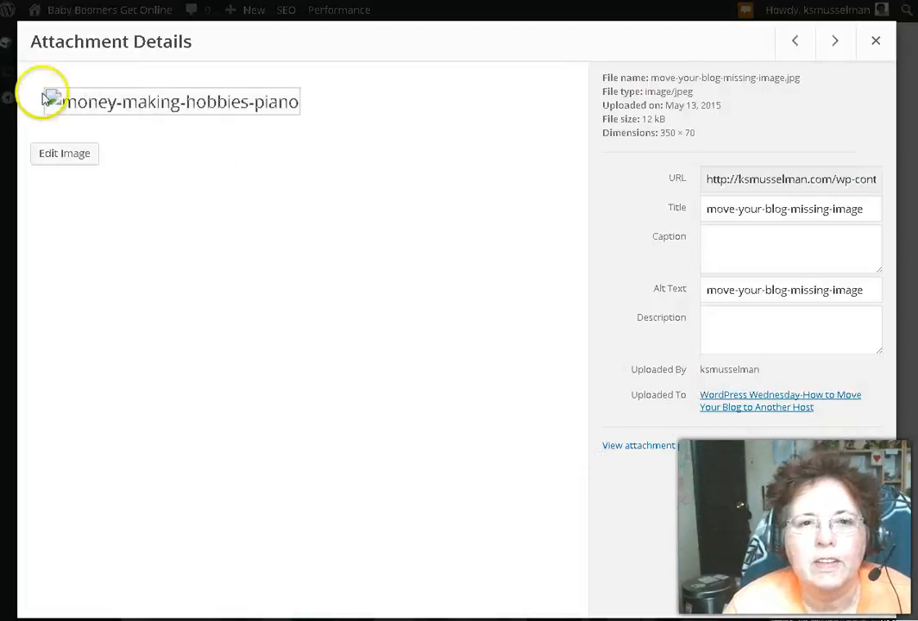
pyautogui.moveTo(190, 129)
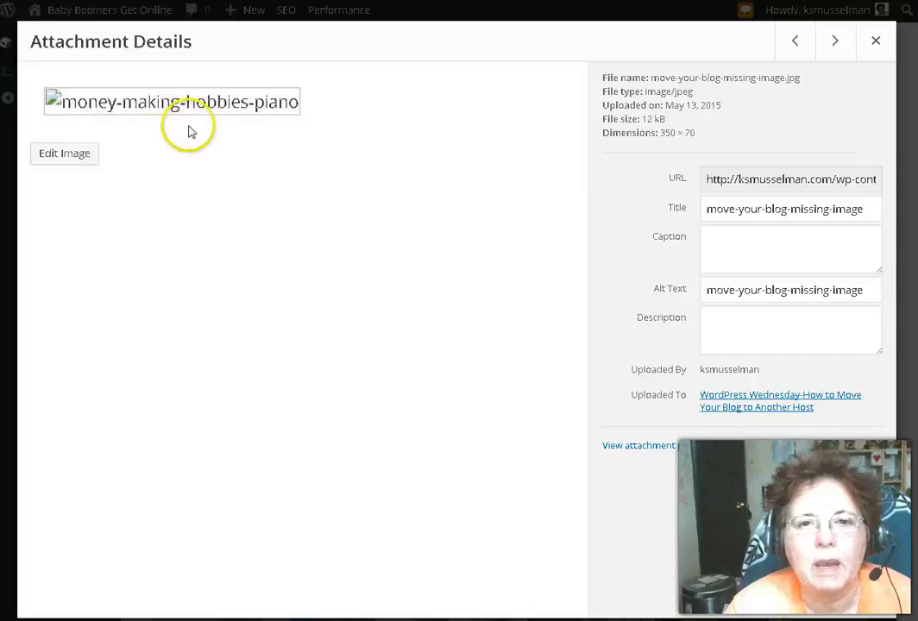
pyautogui.moveTo(738, 507)
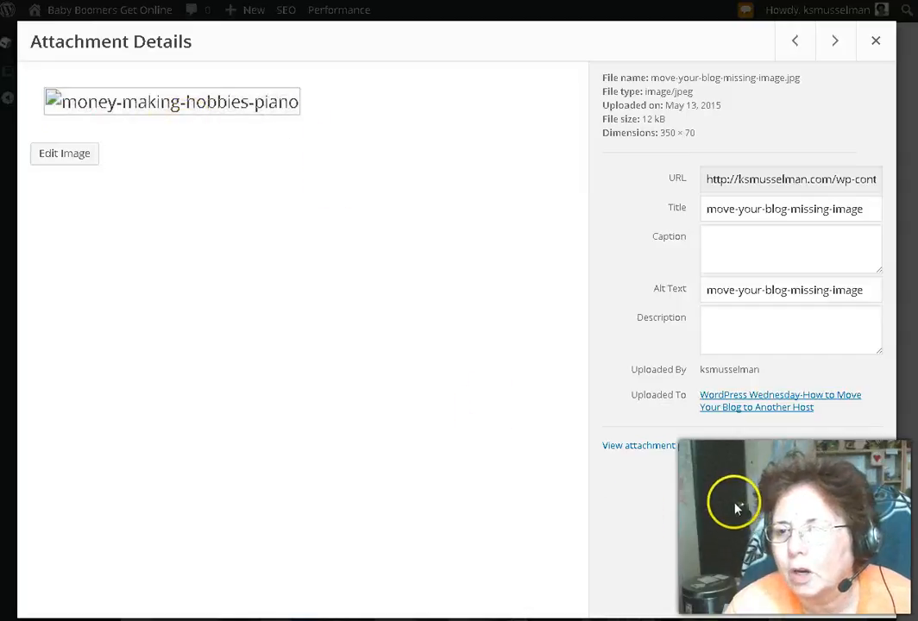
pyautogui.moveTo(871, 169)
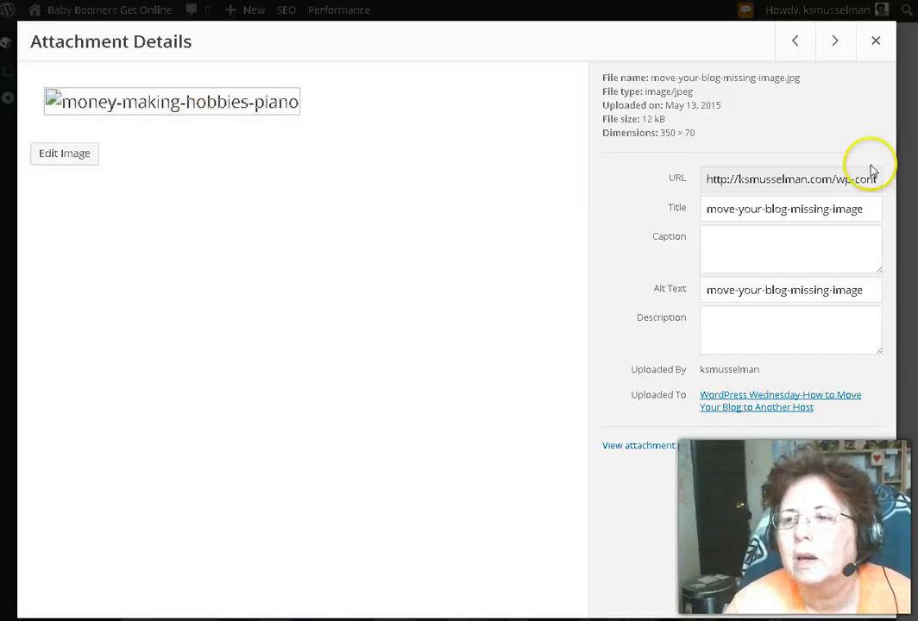
pyautogui.moveTo(511, 121)
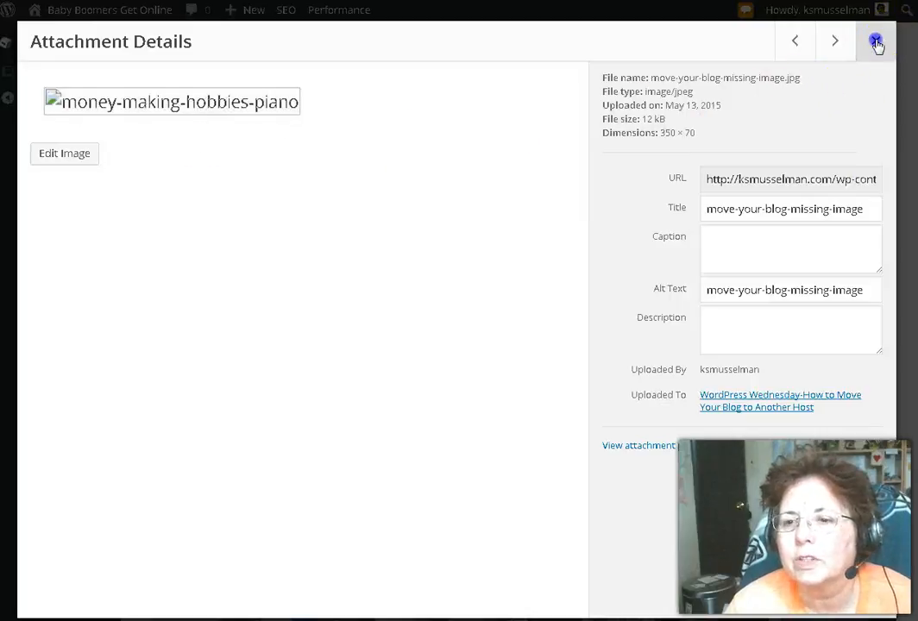
pyautogui.click(876, 41)
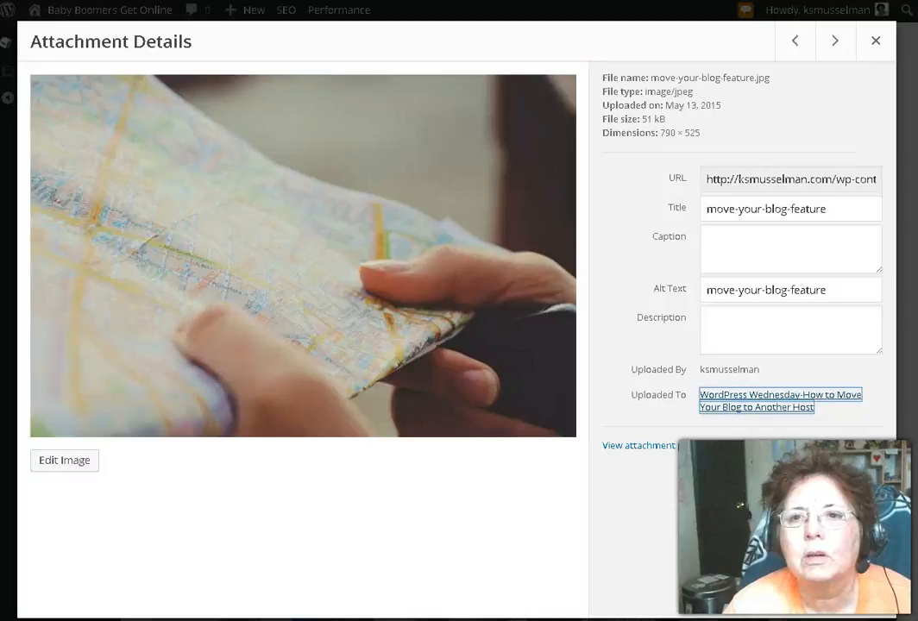
# Step: Confirm the map photo is its post's Featured Image, then return to the Media Library grid
pyautogui.click(874, 41)
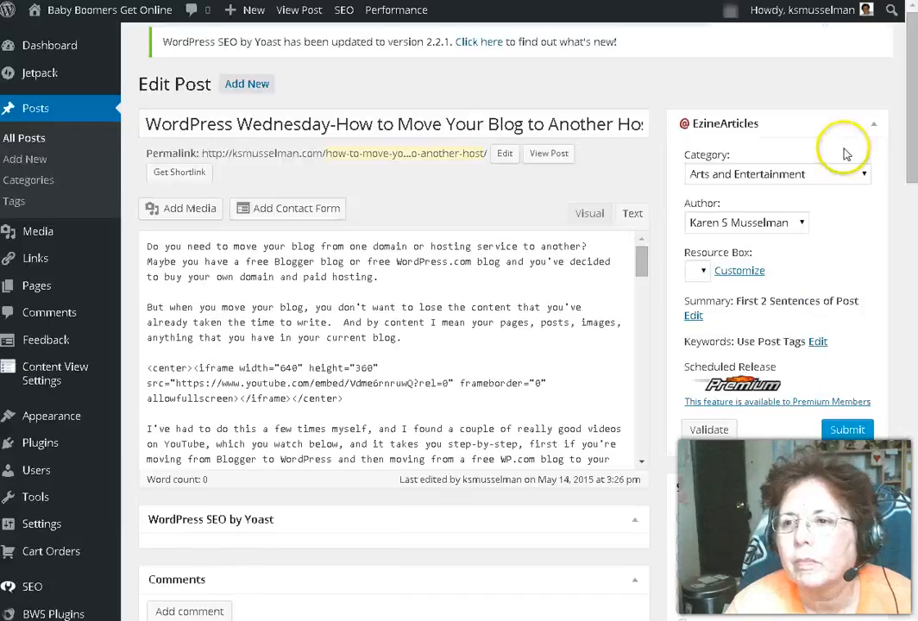
pyautogui.scroll(-3)
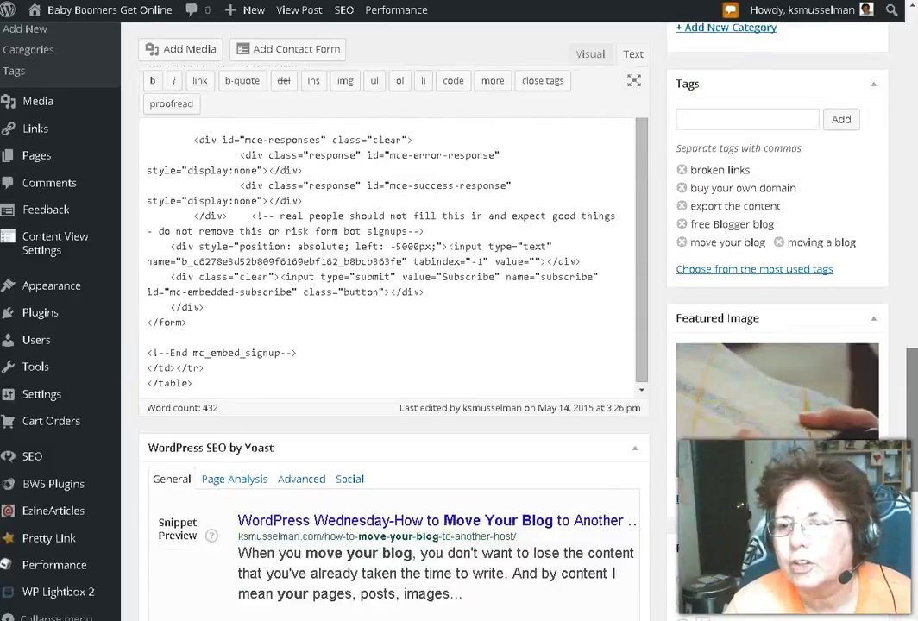
pyautogui.scroll(-3)
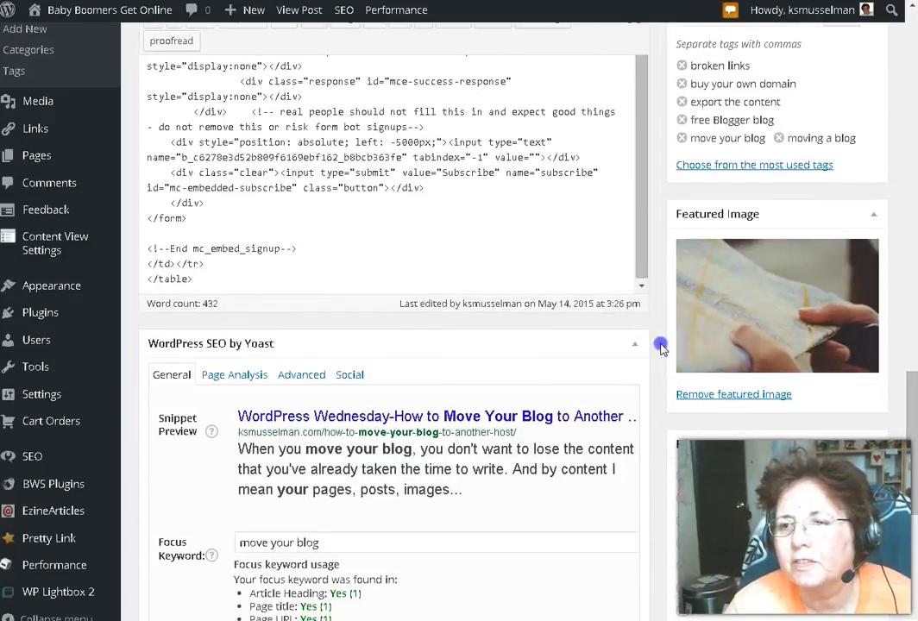
pyautogui.moveTo(659, 341)
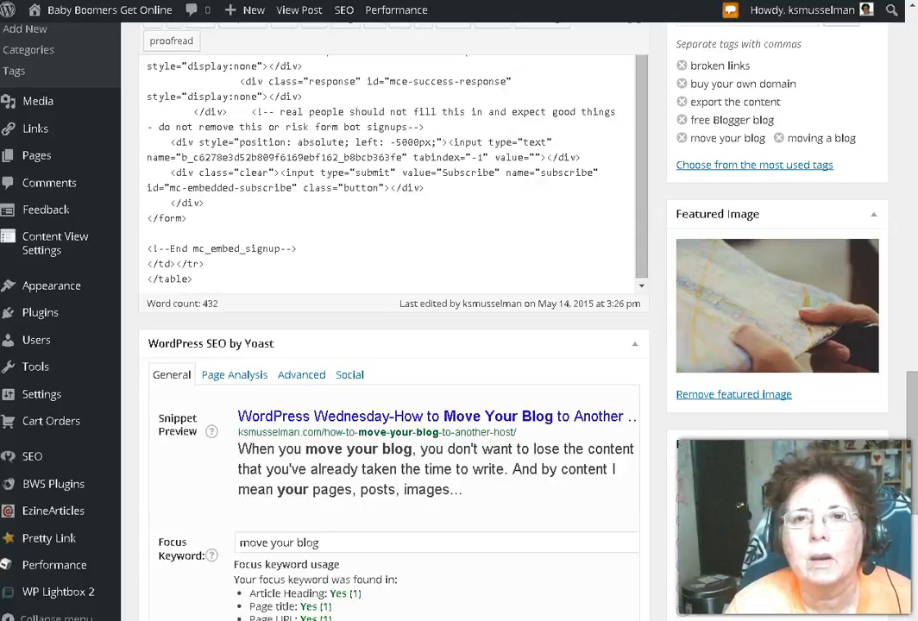
pyautogui.click(776, 305)
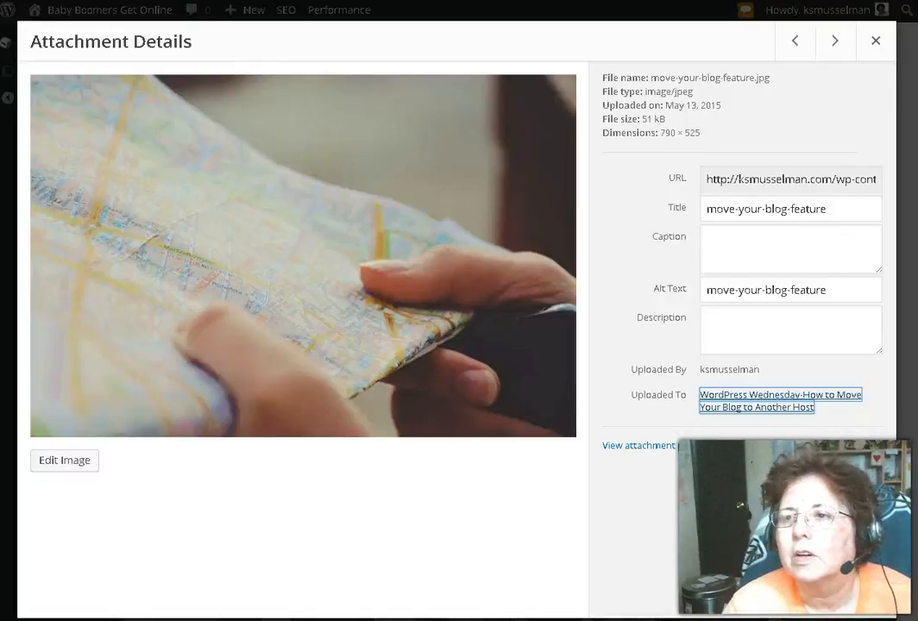
pyautogui.click(874, 41)
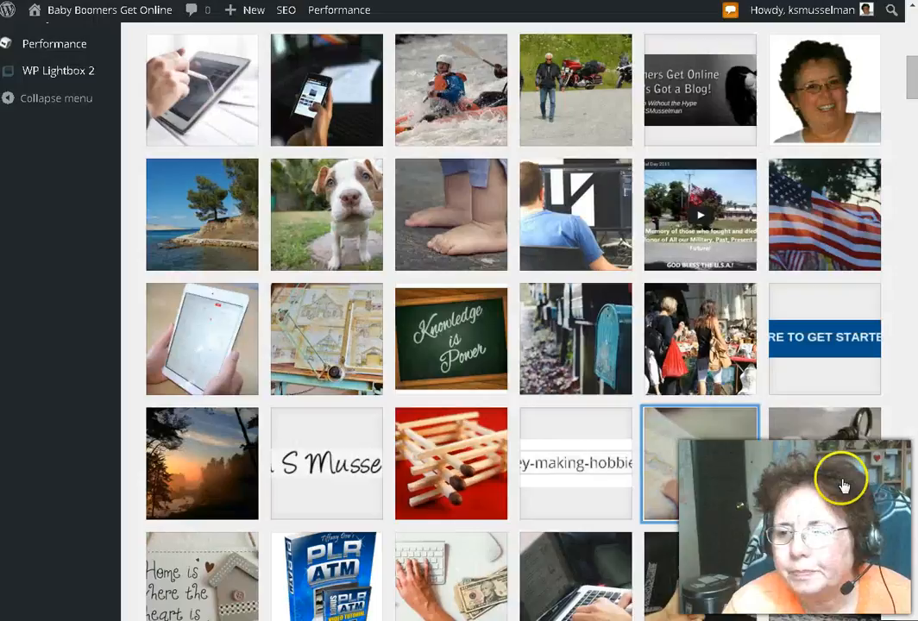
pyautogui.scroll(-3)
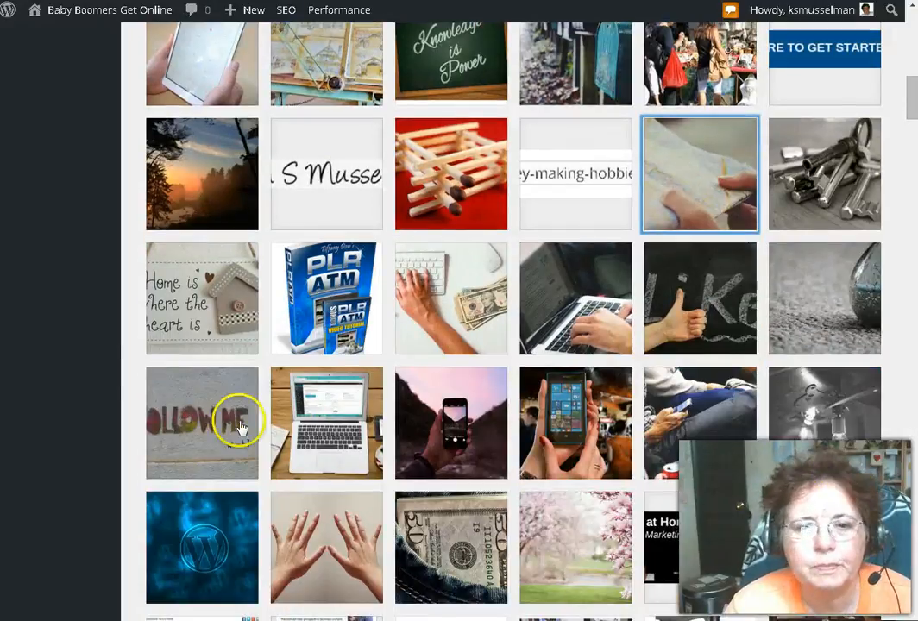
pyautogui.moveTo(186, 314)
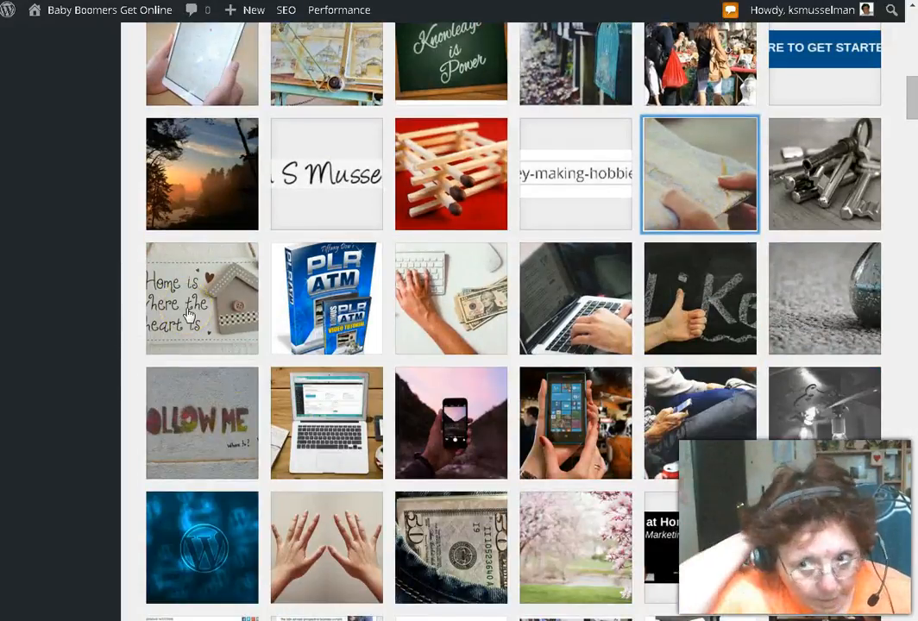
pyautogui.moveTo(497, 479)
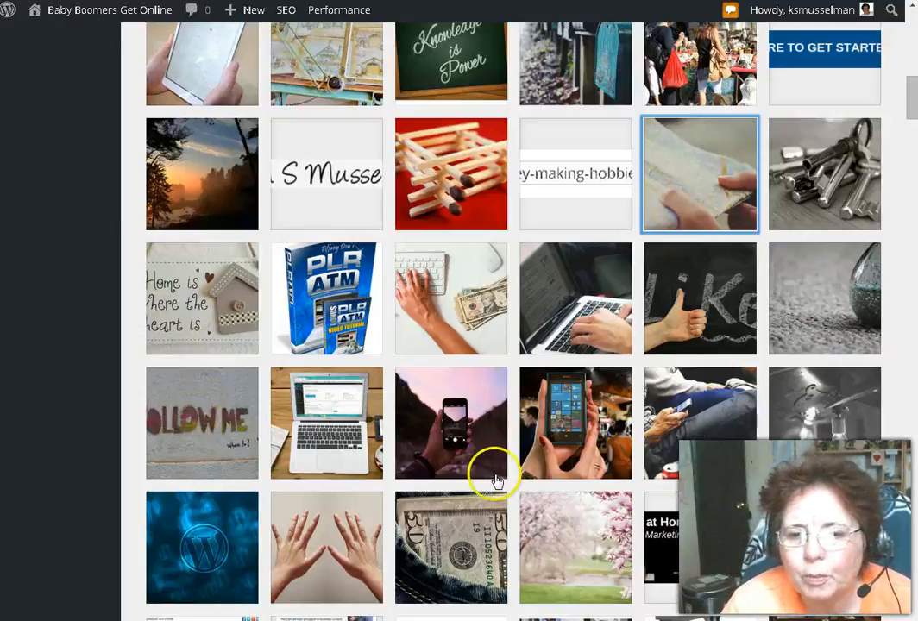
# Step: Permanently delete the unattached Working at Home header-logo-52015 image, confirming the prompt
pyautogui.scroll(-3)
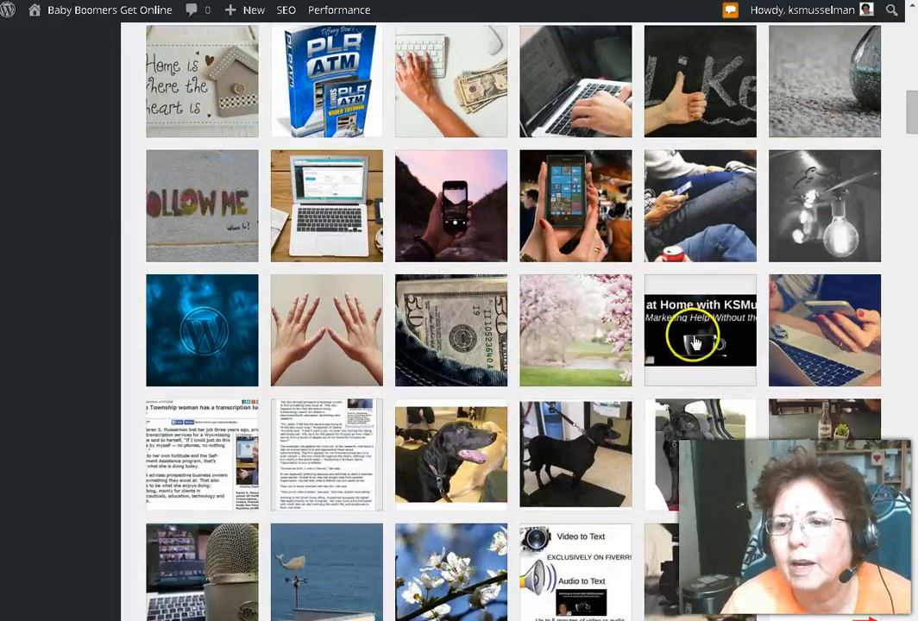
pyautogui.click(700, 329)
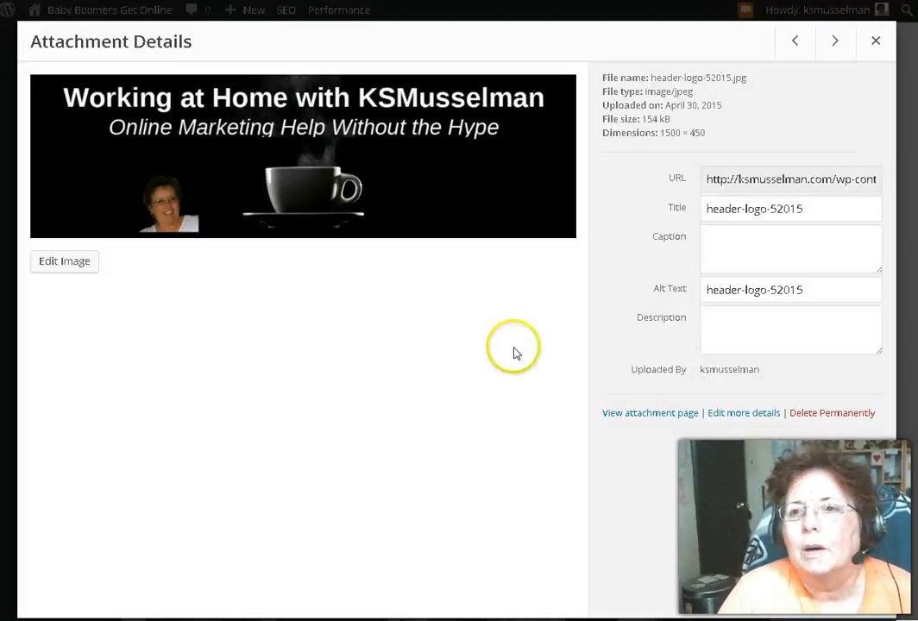
pyautogui.moveTo(373, 191)
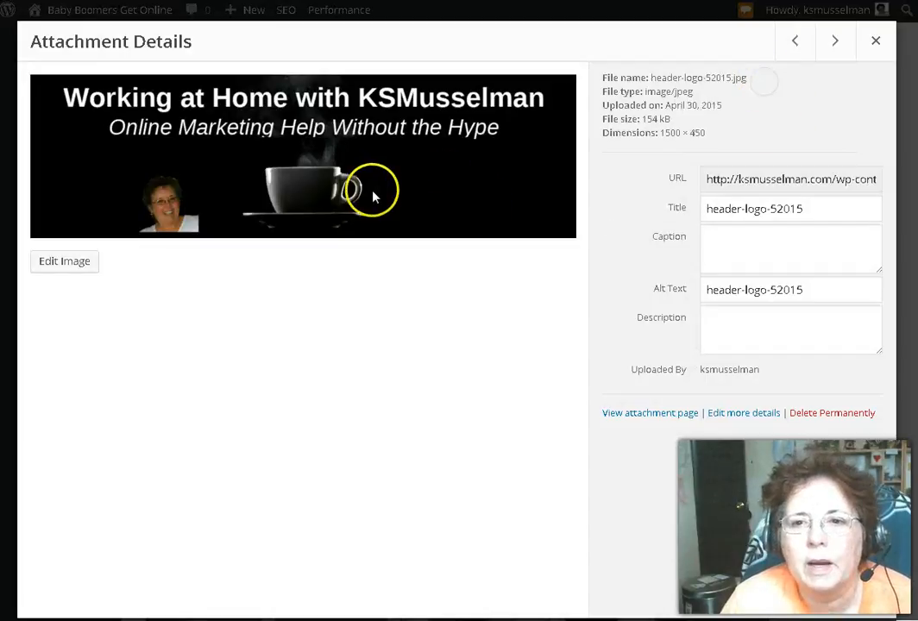
pyautogui.click(832, 412)
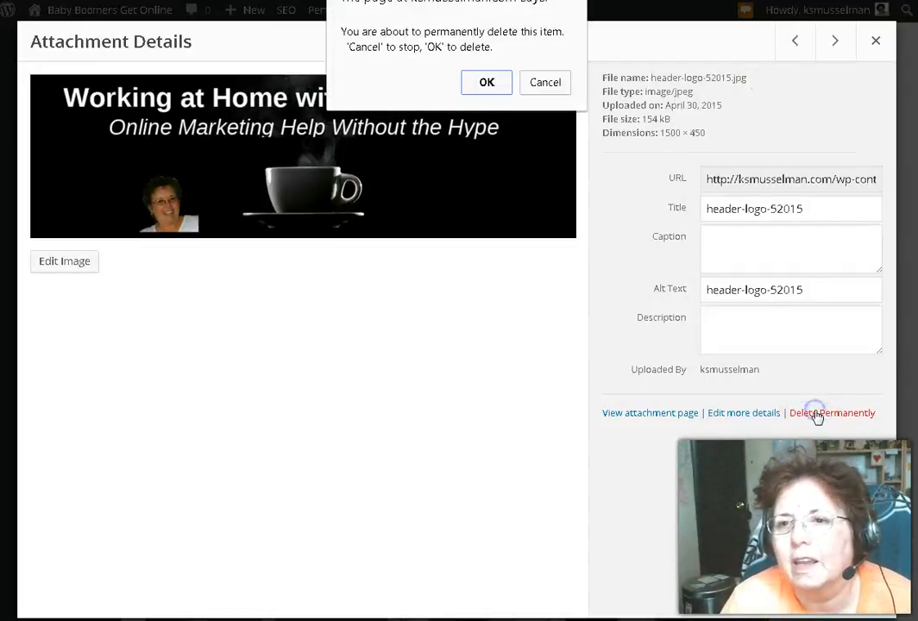
pyautogui.click(487, 83)
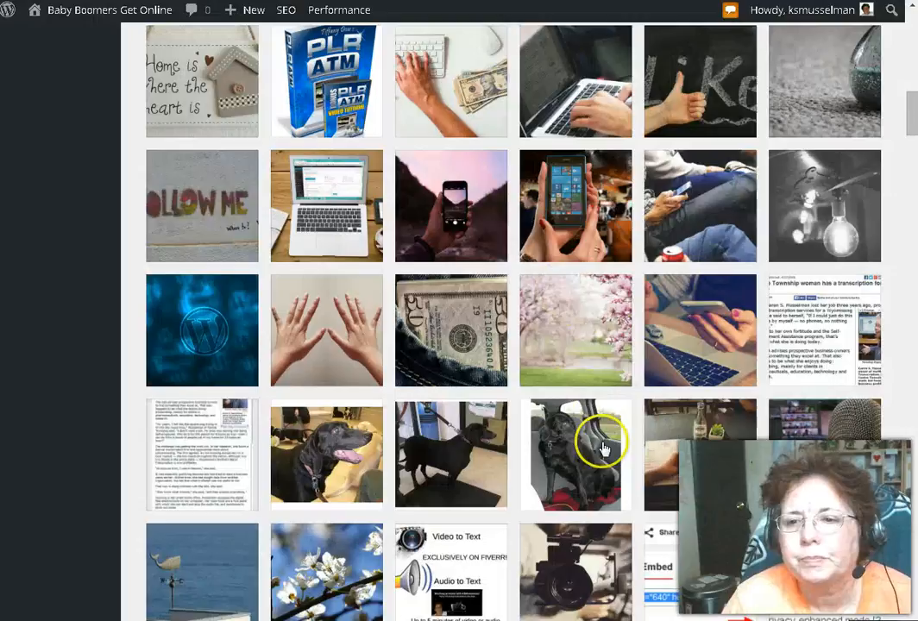
pyautogui.moveTo(473, 371)
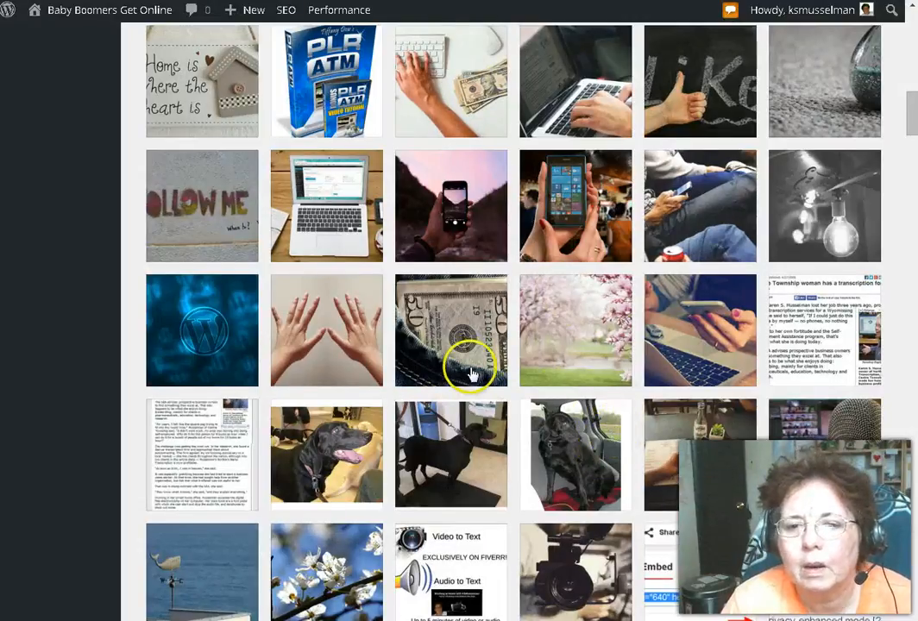
# Step: Locate the laptop-and-notebook photo further down the grid and go to its uploaded-to post
pyautogui.scroll(-3)
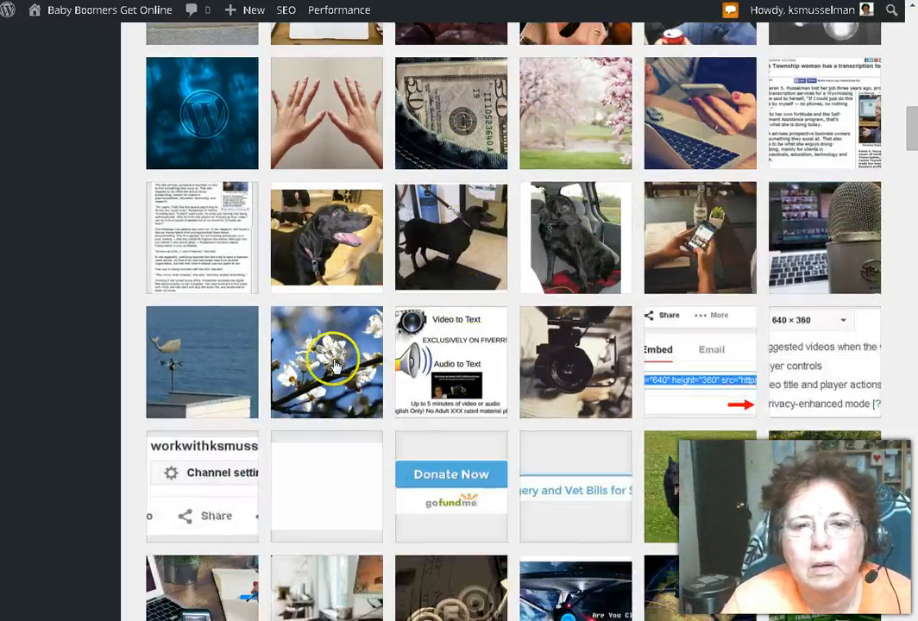
pyautogui.scroll(-3)
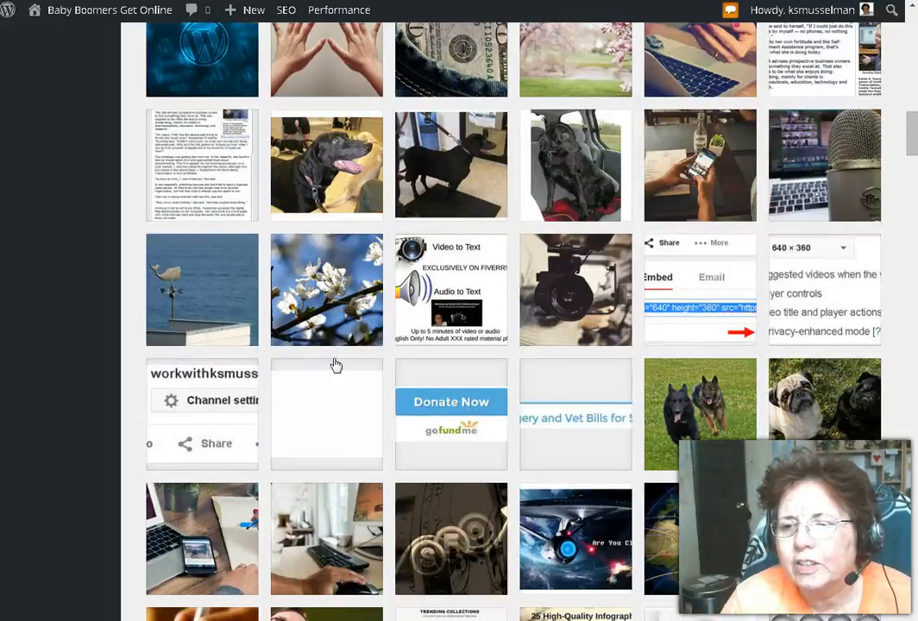
pyautogui.scroll(-3)
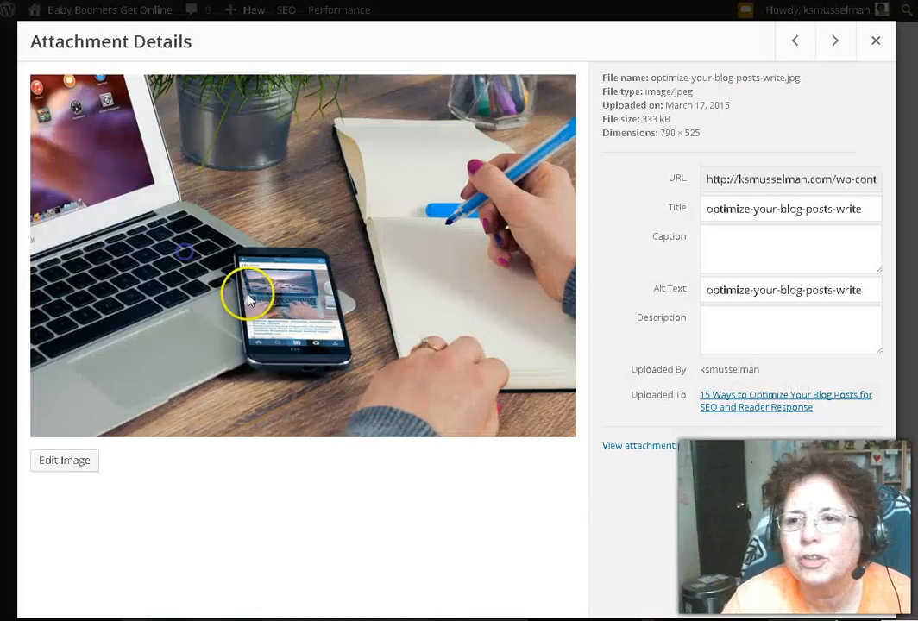
pyautogui.moveTo(641, 533)
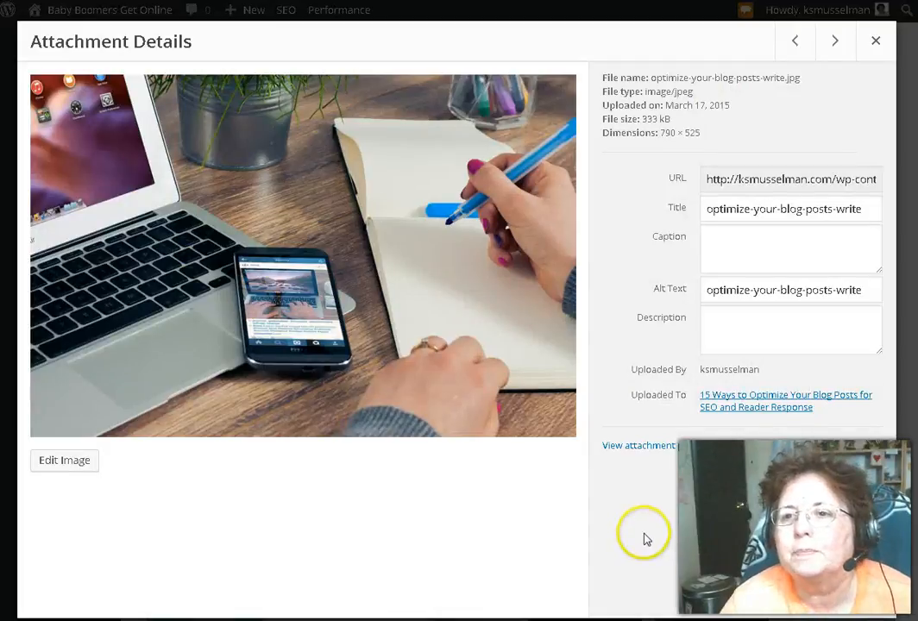
pyautogui.moveTo(733, 507)
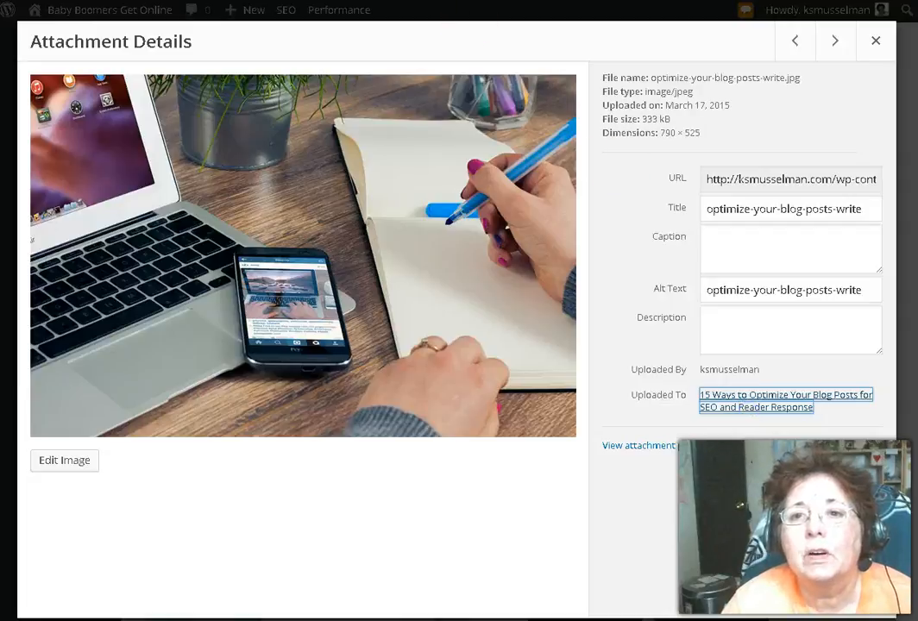
pyautogui.click(875, 42)
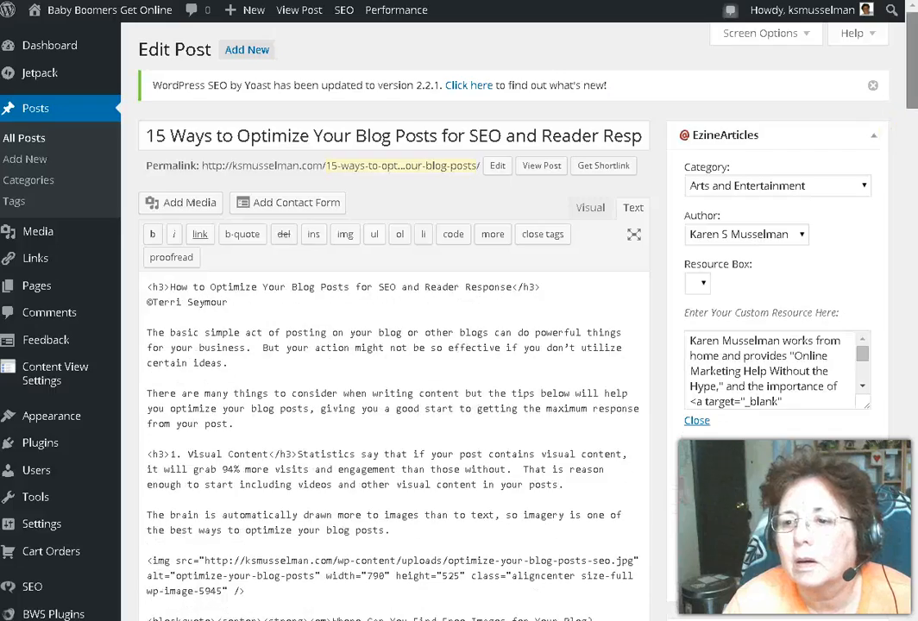
# Step: View the published 15 Ways to Optimize post and scroll to the laptop-and-notebook image in it
pyautogui.scroll(-3)
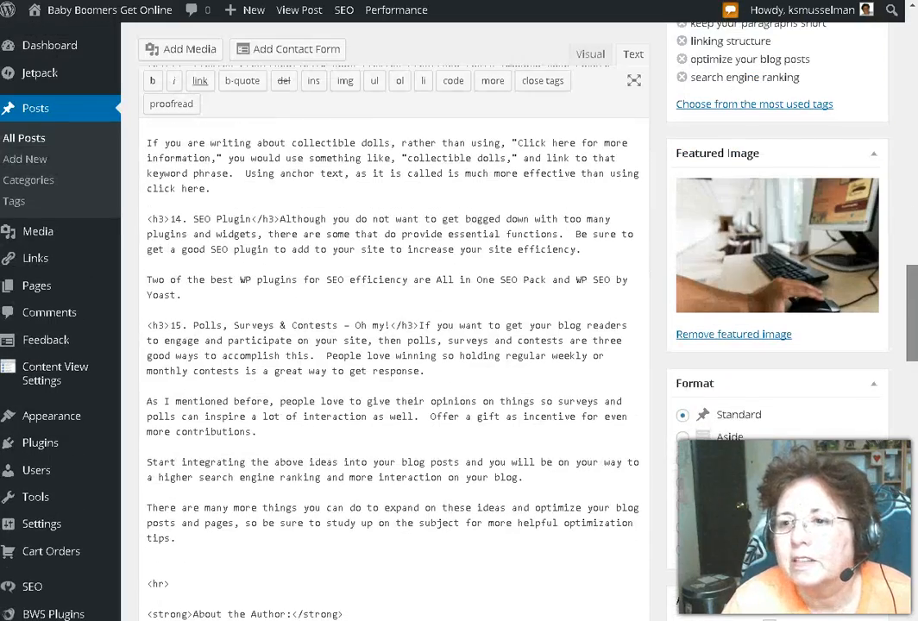
pyautogui.scroll(3)
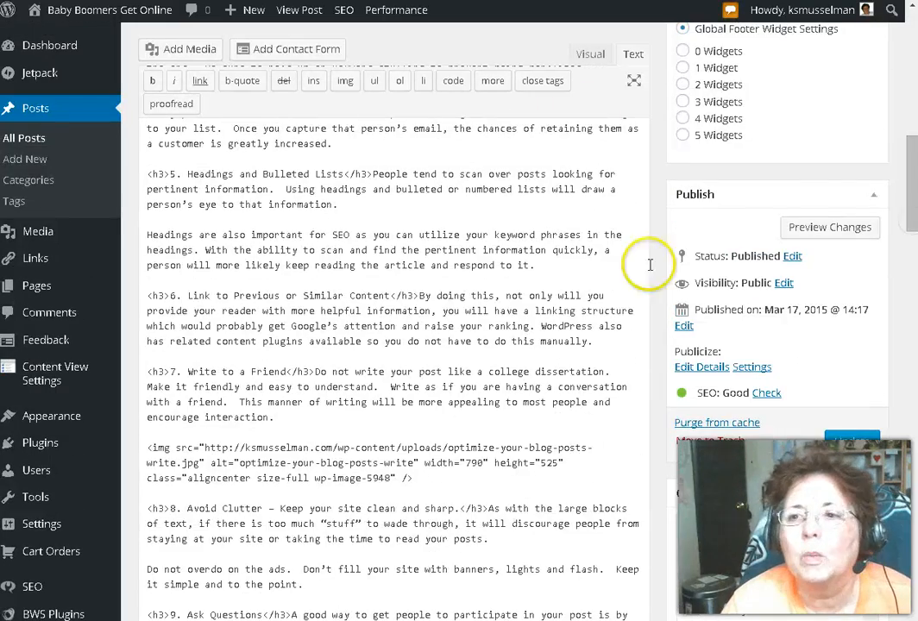
pyautogui.scroll(3)
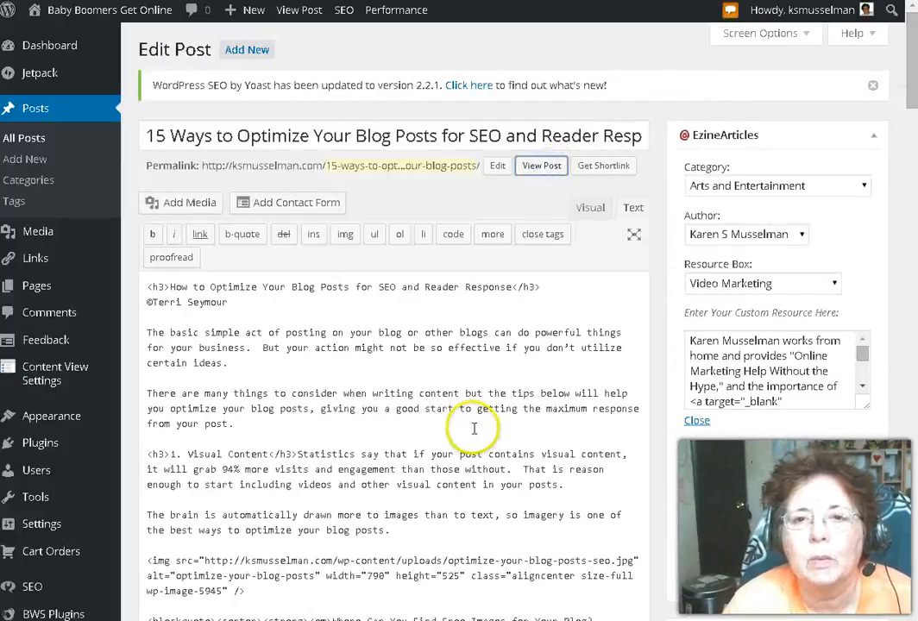
pyautogui.moveTo(555, 412)
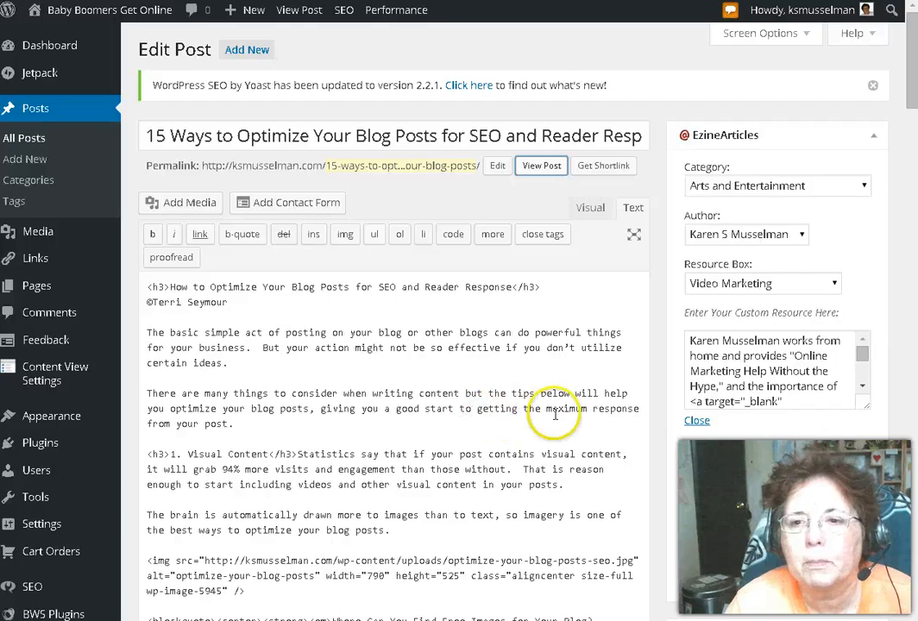
pyautogui.click(541, 165)
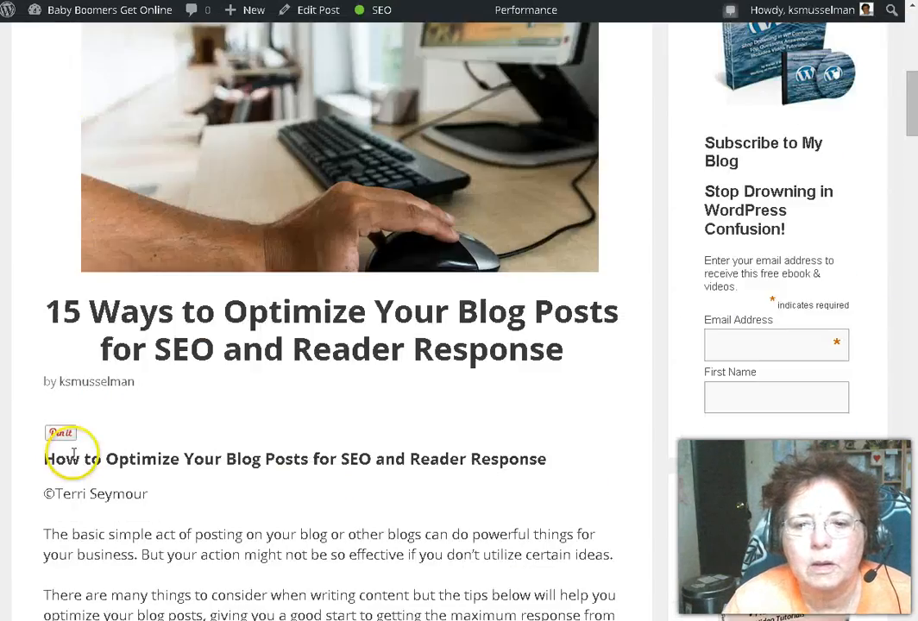
pyautogui.scroll(-3)
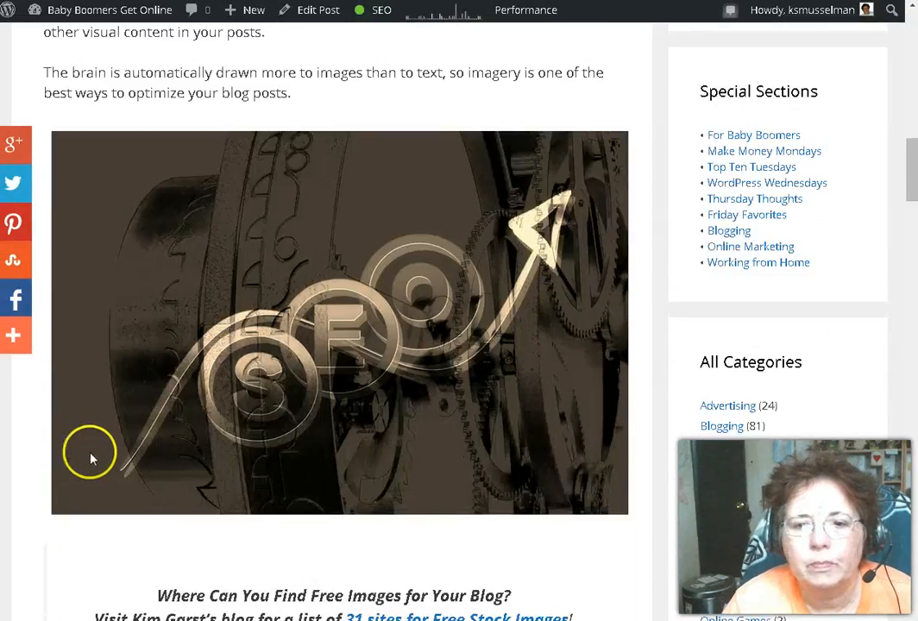
pyautogui.scroll(-3)
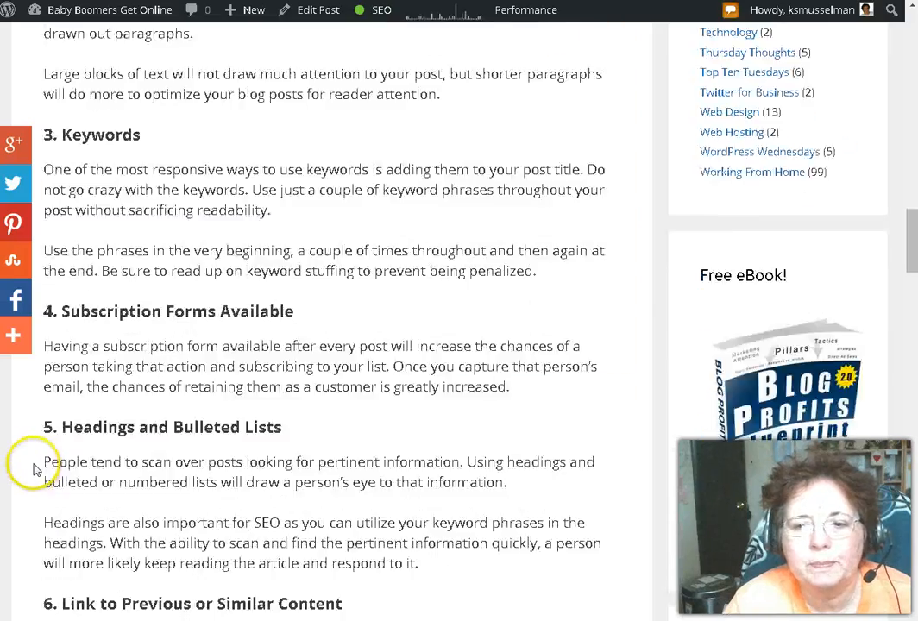
pyautogui.scroll(-3)
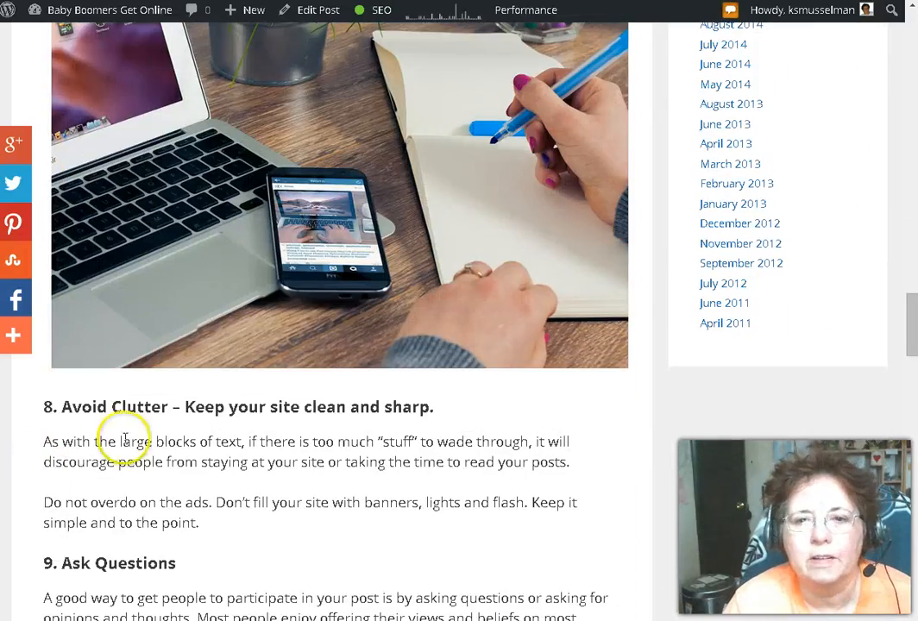
pyautogui.scroll(-3)
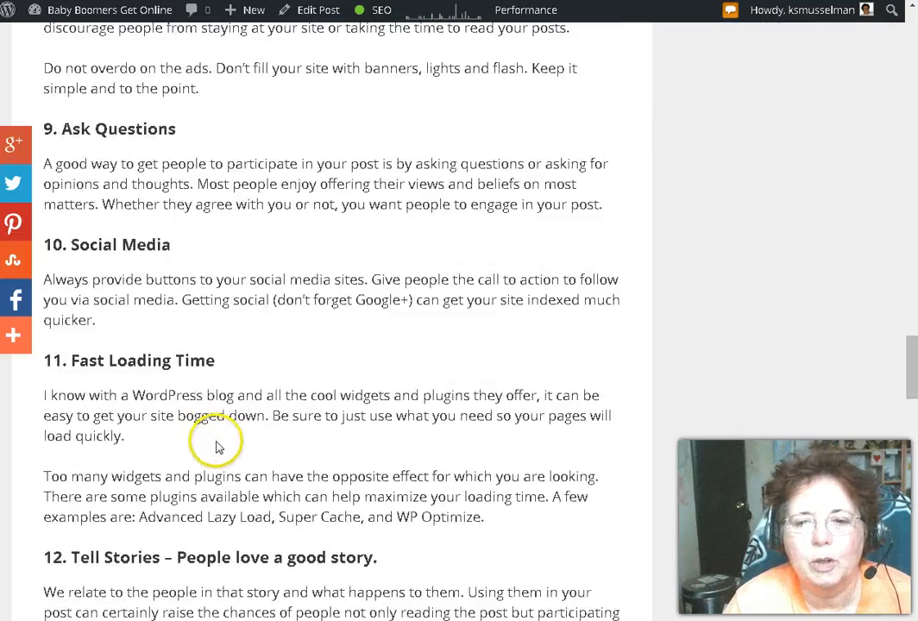
pyautogui.scroll(-3)
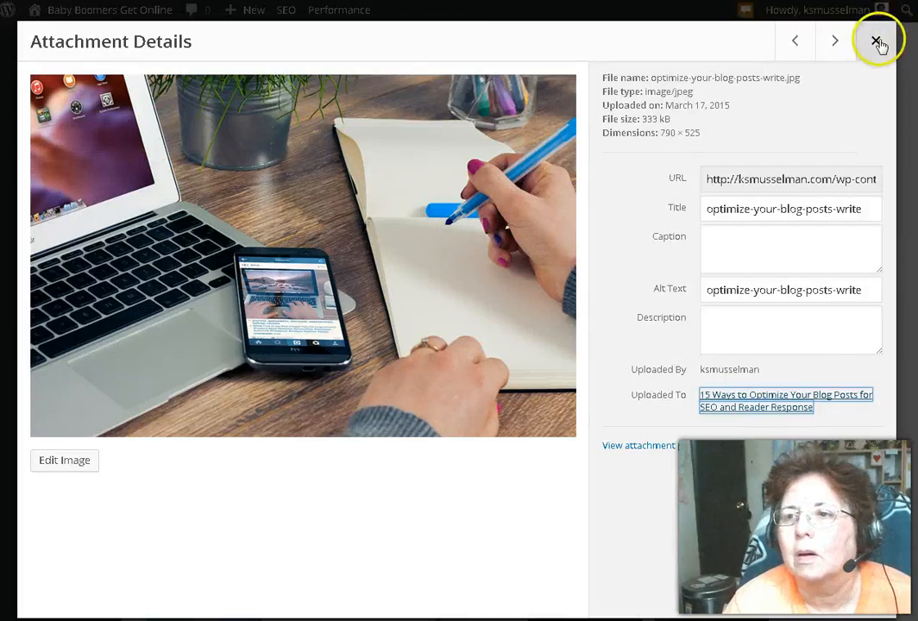
# Step: Switch to the starship image's details and open its Cloaking Devices post in a new tab
pyautogui.click(876, 42)
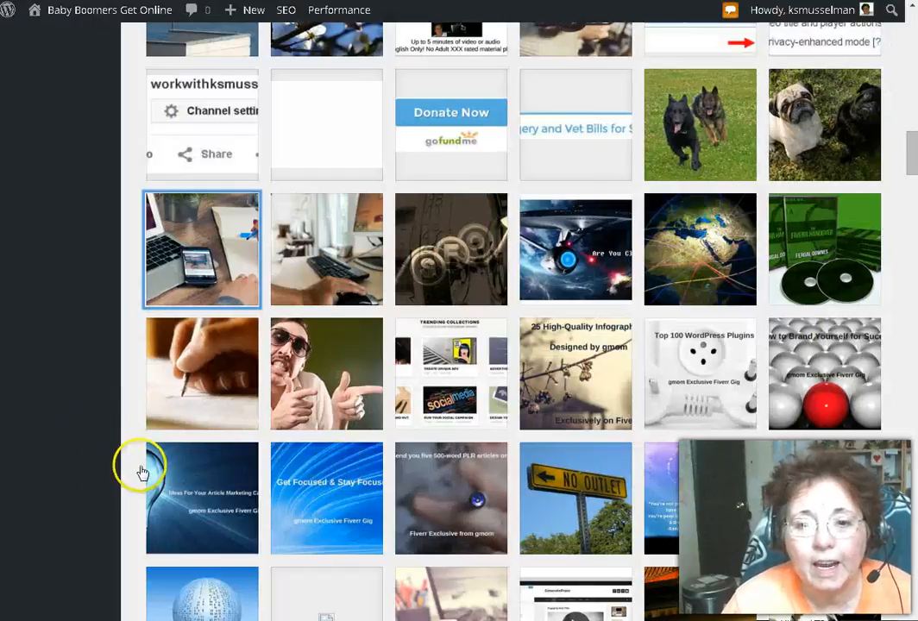
pyautogui.moveTo(680, 262)
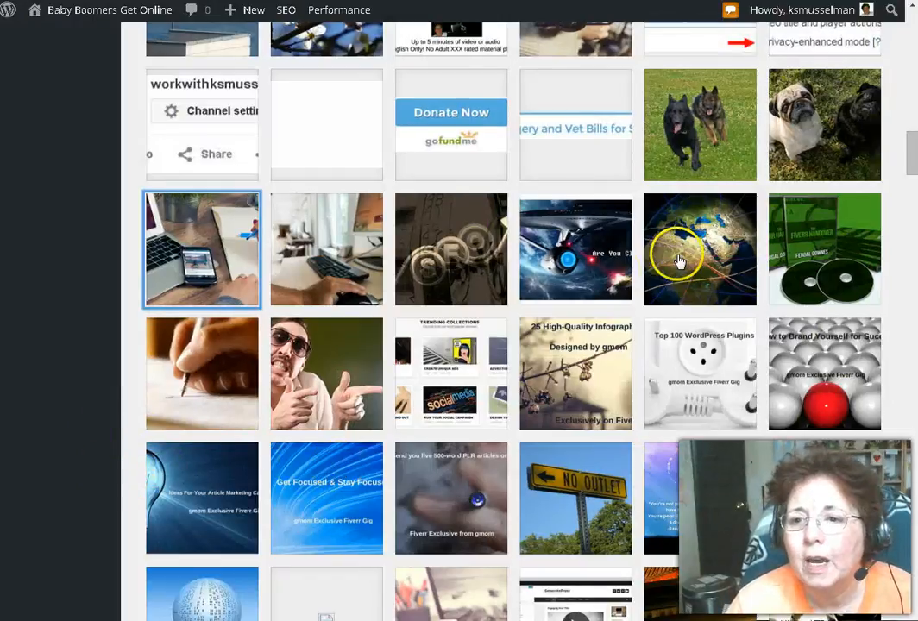
pyautogui.moveTo(414, 265)
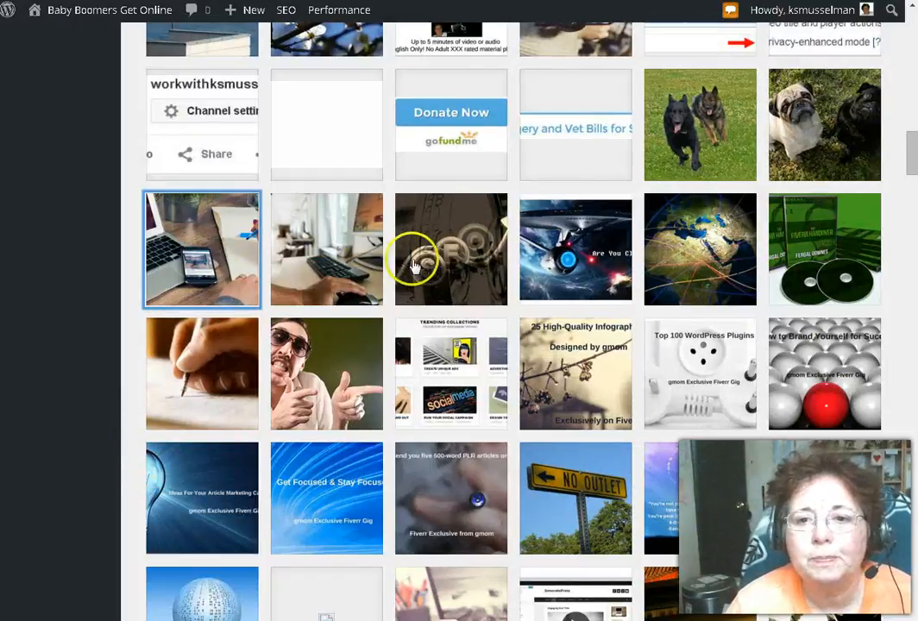
pyautogui.click(576, 248)
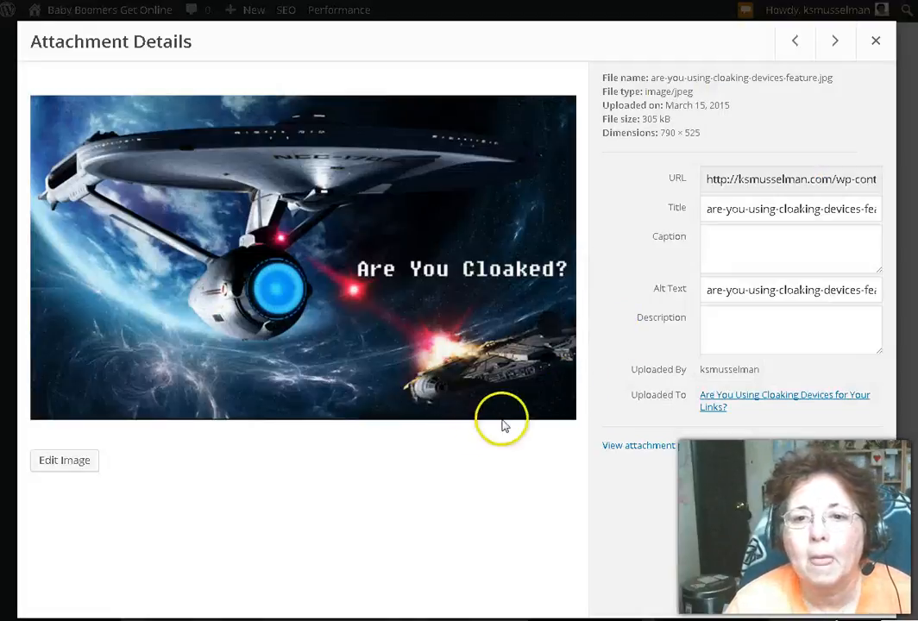
pyautogui.moveTo(759, 420)
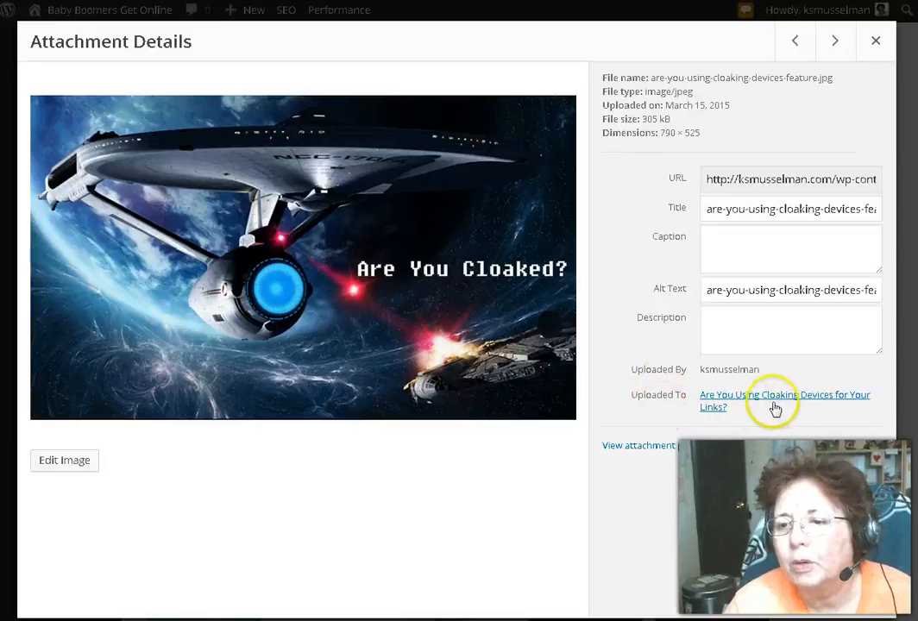
pyautogui.rightClick(774, 400)
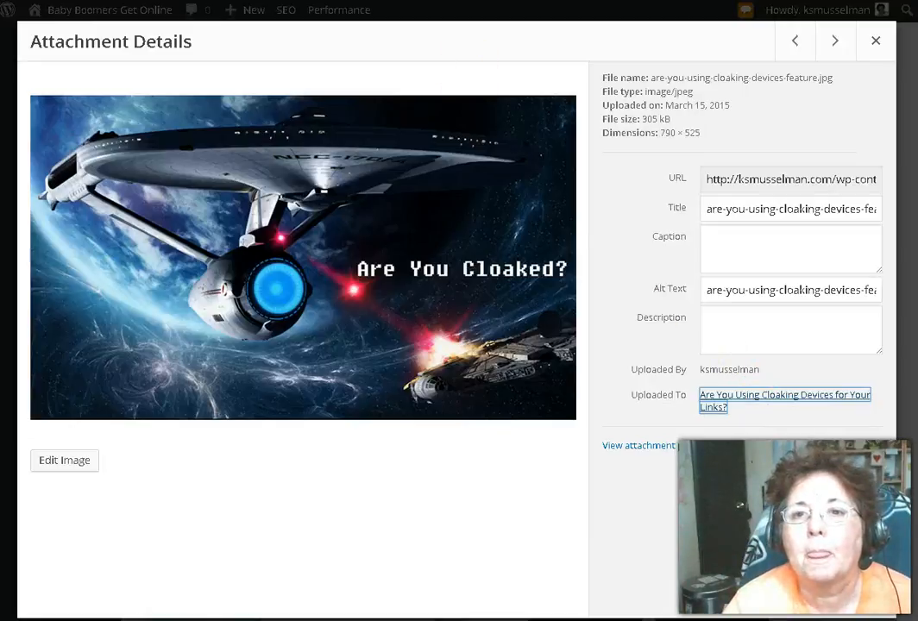
pyautogui.click(876, 41)
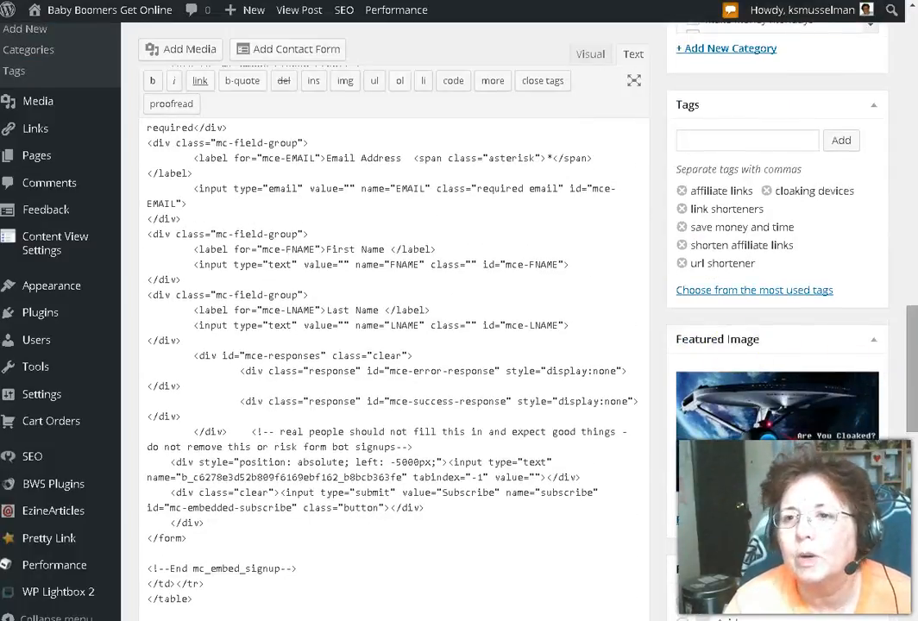
# Step: Close the starship image's details and pick the globe thumbnail in the Media Library grid
pyautogui.click(776, 396)
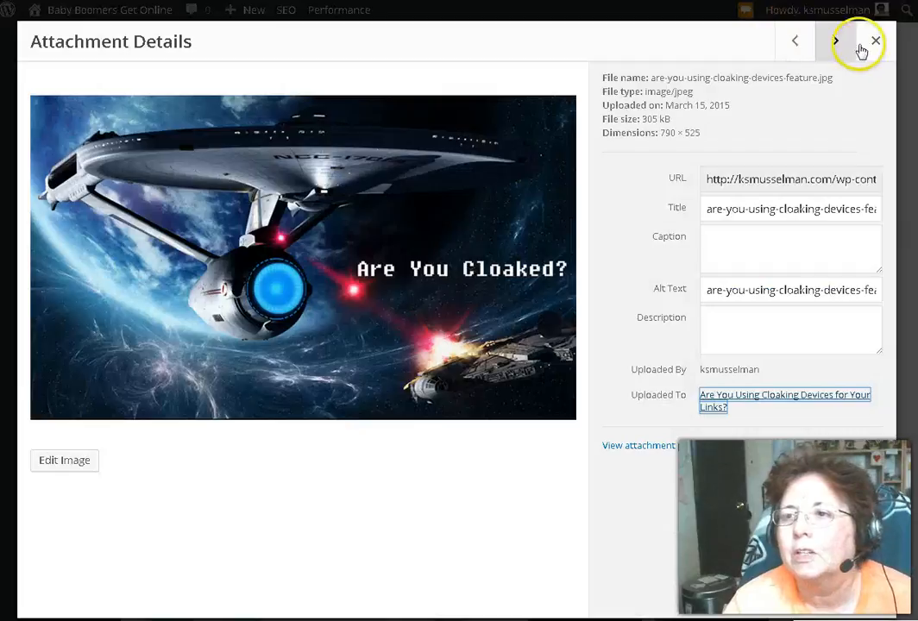
pyautogui.click(875, 41)
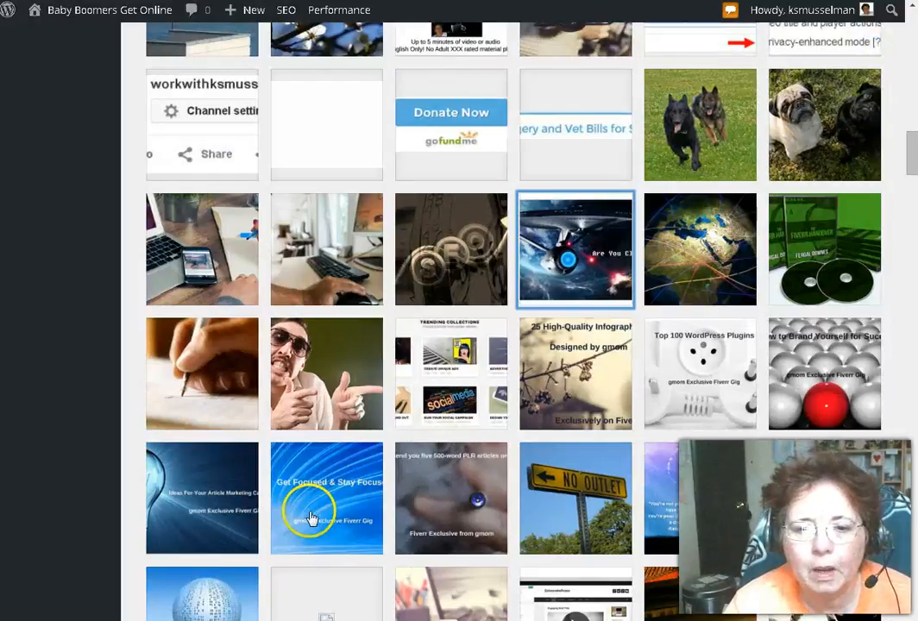
pyautogui.click(700, 248)
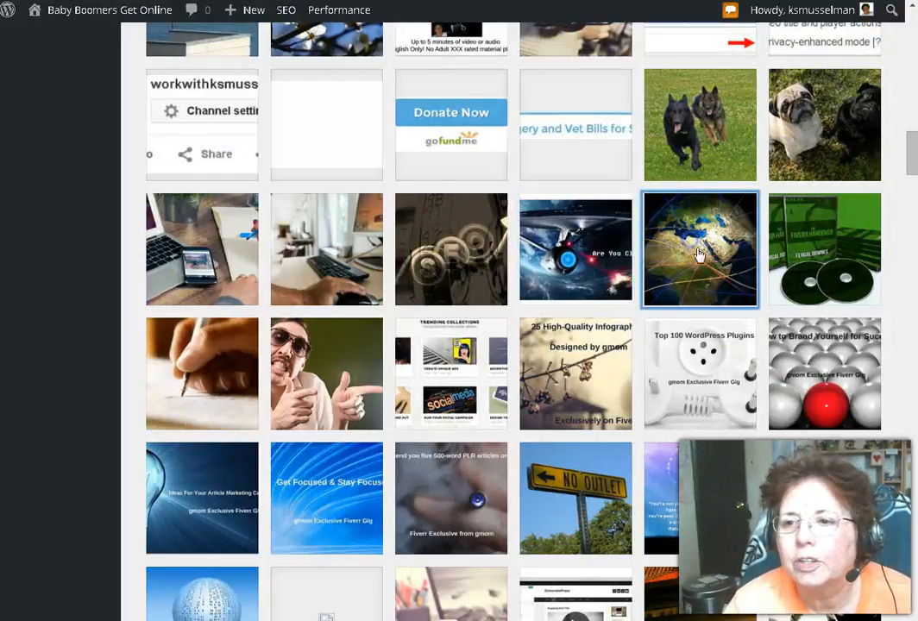
# Step: View the globe image's details and glance over the cloaking-devices post editor
pyautogui.click(701, 248)
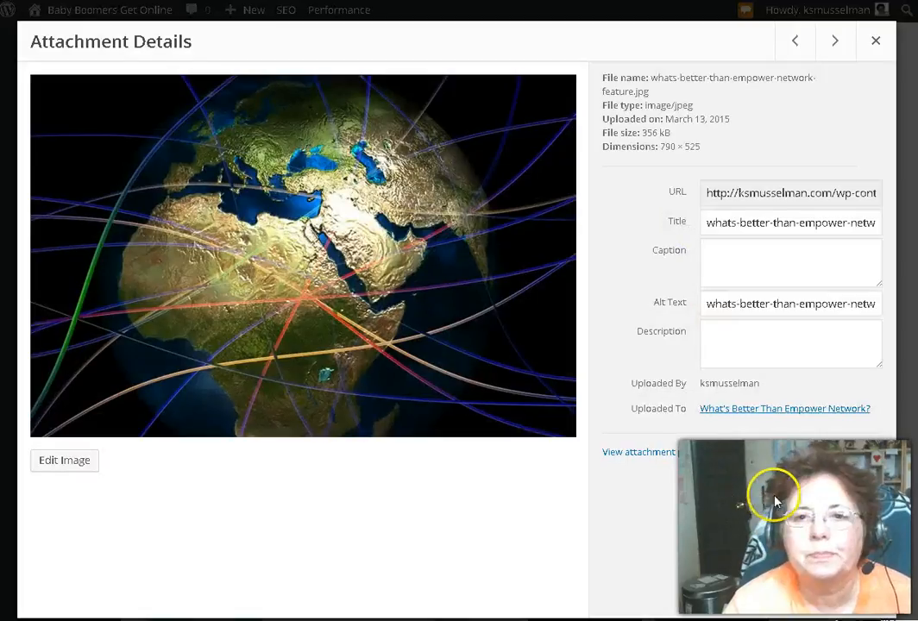
pyautogui.click(876, 42)
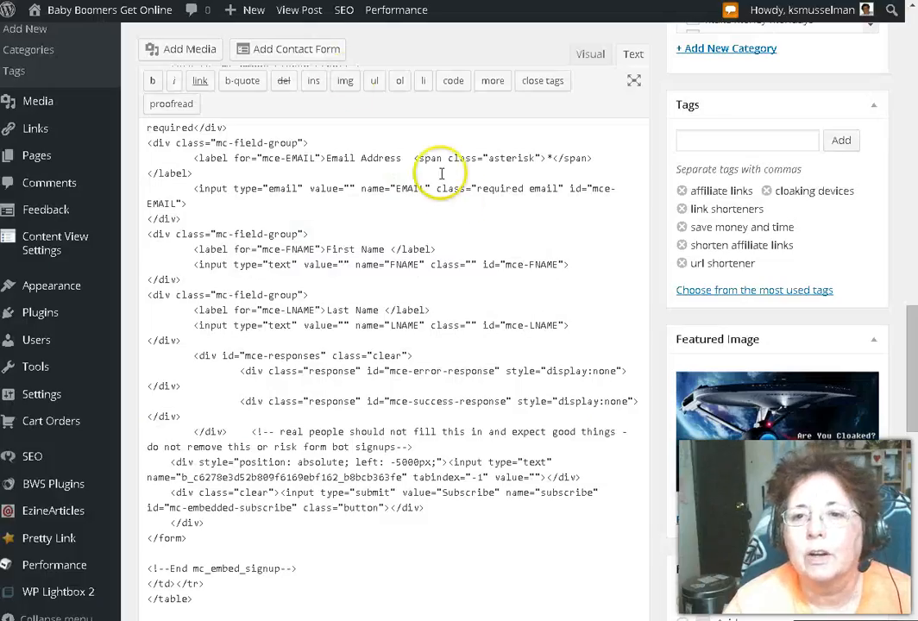
pyautogui.scroll(-3)
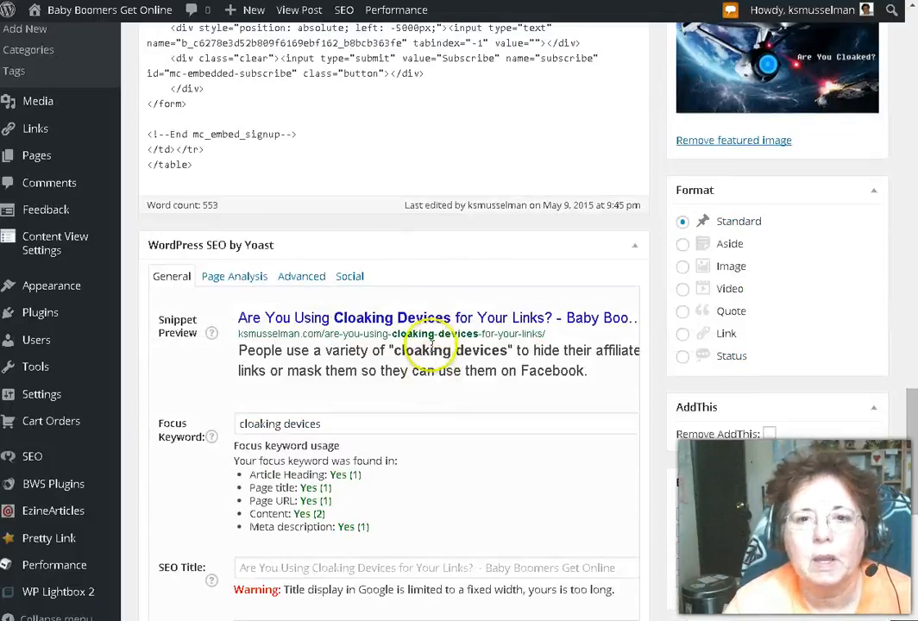
pyautogui.scroll(3)
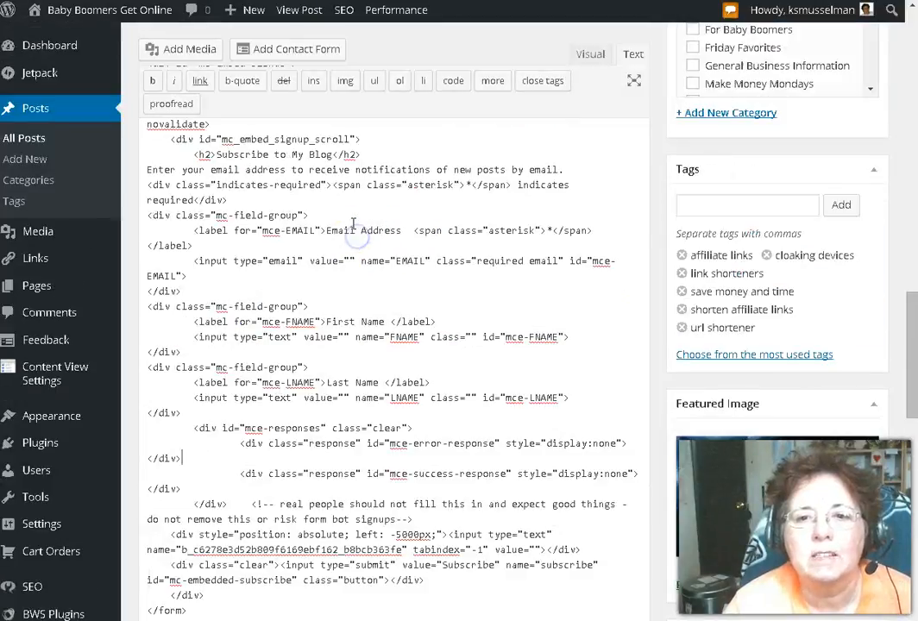
pyautogui.scroll(3)
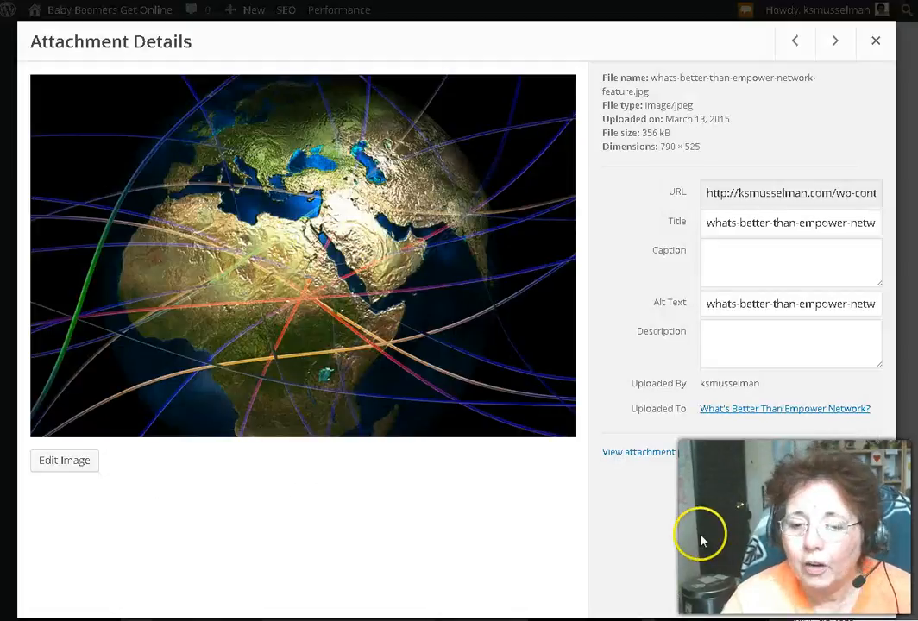
pyautogui.moveTo(472, 590)
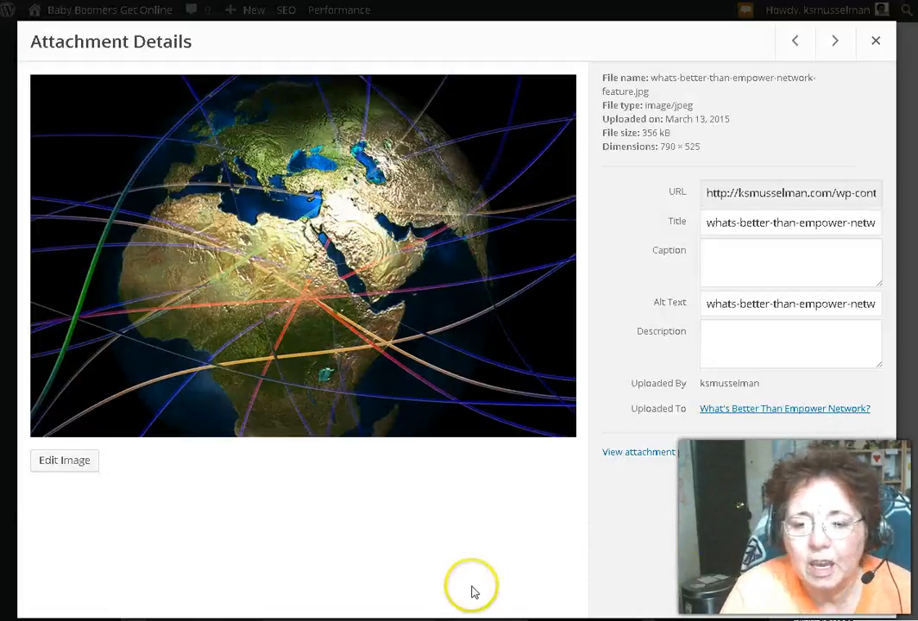
pyautogui.moveTo(456, 566)
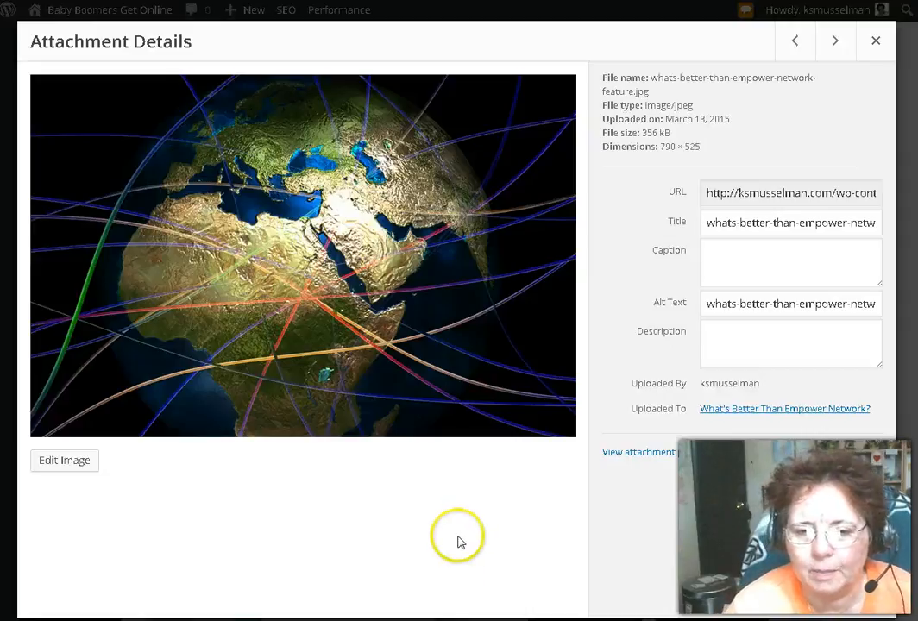
pyautogui.moveTo(400, 561)
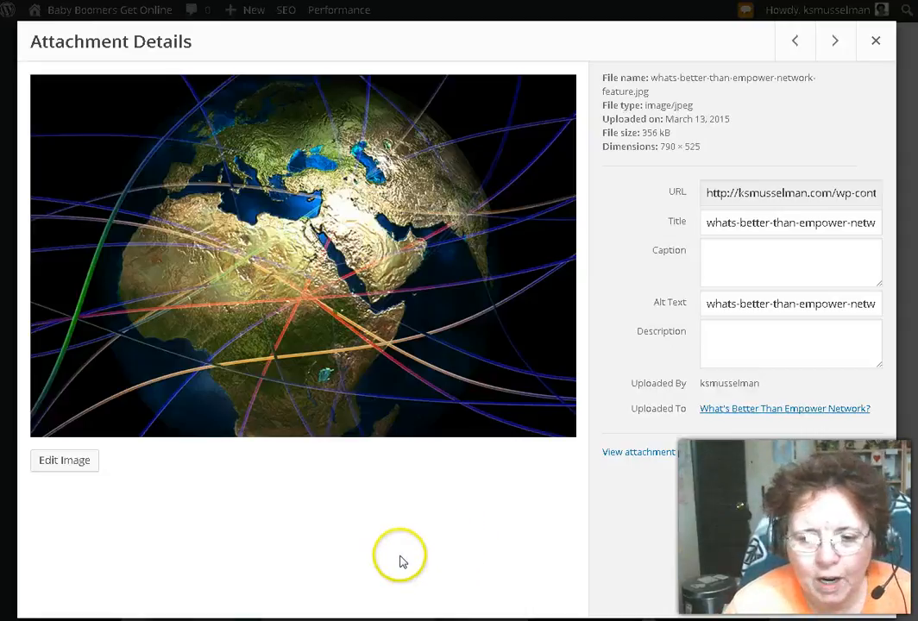
pyautogui.moveTo(403, 561)
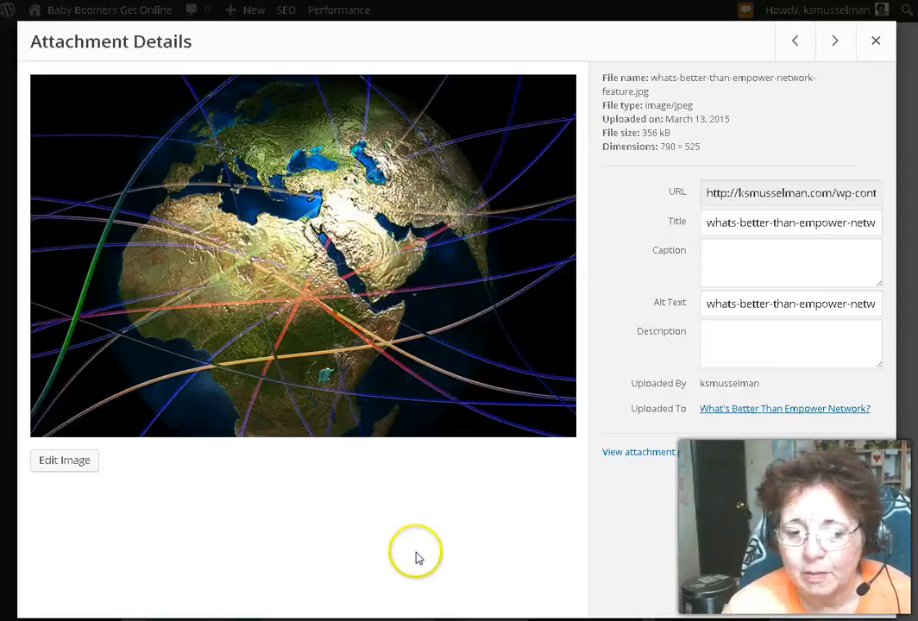
pyautogui.moveTo(417, 555)
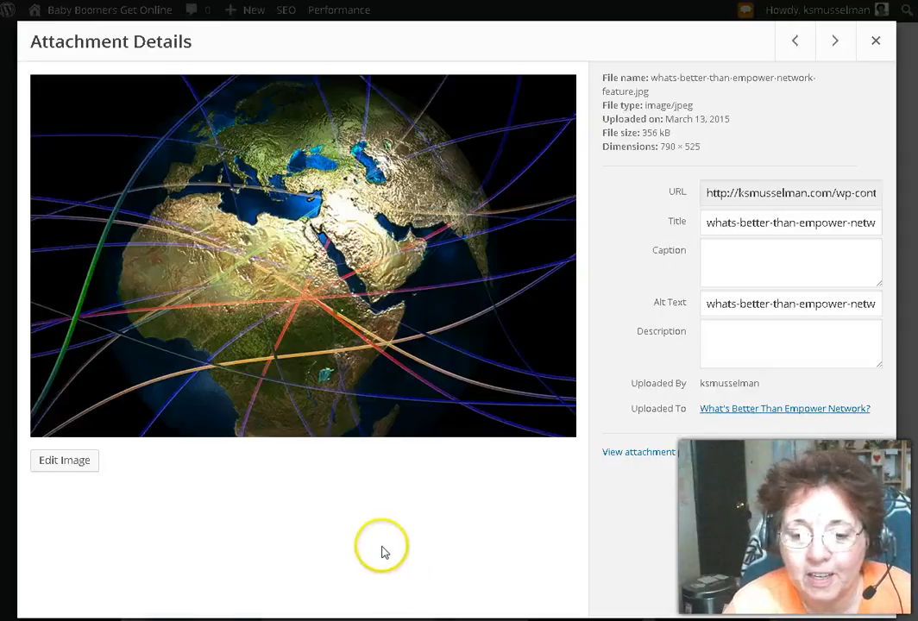
pyautogui.moveTo(325, 612)
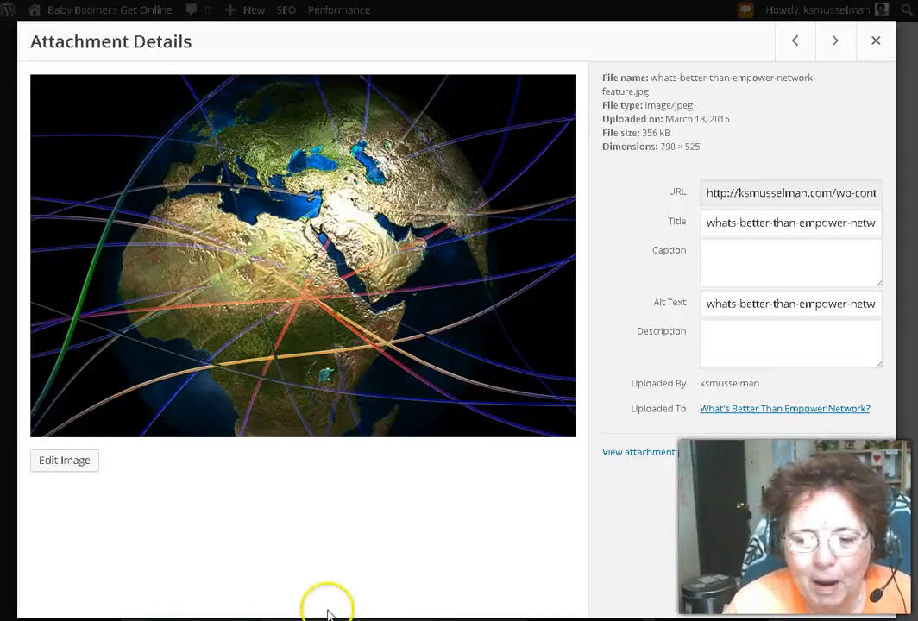